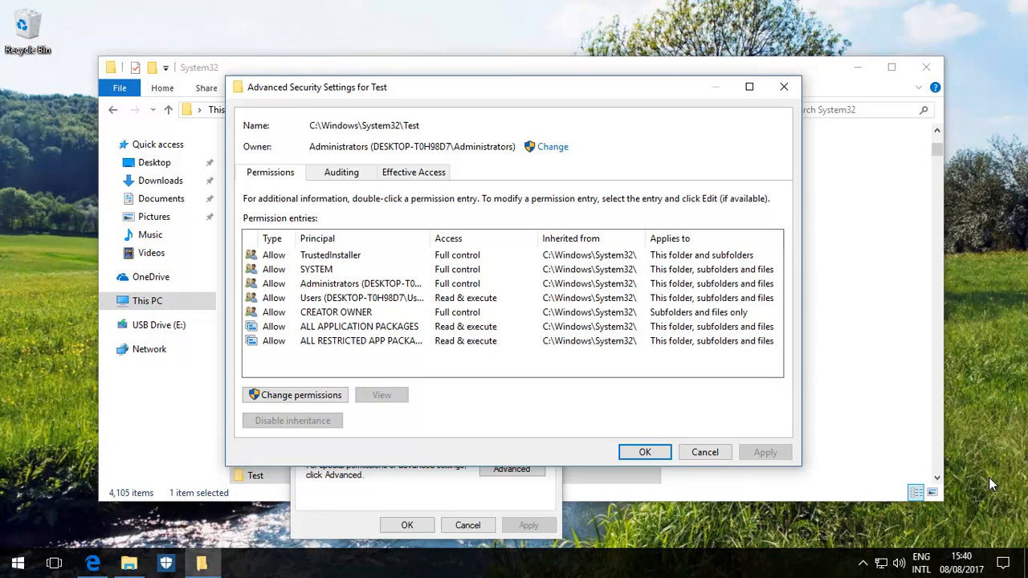
{"action": "mouse_move", "coordinate": [762, 502]}
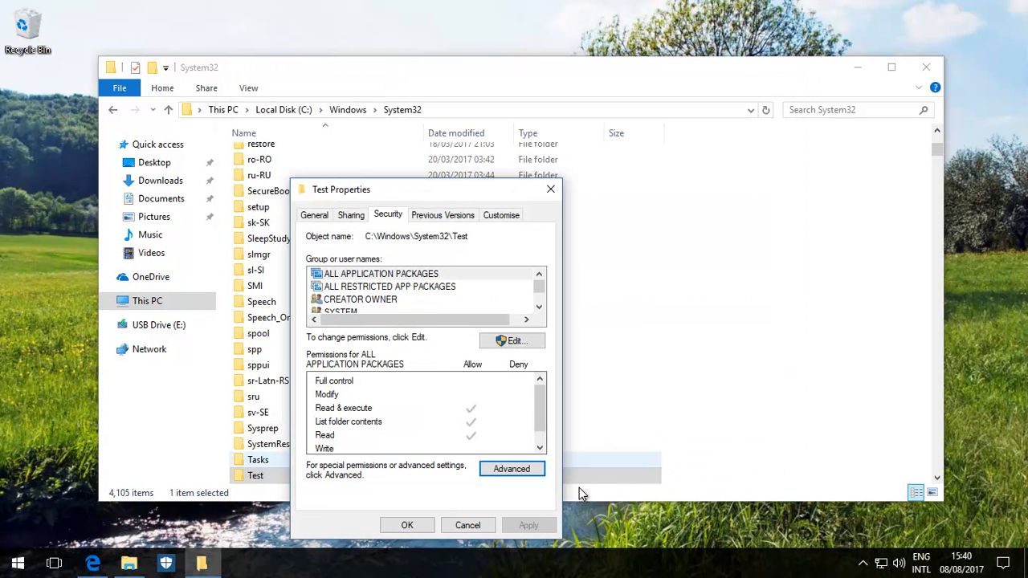
- Close the Test folder's properties window
{"action": "left_click", "coordinate": [467, 525]}
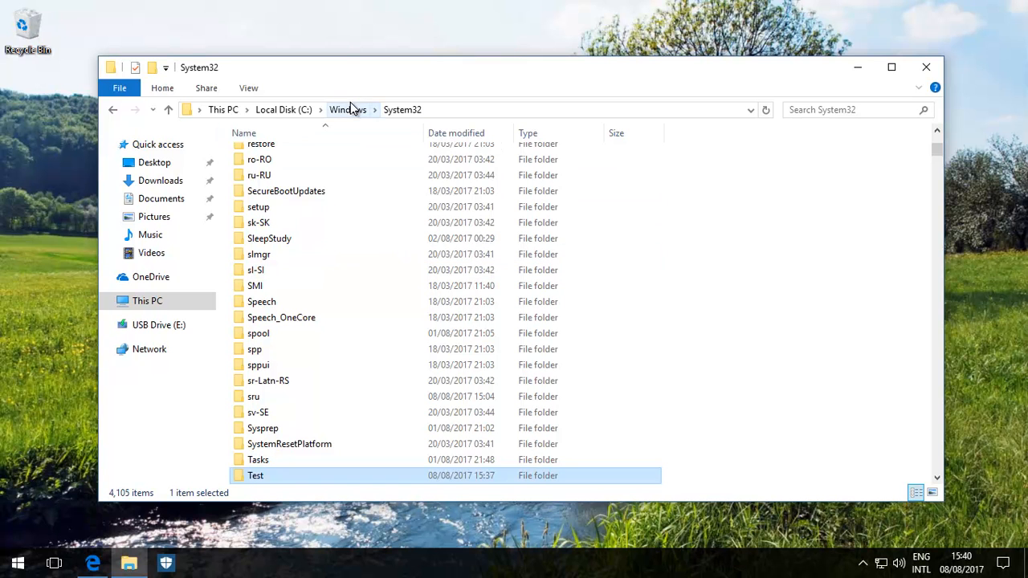
{"action": "mouse_move", "coordinate": [404, 128]}
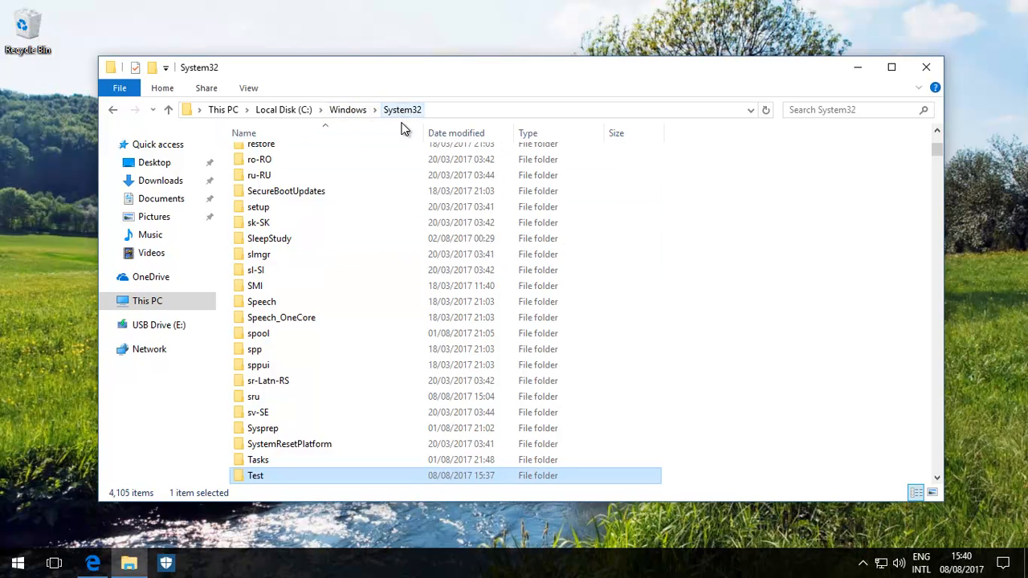
{"action": "mouse_move", "coordinate": [281, 411]}
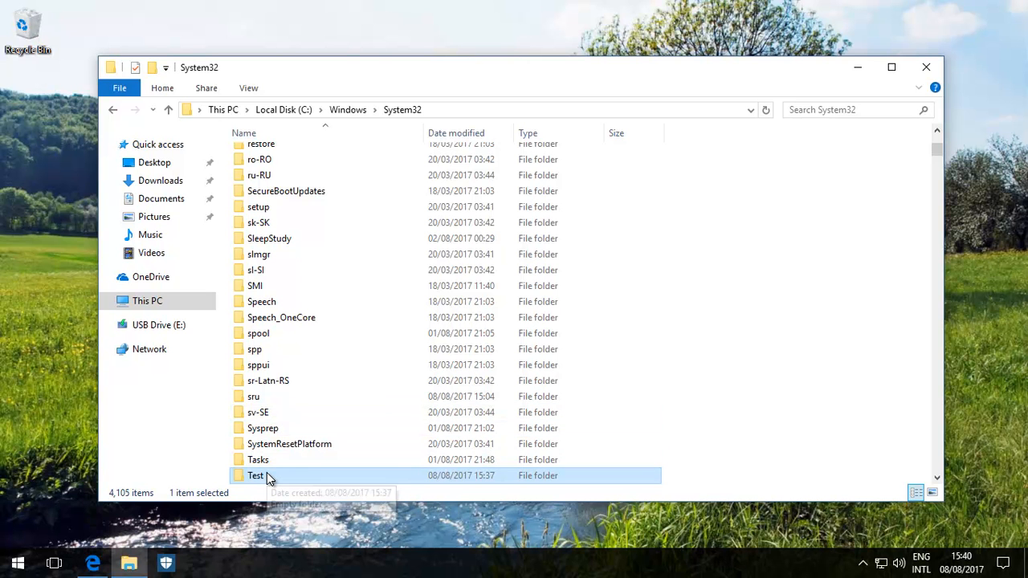
- Open the Test folder's Properties, Security tab, then its Advanced security settings
{"action": "right_click", "coordinate": [256, 476]}
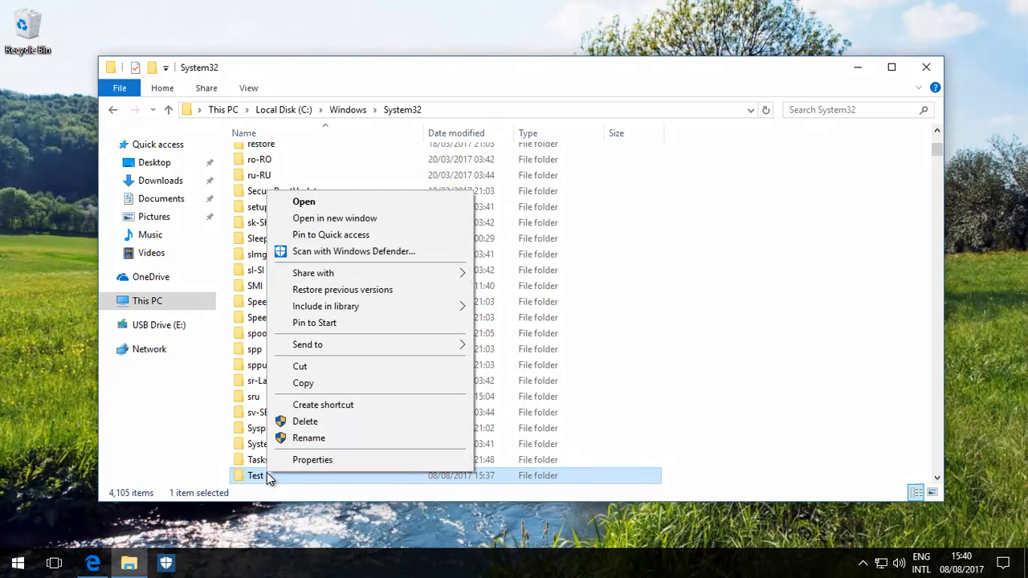
{"action": "left_click", "coordinate": [312, 459]}
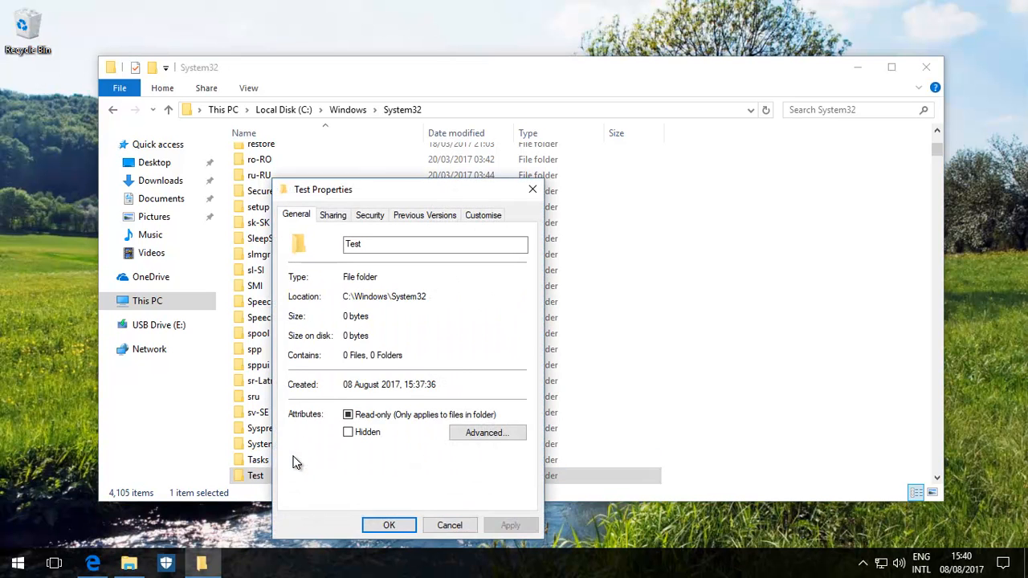
{"action": "left_click", "coordinate": [370, 214]}
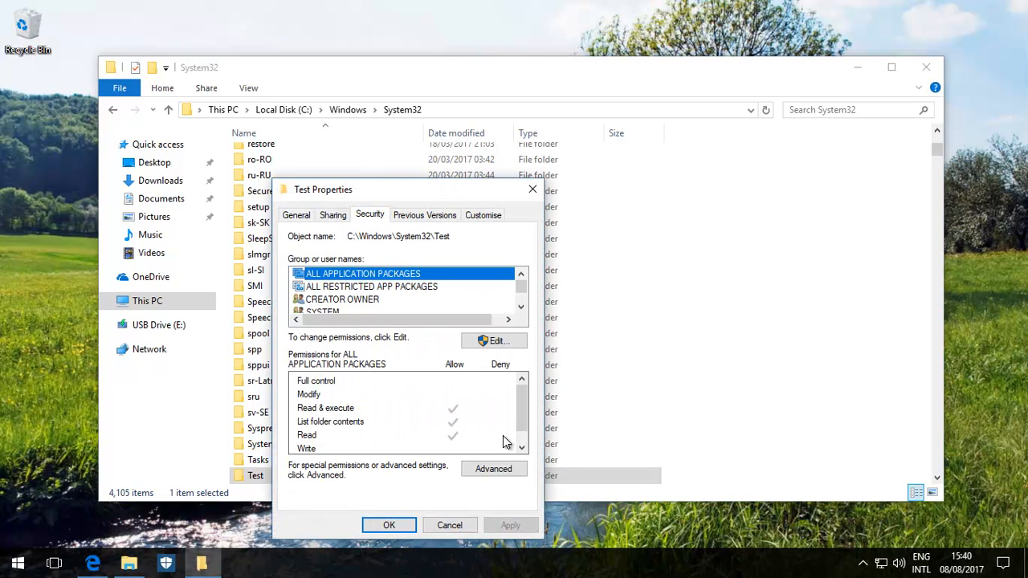
{"action": "left_click", "coordinate": [493, 468]}
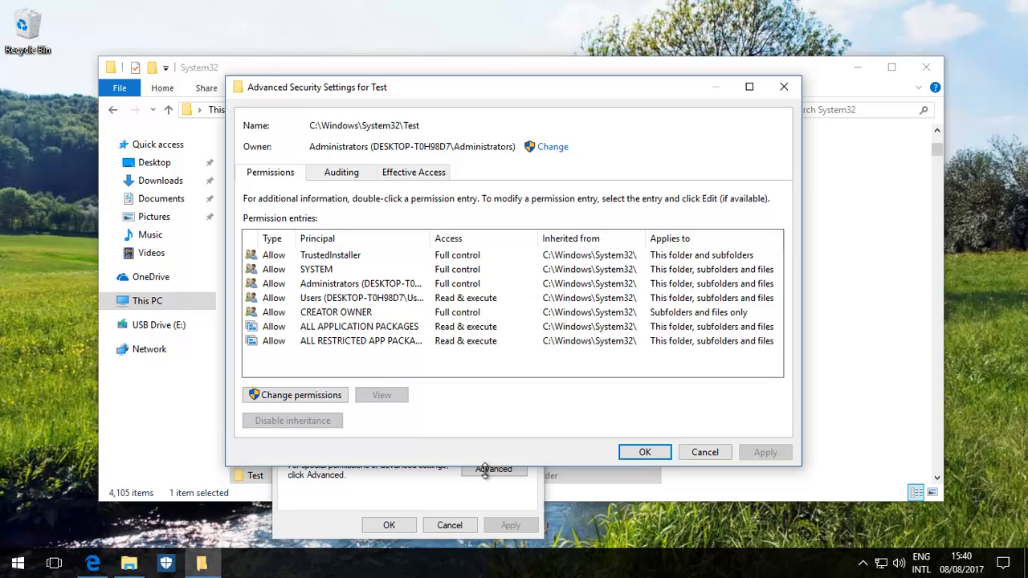
{"action": "mouse_move", "coordinate": [497, 464]}
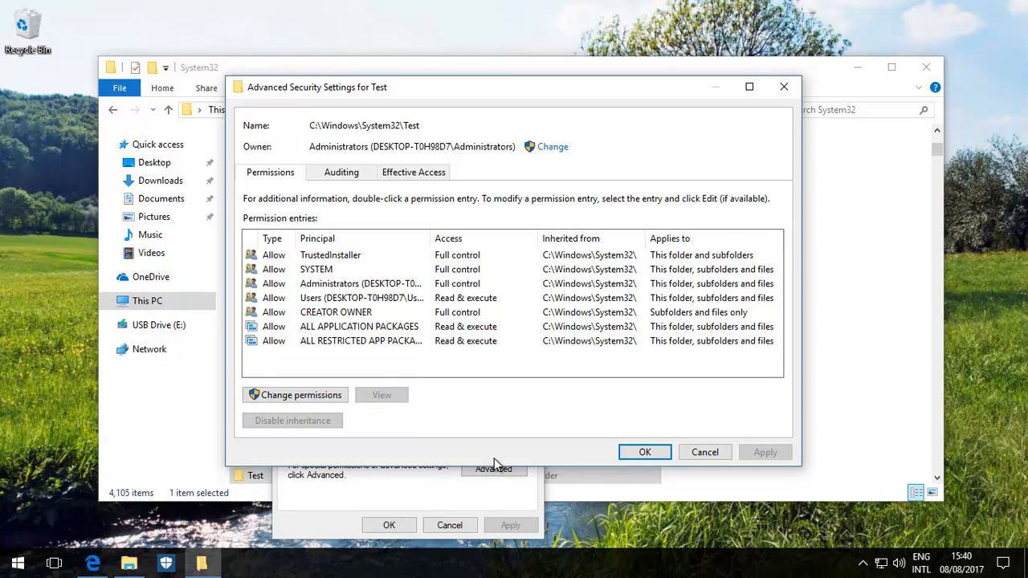
{"action": "mouse_move", "coordinate": [505, 452]}
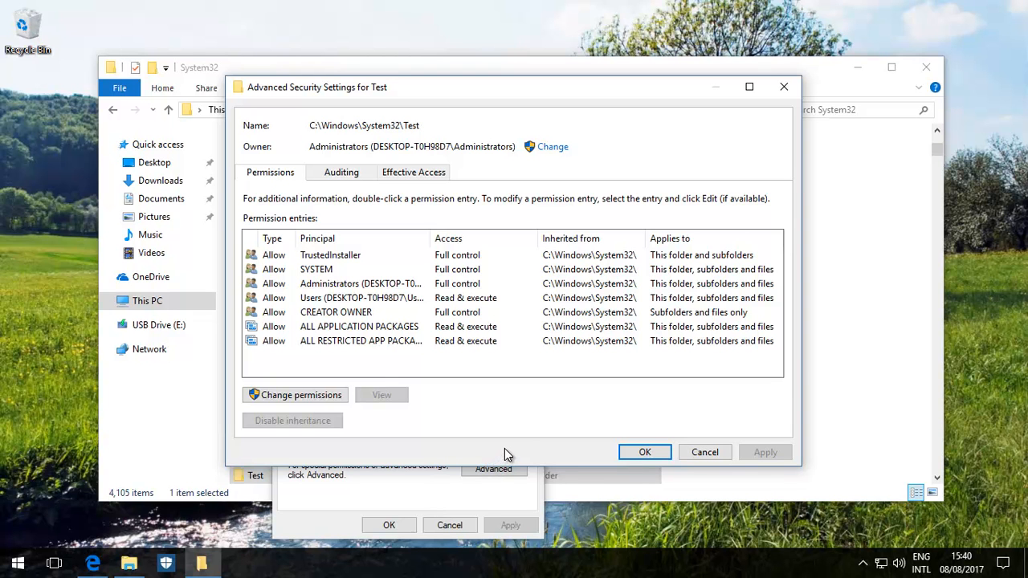
{"action": "mouse_move", "coordinate": [522, 438]}
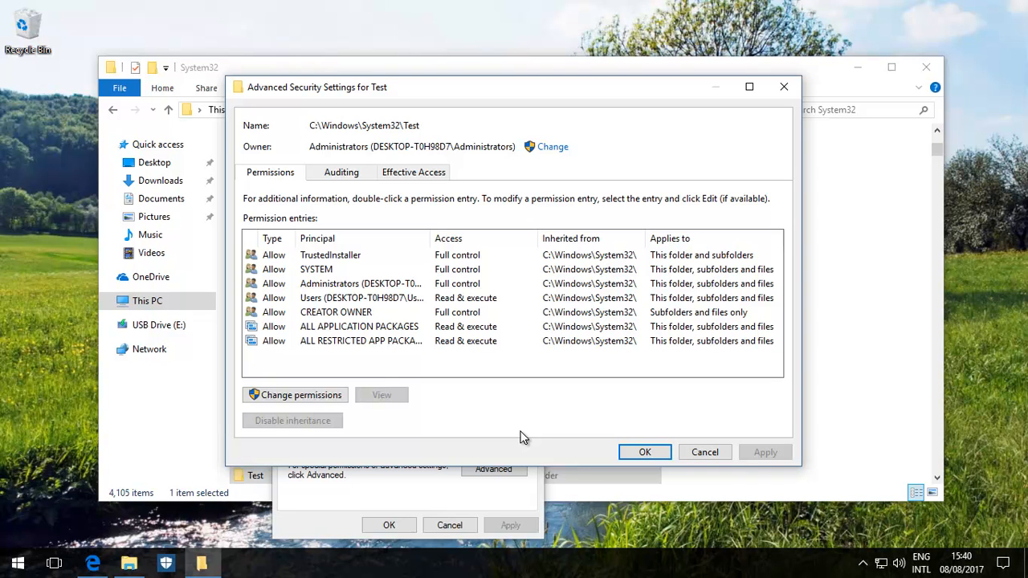
{"action": "mouse_move", "coordinate": [364, 275]}
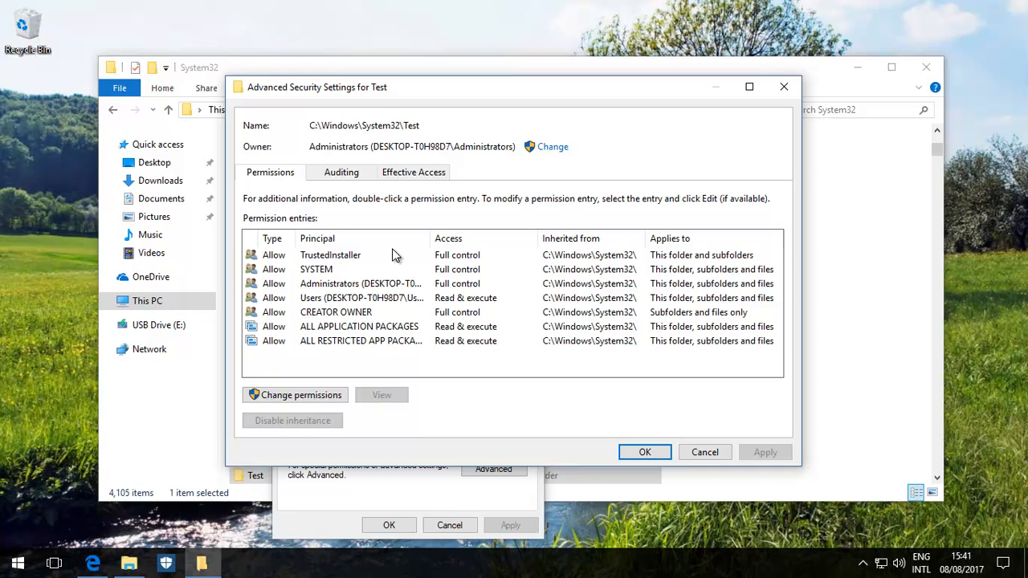
{"action": "mouse_move", "coordinate": [553, 147]}
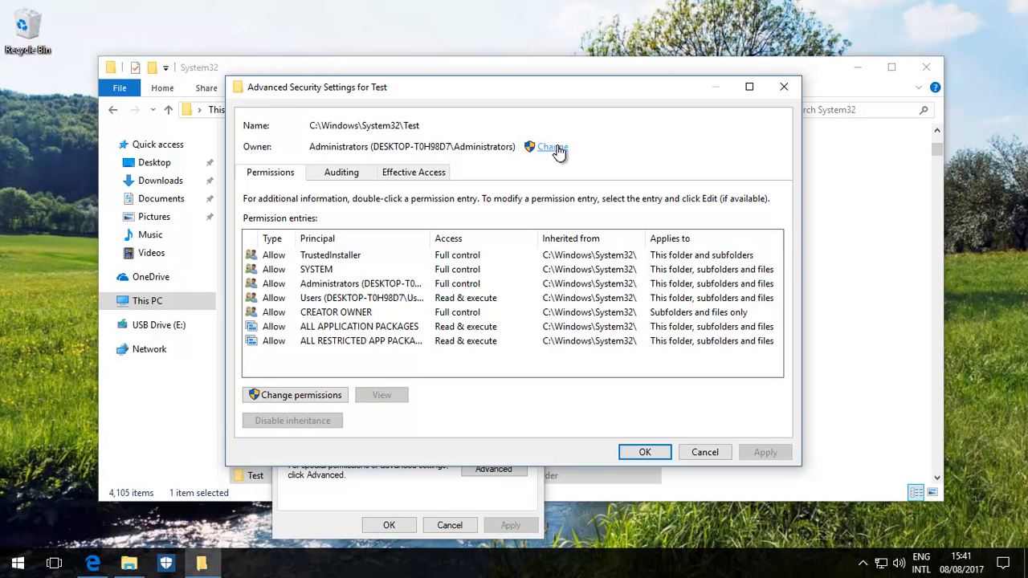
- Set Windows Ninja as owner of Test, replacing owner on subcontainers and objects
{"action": "left_click", "coordinate": [549, 147]}
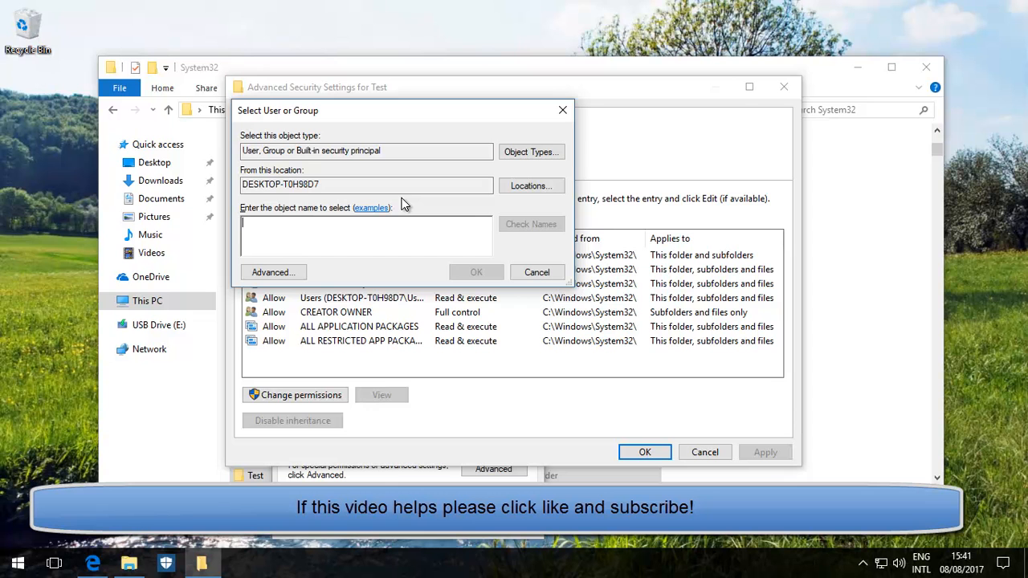
{"action": "type", "text": "windows n"}
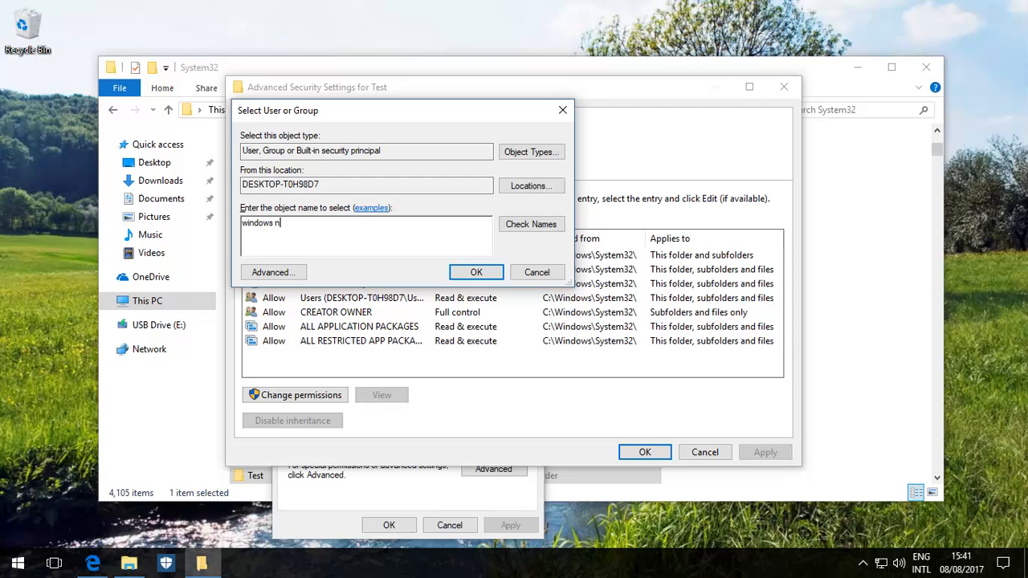
{"action": "type", "text": "inja"}
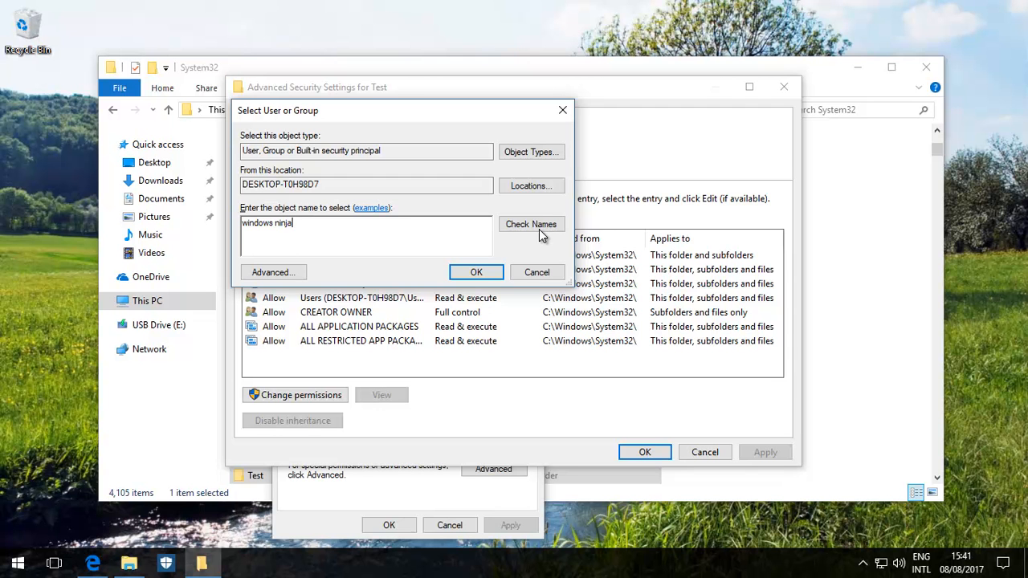
{"action": "left_click", "coordinate": [530, 223]}
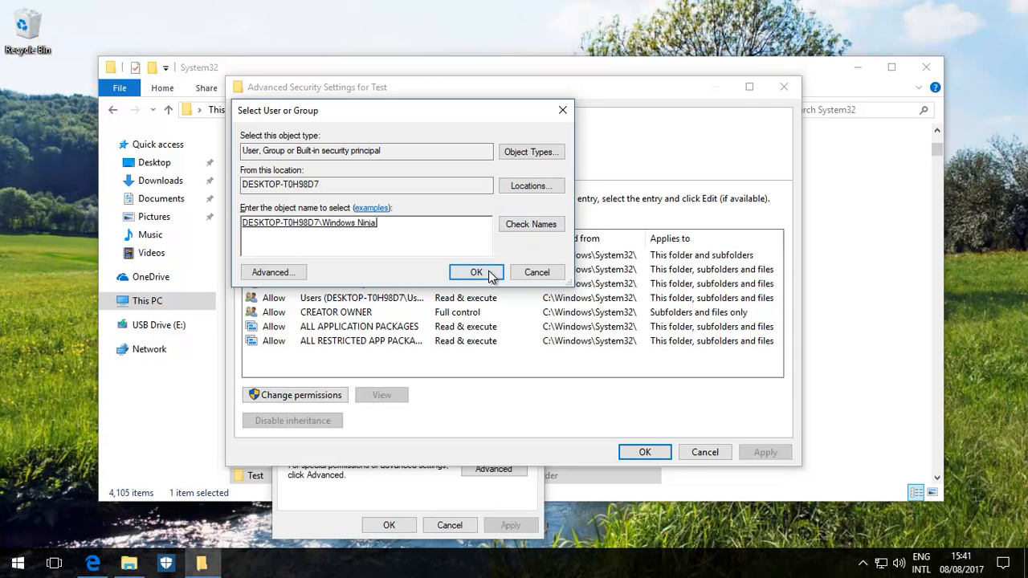
{"action": "left_click", "coordinate": [475, 272]}
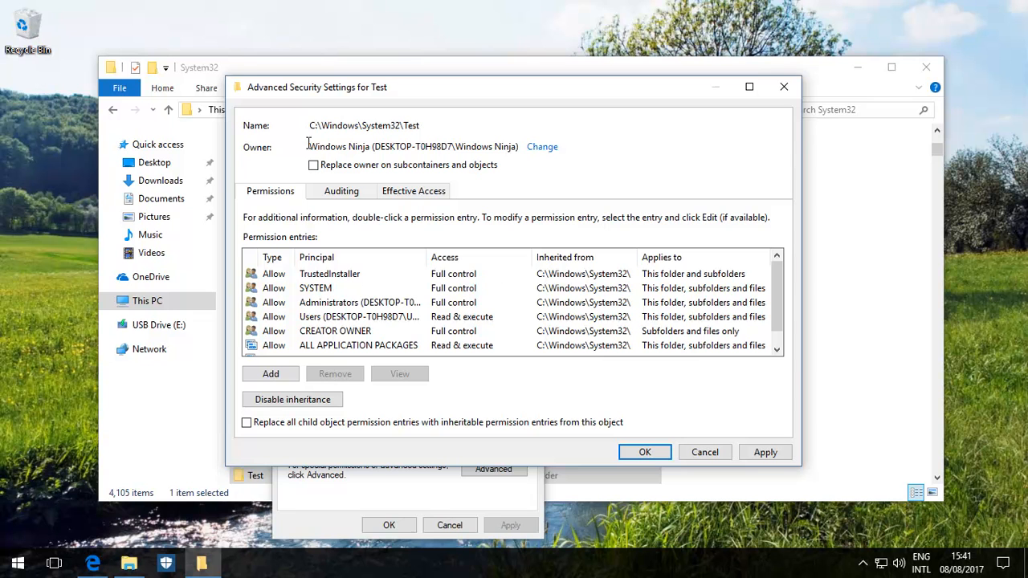
{"action": "left_click", "coordinate": [313, 165]}
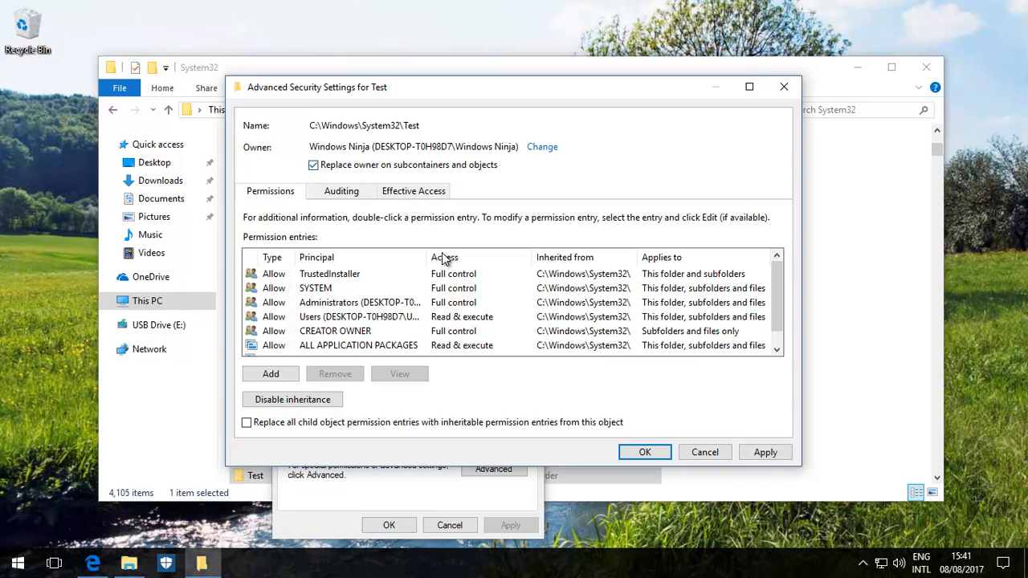
{"action": "left_click", "coordinate": [644, 452]}
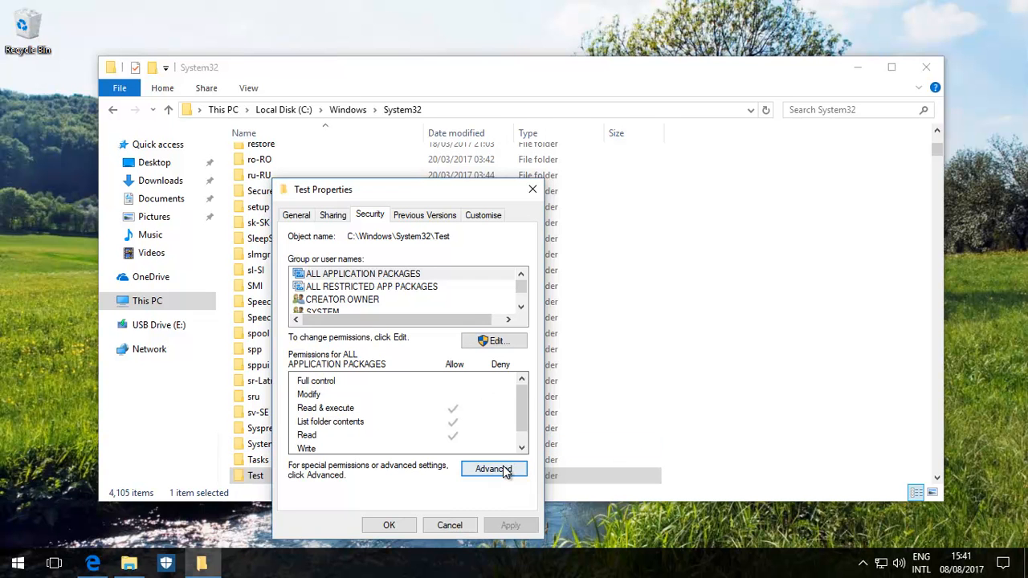
- Close Test Properties, then reopen its Security tab's Advanced settings
{"action": "left_click", "coordinate": [450, 525]}
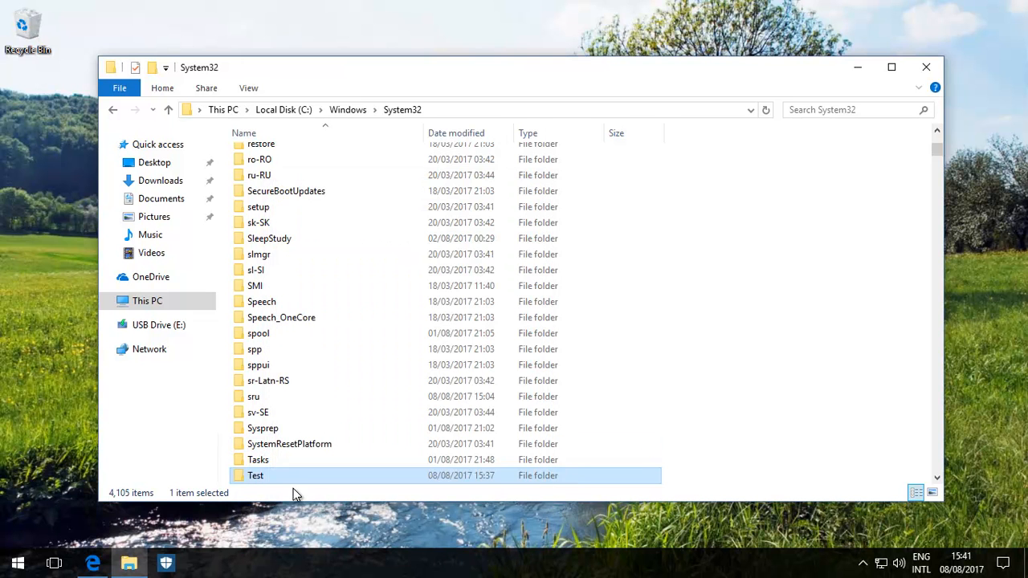
{"action": "right_click", "coordinate": [254, 476]}
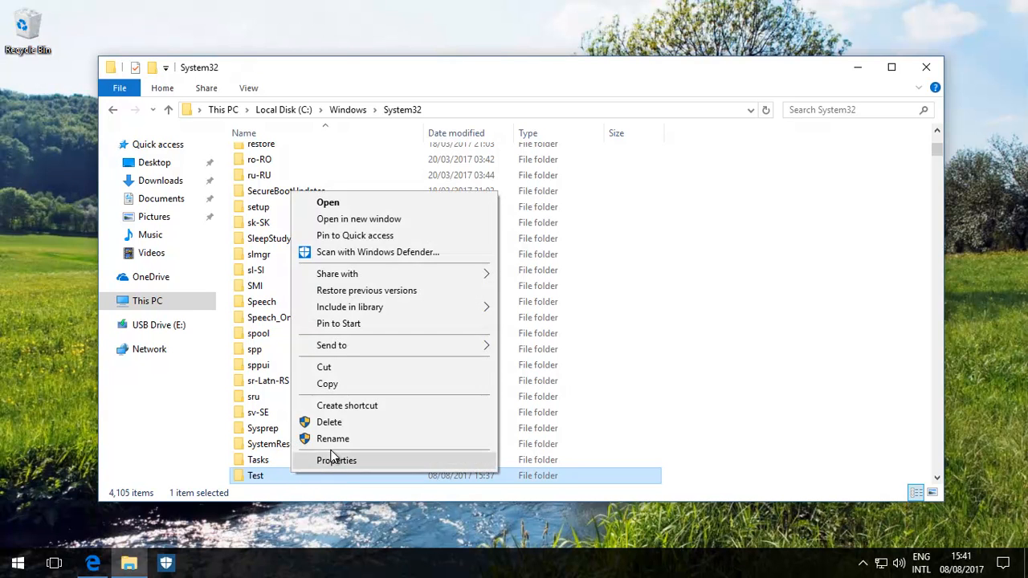
{"action": "left_click", "coordinate": [336, 460]}
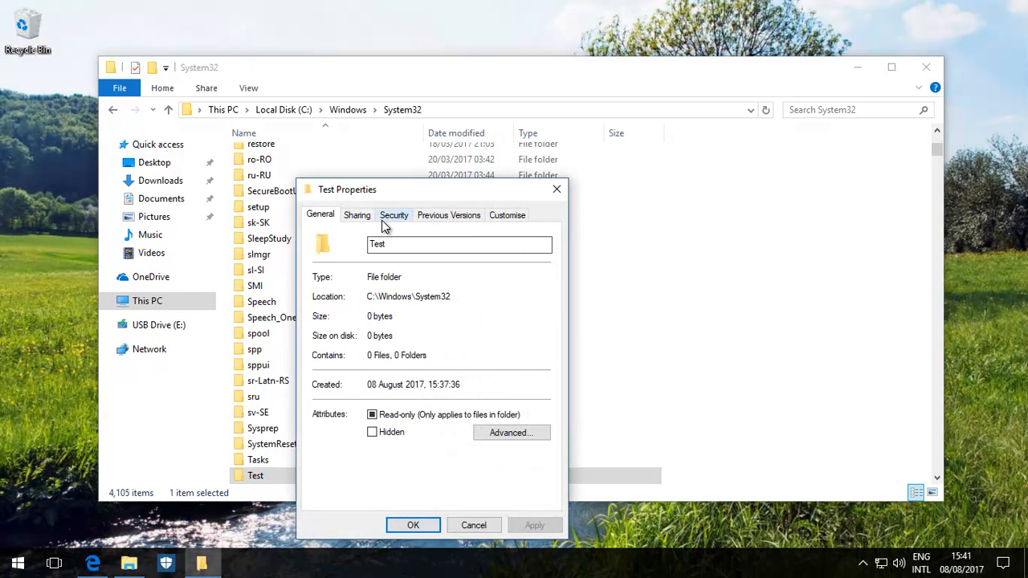
{"action": "left_click", "coordinate": [394, 215]}
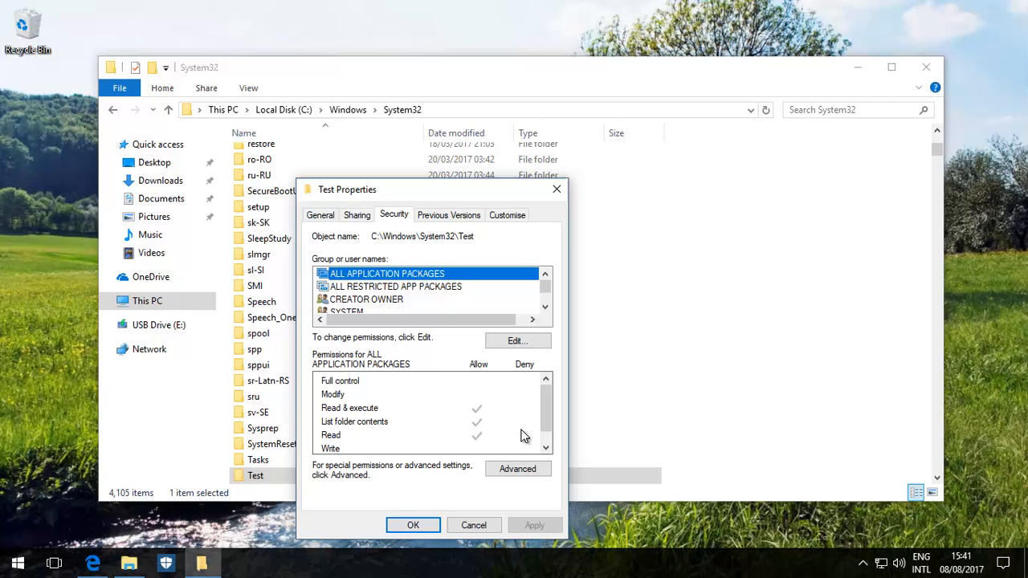
{"action": "left_click", "coordinate": [517, 468]}
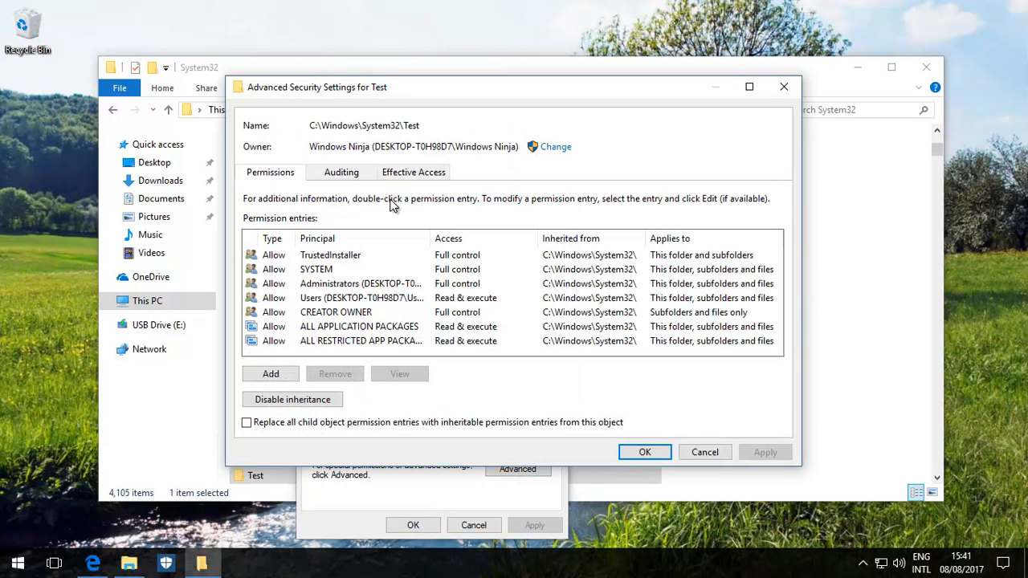
{"action": "mouse_move", "coordinate": [386, 358]}
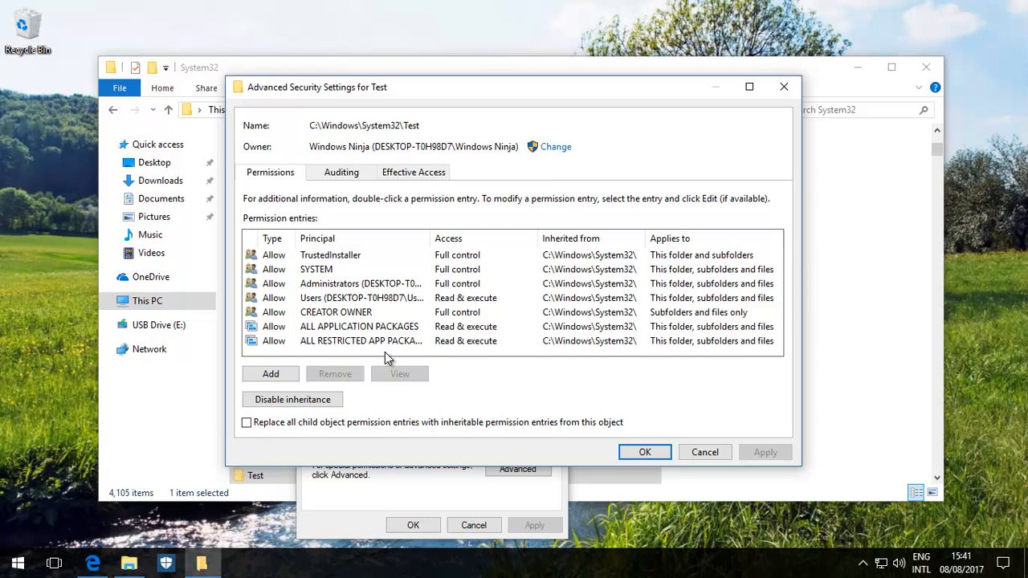
{"action": "mouse_move", "coordinate": [360, 284]}
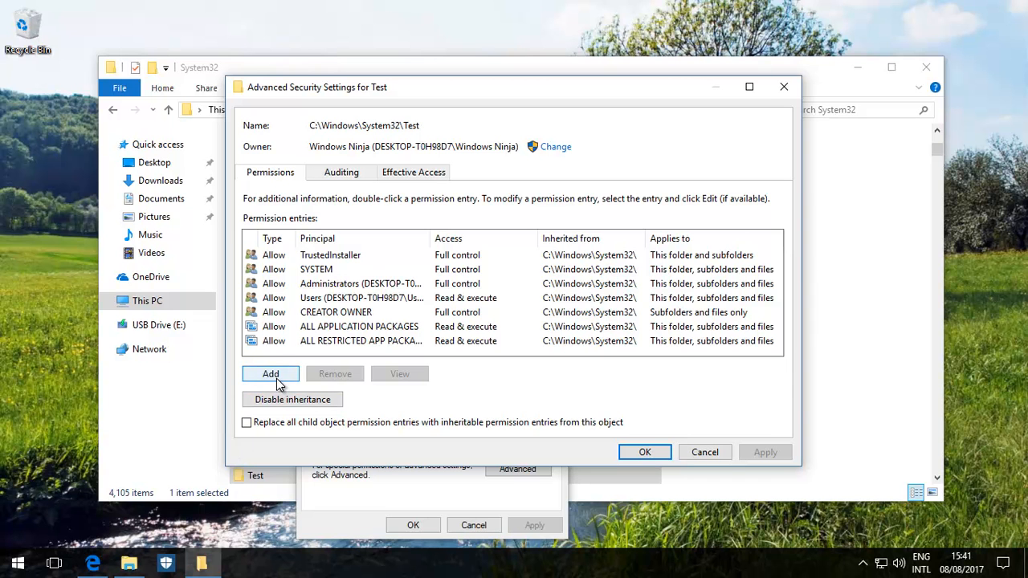
- Add a permission entry with principal 'windows ninja', verified via Check Names
{"action": "left_click", "coordinate": [271, 374]}
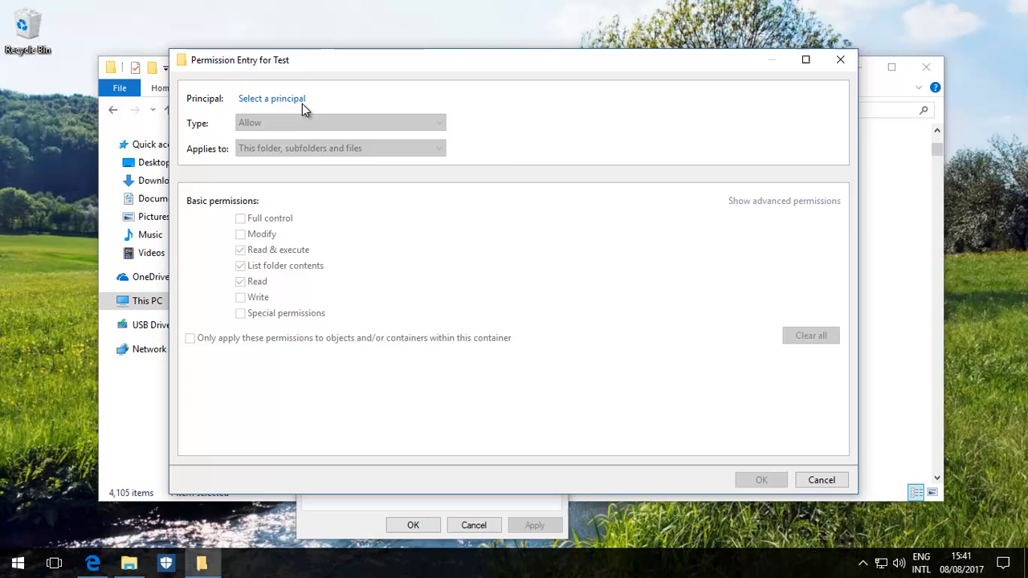
{"action": "left_click", "coordinate": [272, 98]}
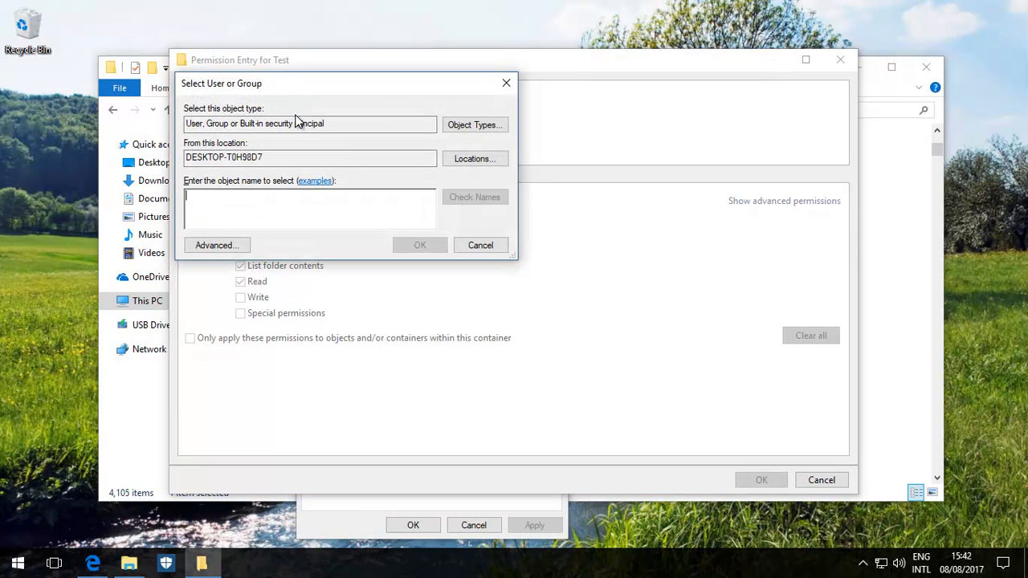
{"action": "type", "text": "windows"}
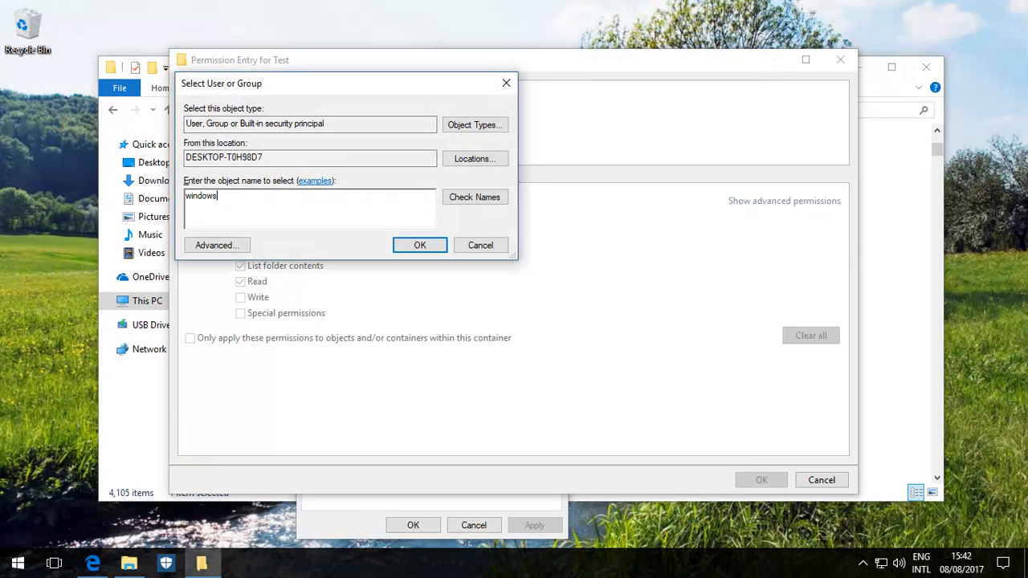
{"action": "type", "text": "ninja"}
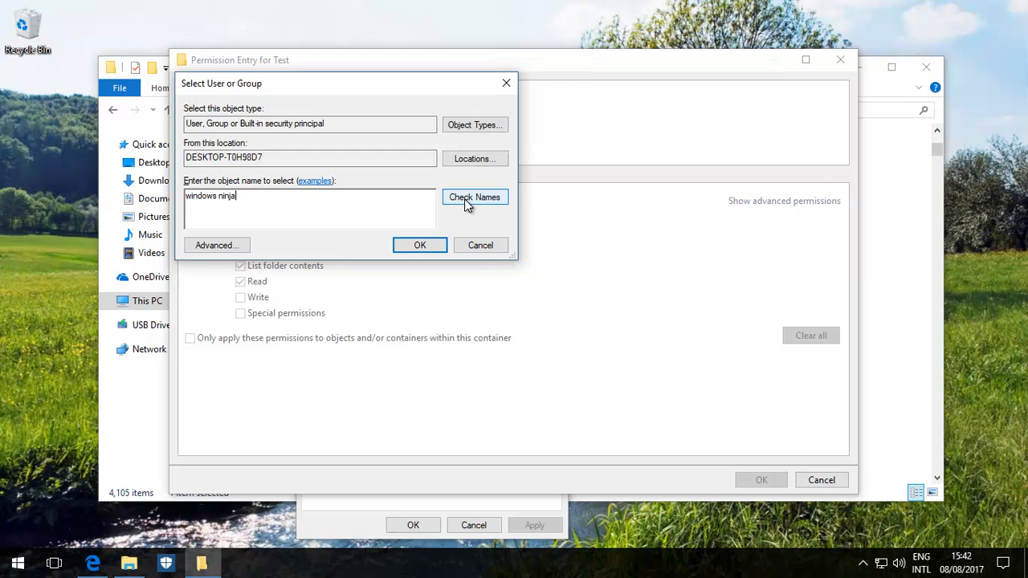
{"action": "left_click", "coordinate": [474, 197]}
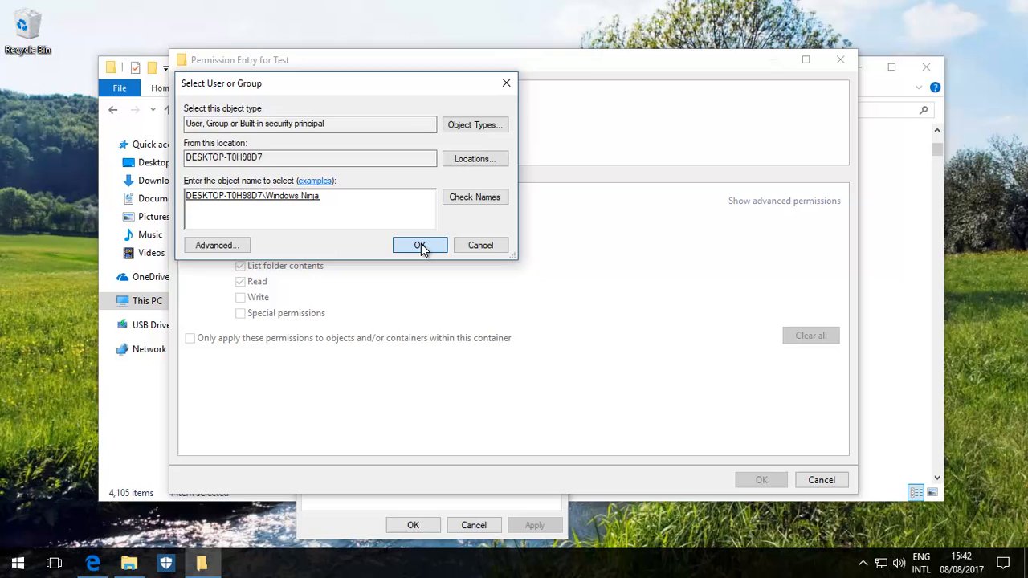
{"action": "left_click", "coordinate": [418, 245]}
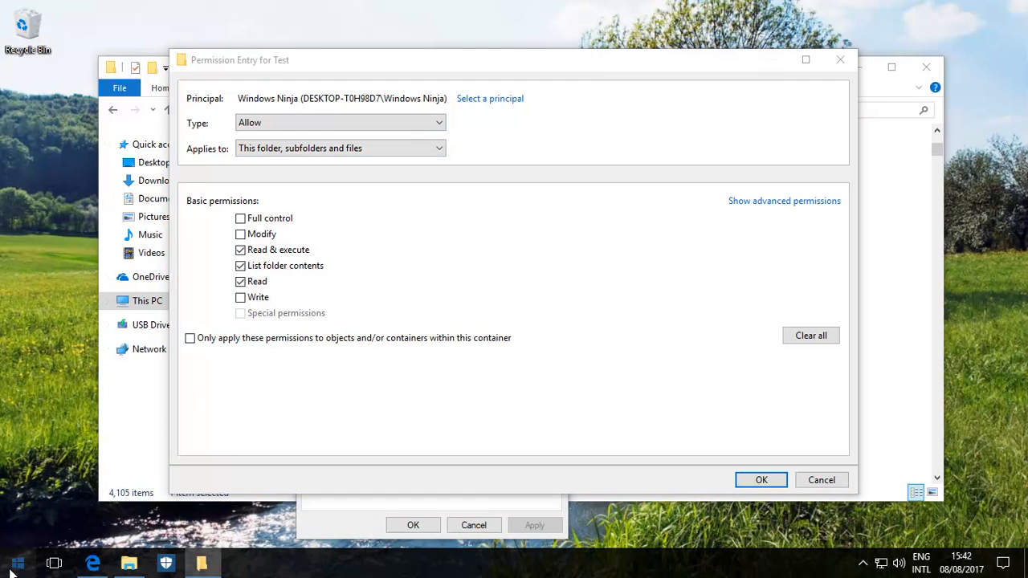
{"action": "left_click", "coordinate": [18, 562]}
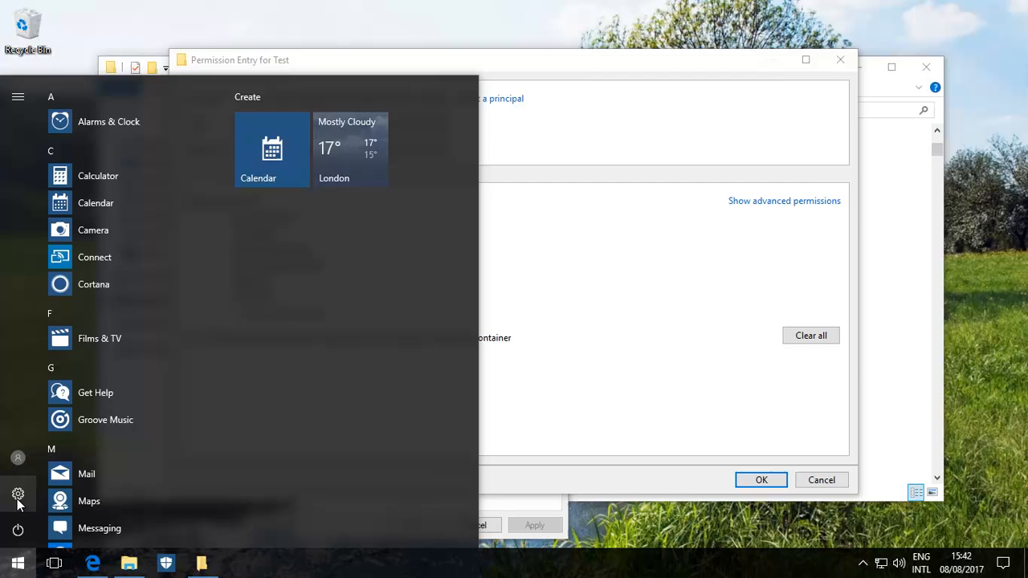
{"action": "left_click", "coordinate": [18, 494]}
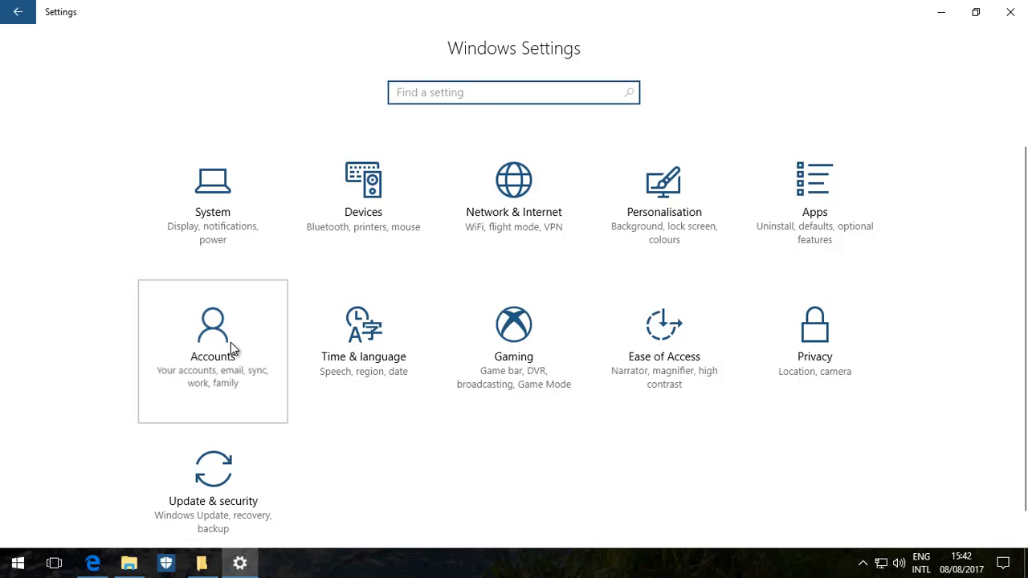
{"action": "left_click", "coordinate": [212, 351]}
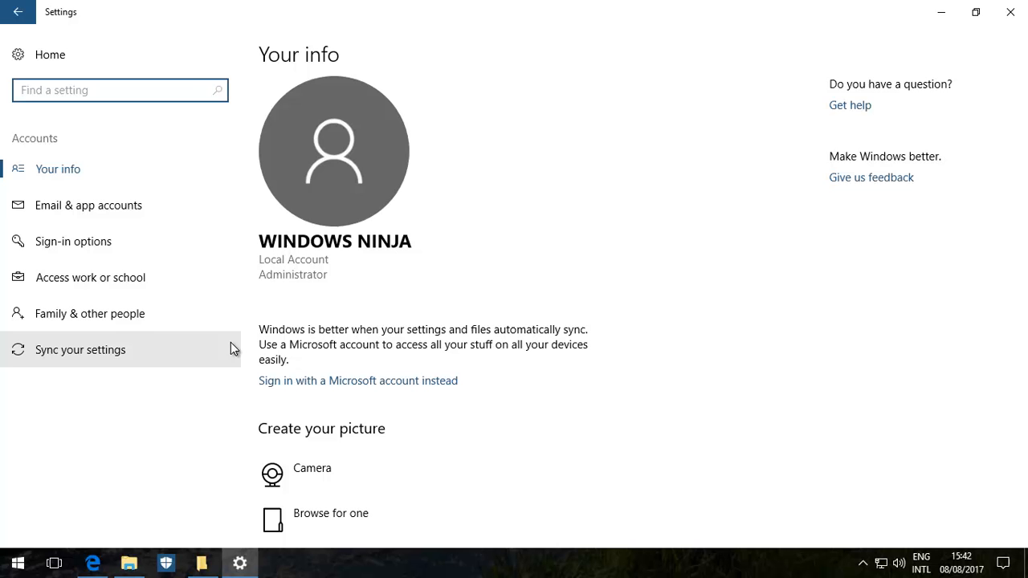
{"action": "mouse_move", "coordinate": [399, 269]}
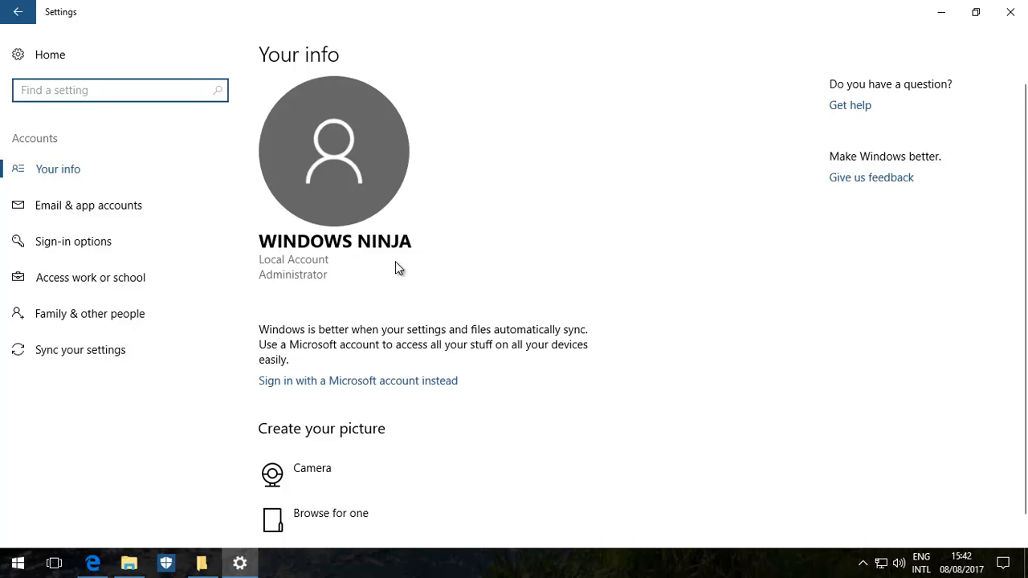
{"action": "mouse_move", "coordinate": [1010, 12]}
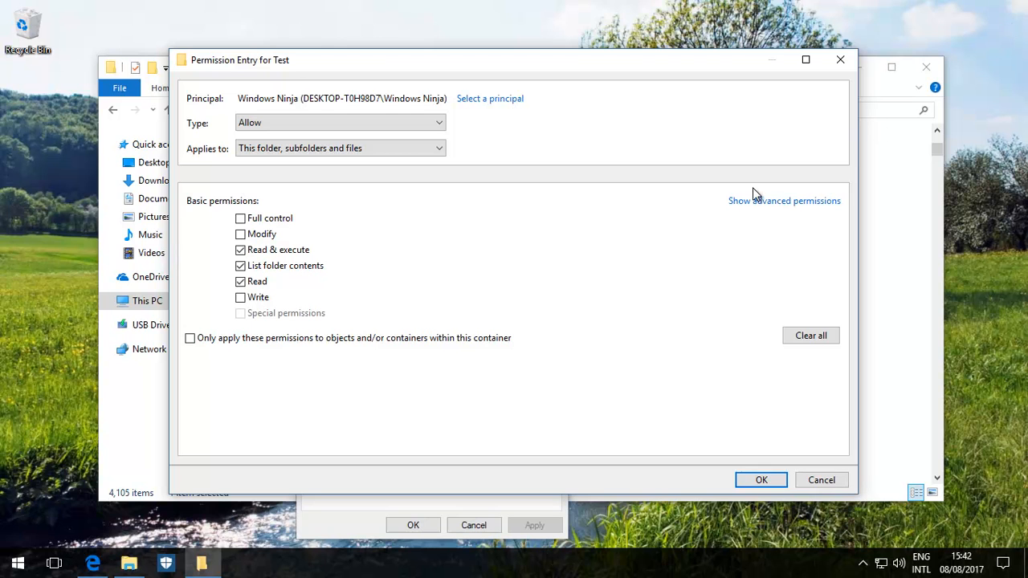
- Grant Windows Ninja Full control, accept the warning, and close Test Properties
{"action": "left_click", "coordinate": [241, 218]}
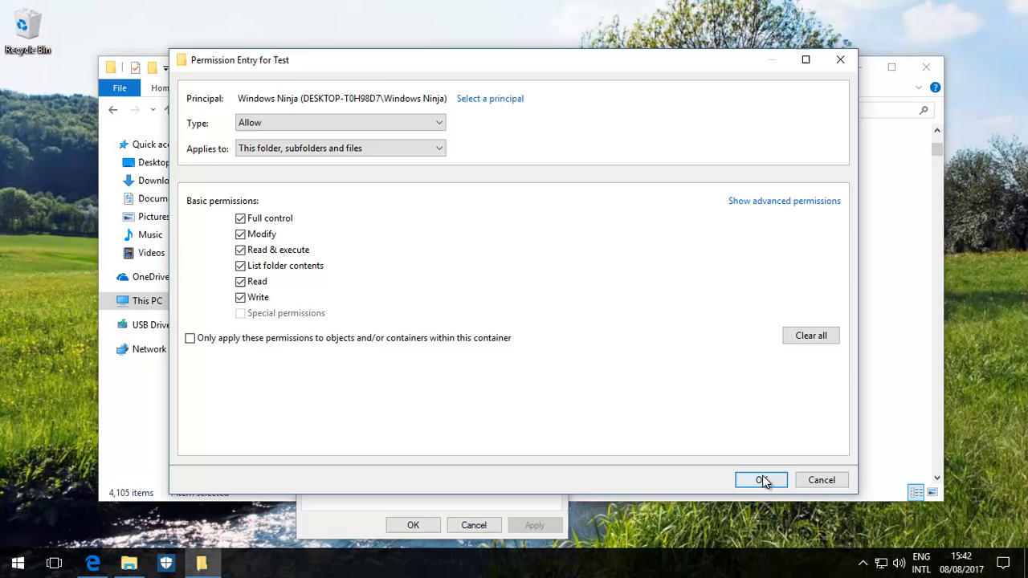
{"action": "left_click", "coordinate": [760, 479]}
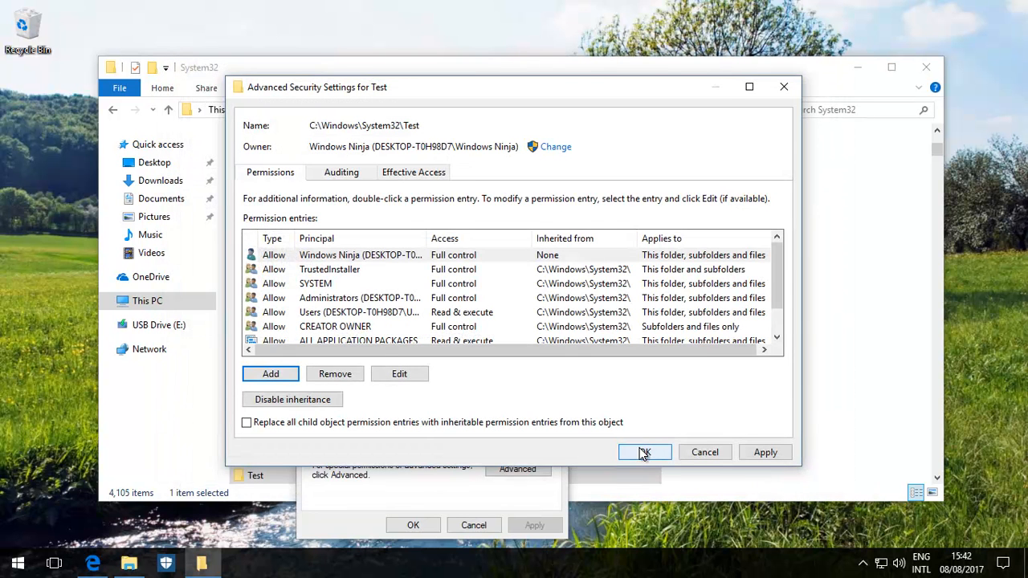
{"action": "left_click", "coordinate": [643, 451]}
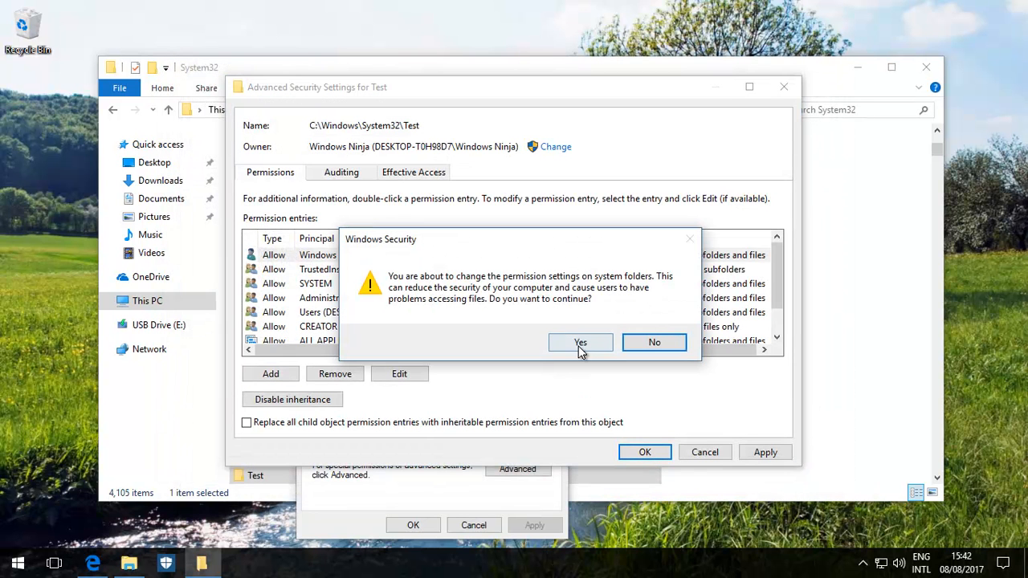
{"action": "left_click", "coordinate": [580, 342]}
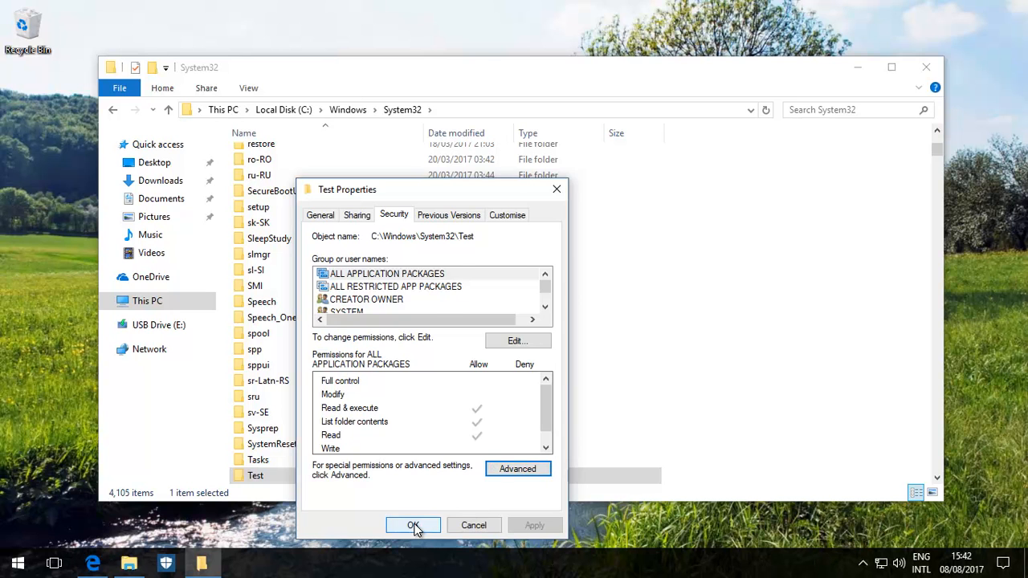
{"action": "left_click", "coordinate": [412, 525]}
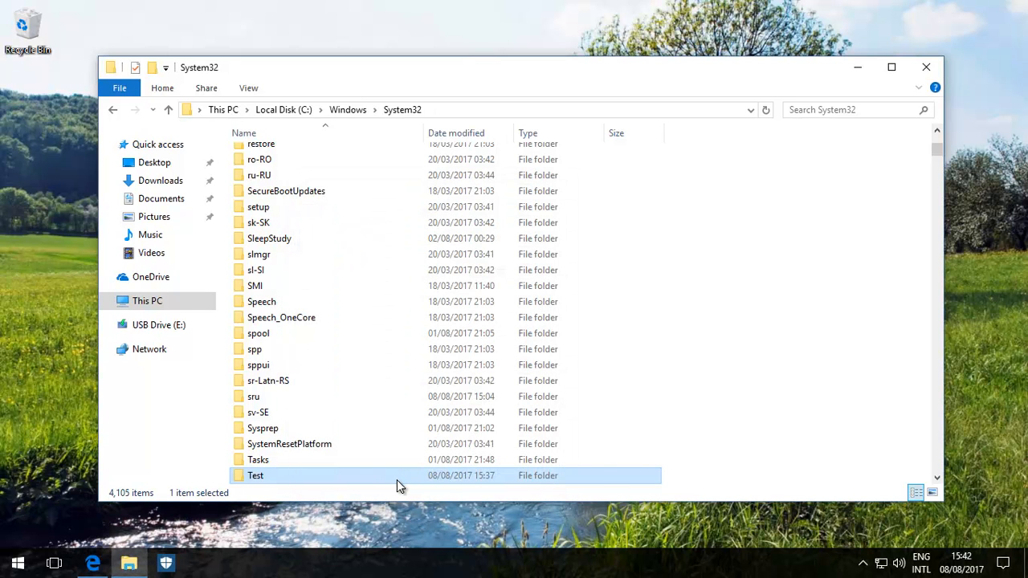
- Open Test's Properties, Security tab, and Advanced settings to review permission entries
{"action": "right_click", "coordinate": [254, 475]}
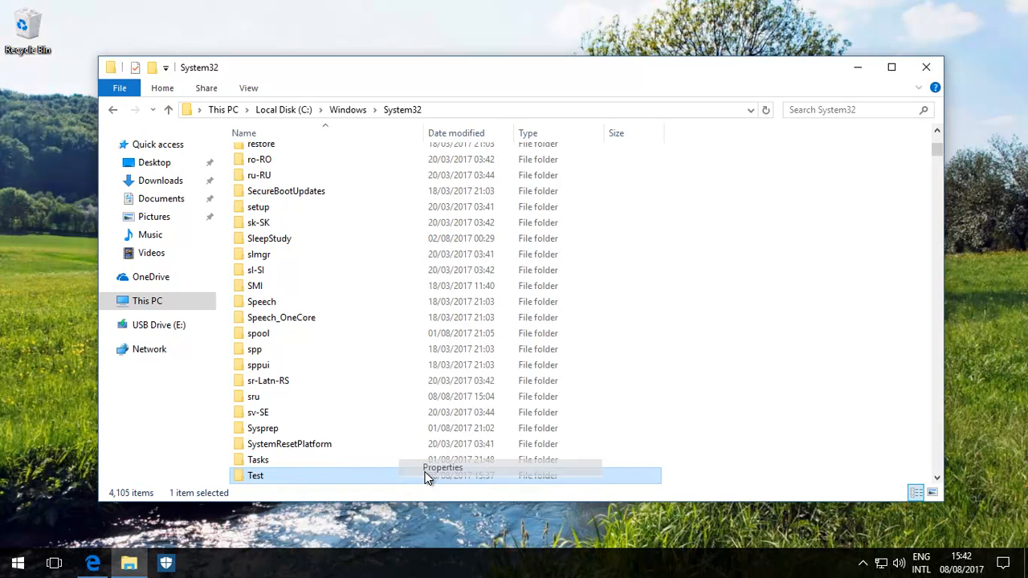
{"action": "left_click", "coordinate": [442, 467]}
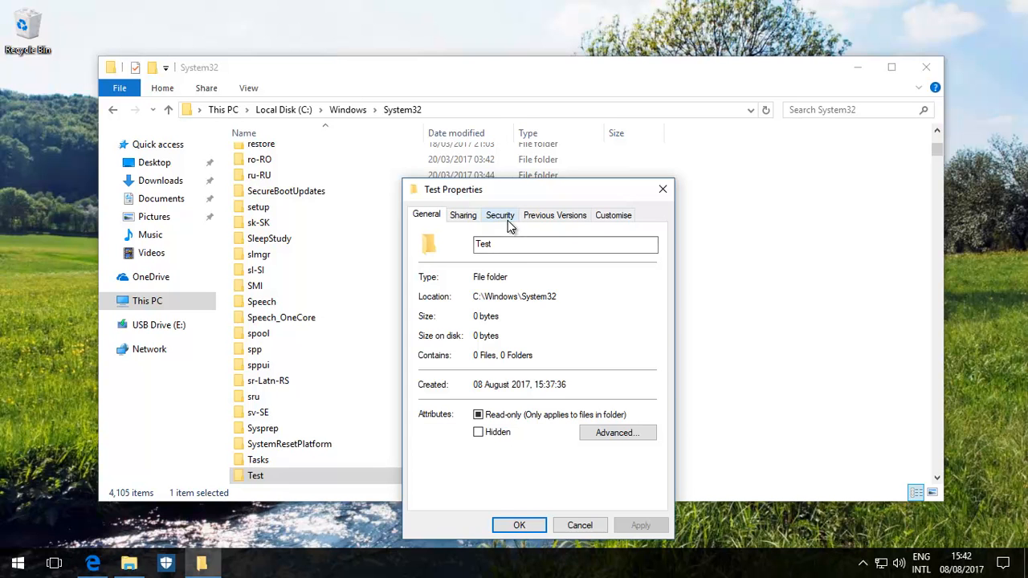
{"action": "left_click", "coordinate": [500, 215]}
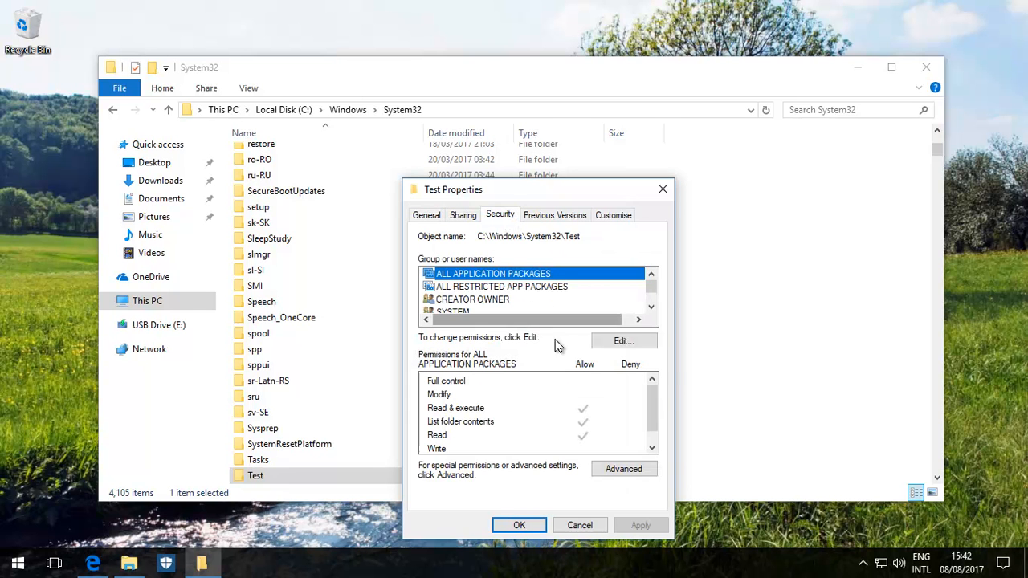
{"action": "left_click", "coordinate": [623, 468]}
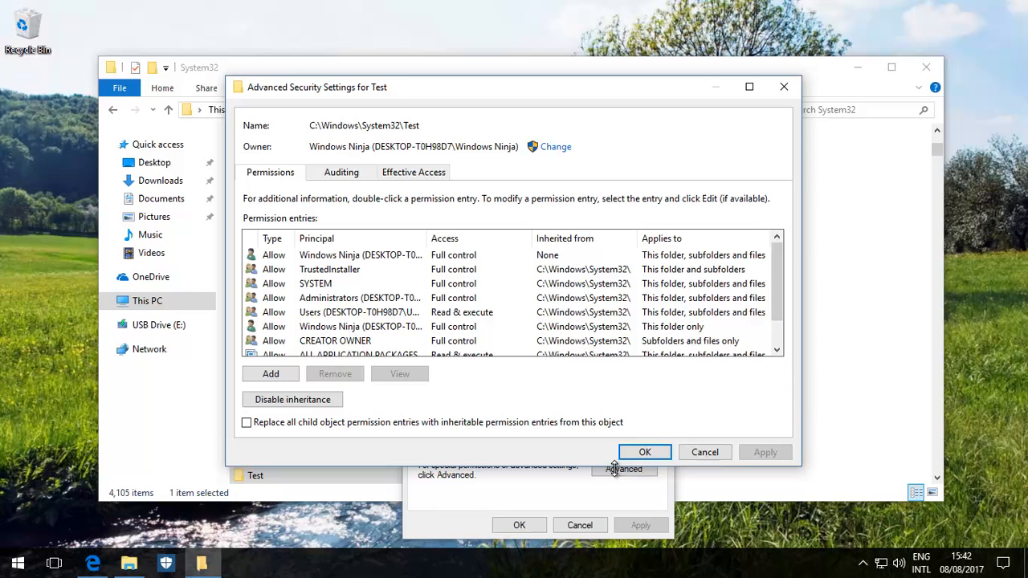
{"action": "mouse_move", "coordinate": [650, 390]}
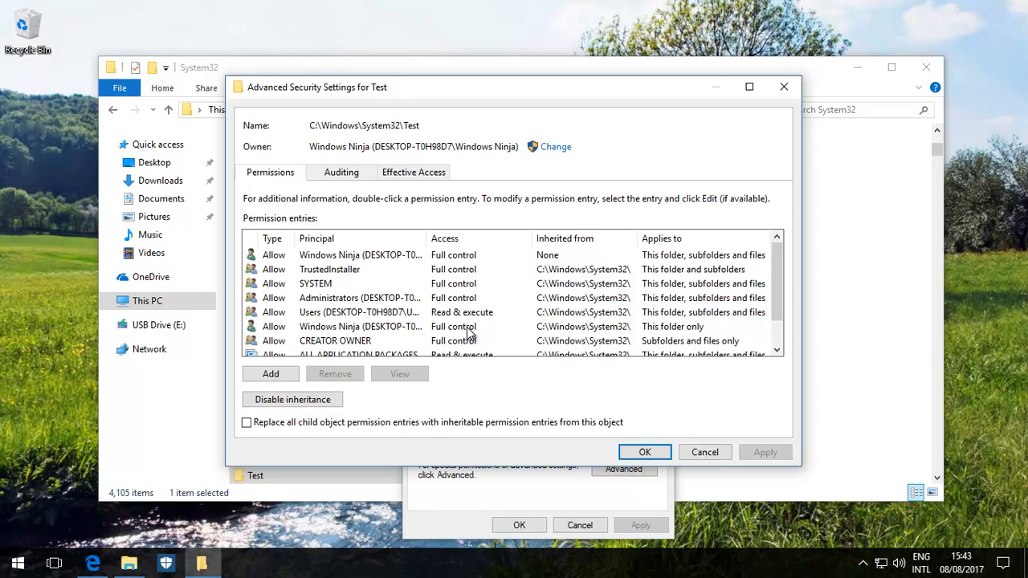
{"action": "mouse_move", "coordinate": [470, 339]}
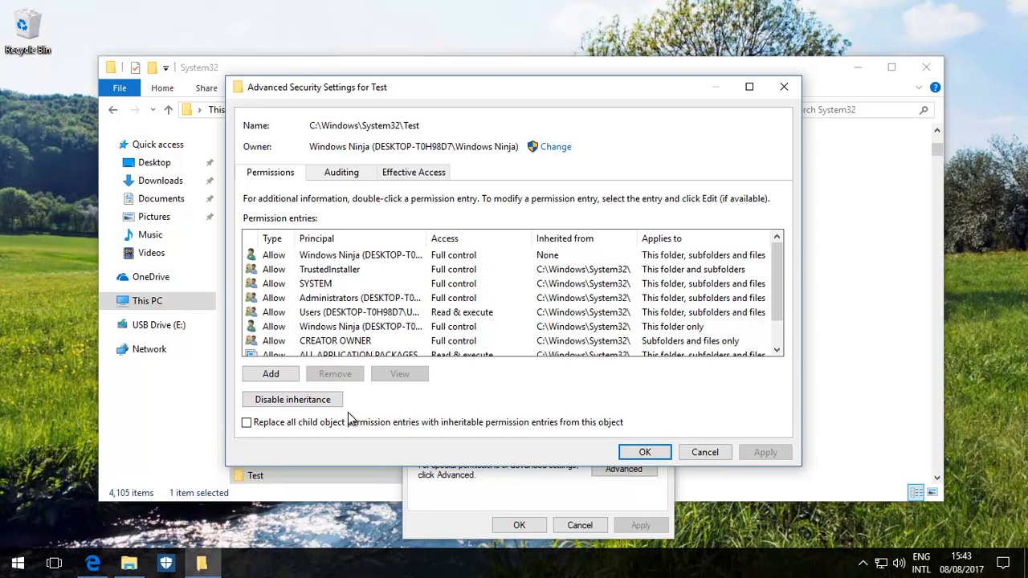
{"action": "mouse_move", "coordinate": [374, 302]}
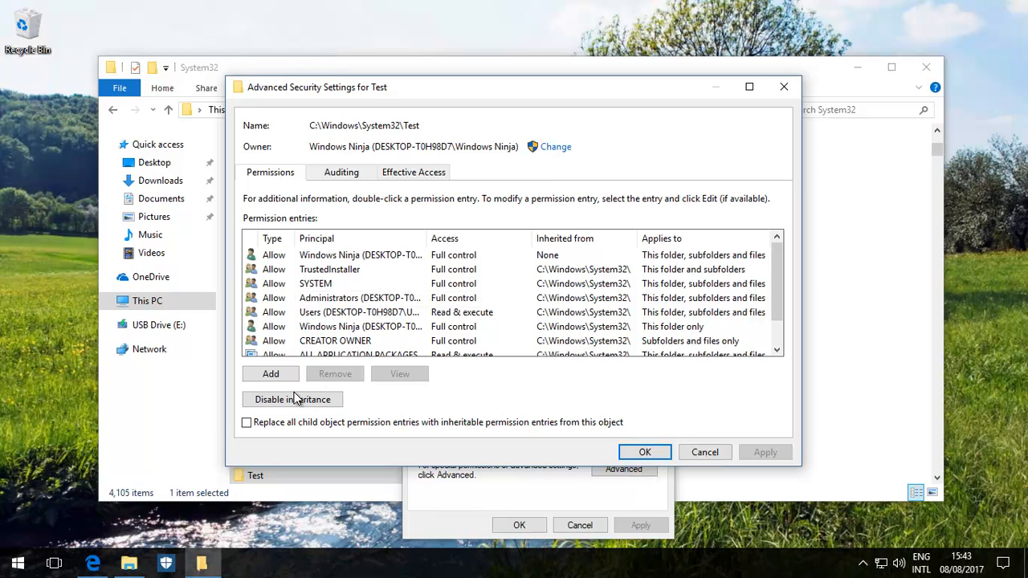
- Disable inheritance on Test, removing all inherited permissions, and save
{"action": "left_click", "coordinate": [293, 399]}
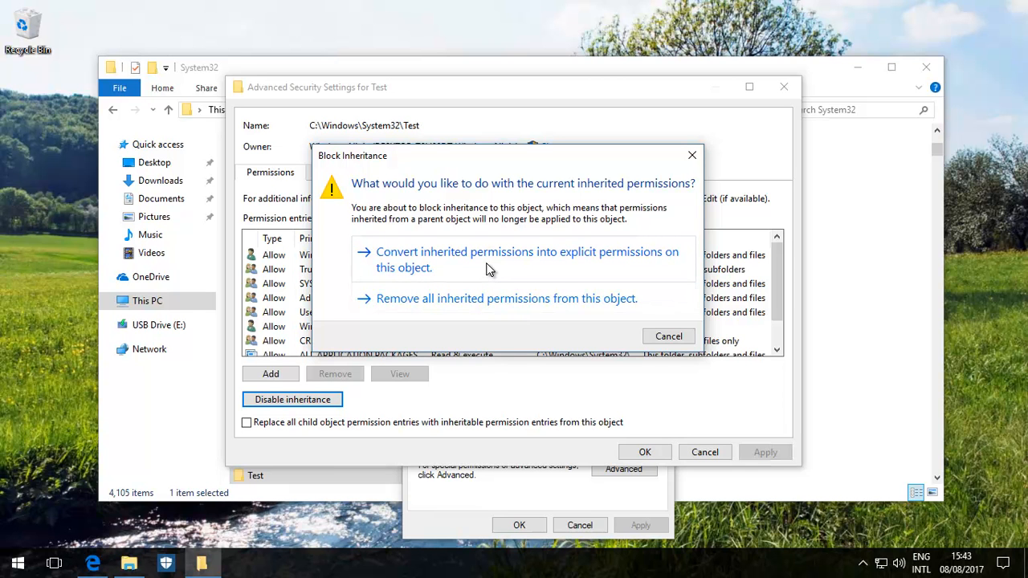
{"action": "mouse_move", "coordinate": [477, 304]}
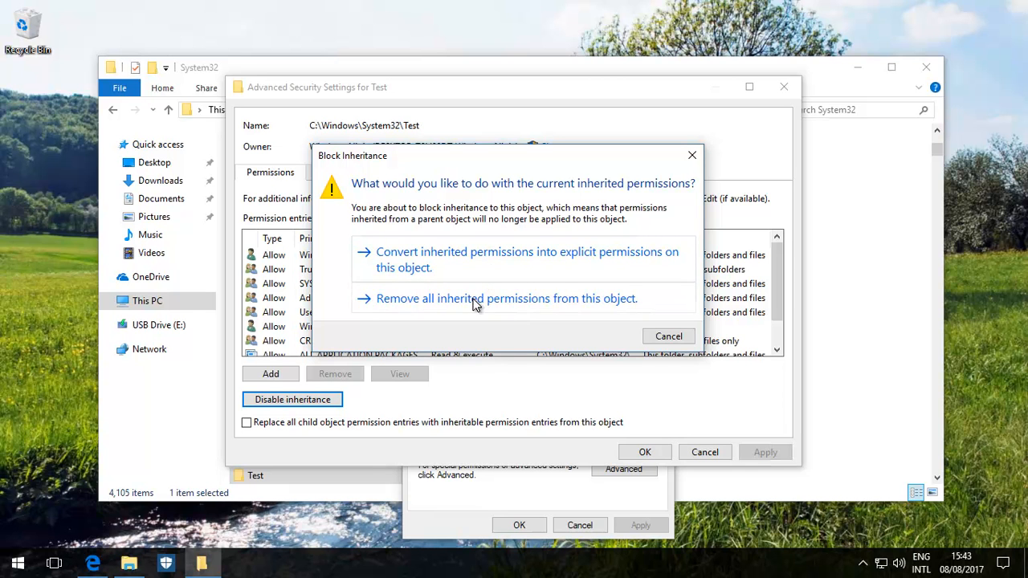
{"action": "left_click", "coordinate": [507, 298]}
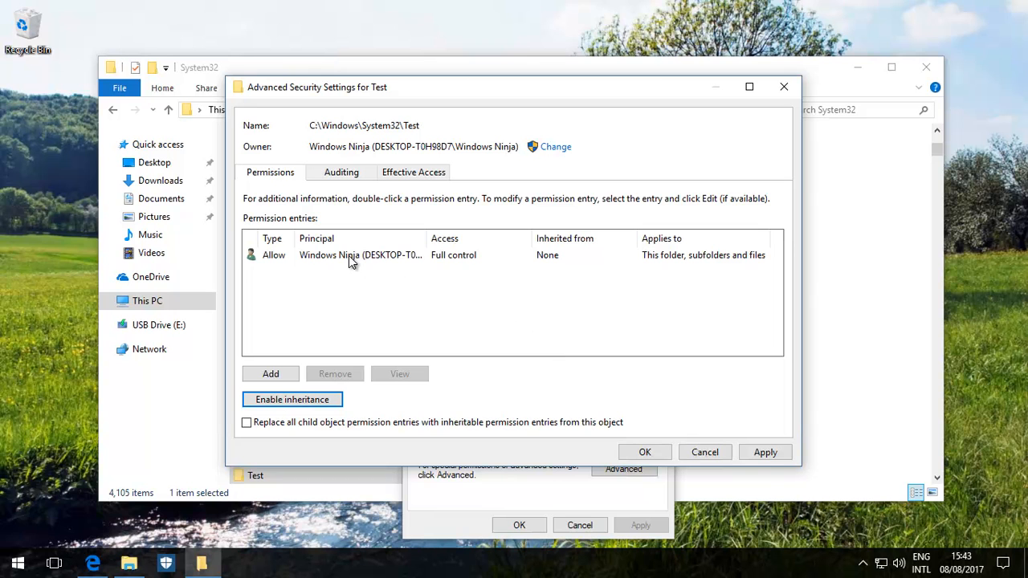
{"action": "mouse_move", "coordinate": [304, 263]}
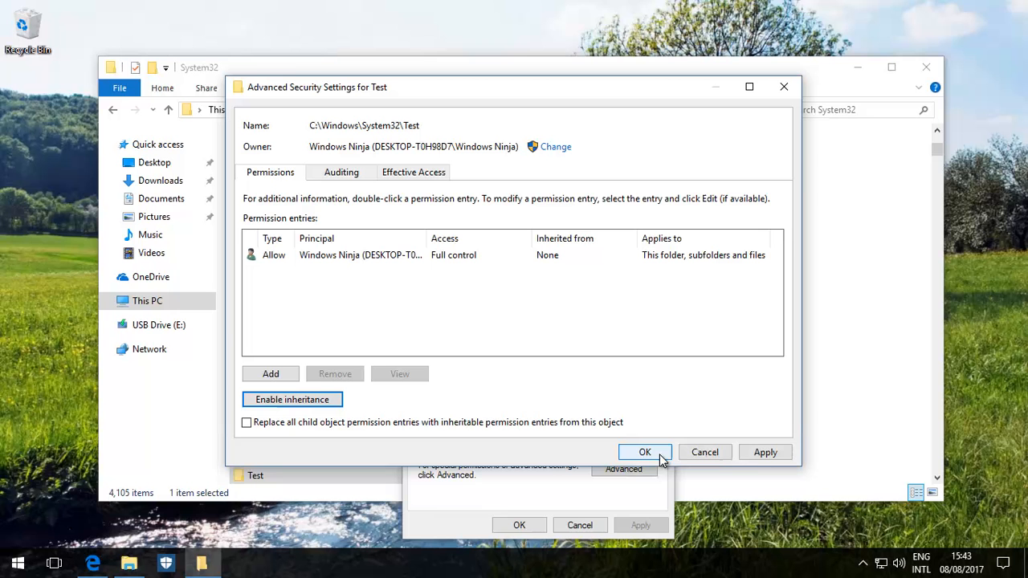
{"action": "left_click", "coordinate": [644, 452]}
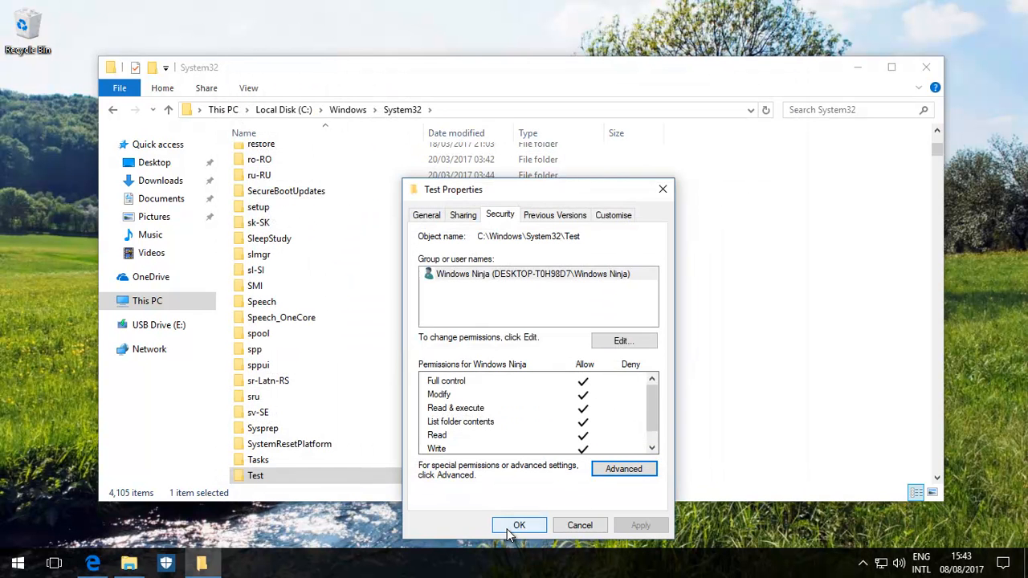
- Close the Test folder's properties window
{"action": "left_click", "coordinate": [519, 525]}
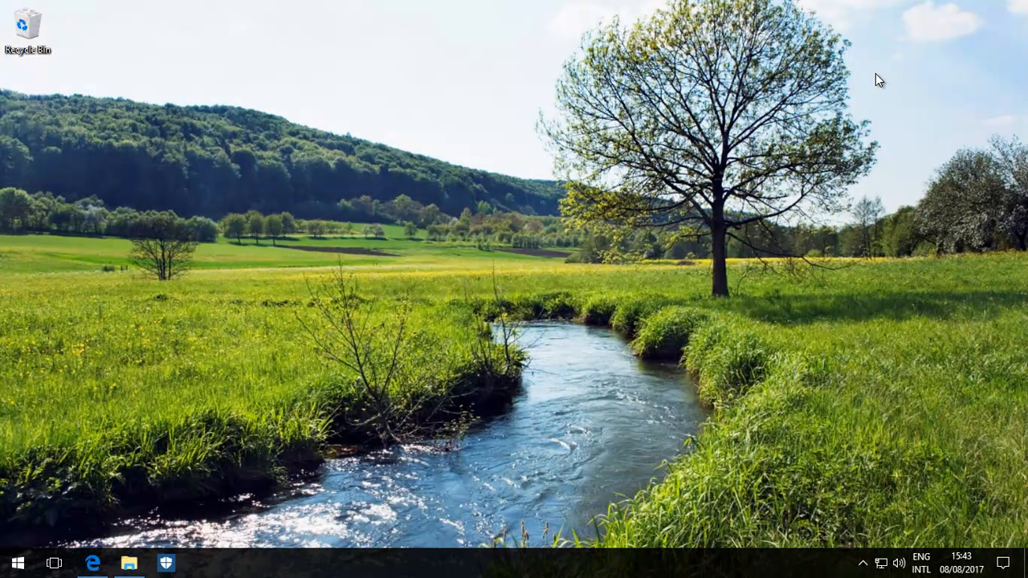
{"action": "mouse_move", "coordinate": [876, 85]}
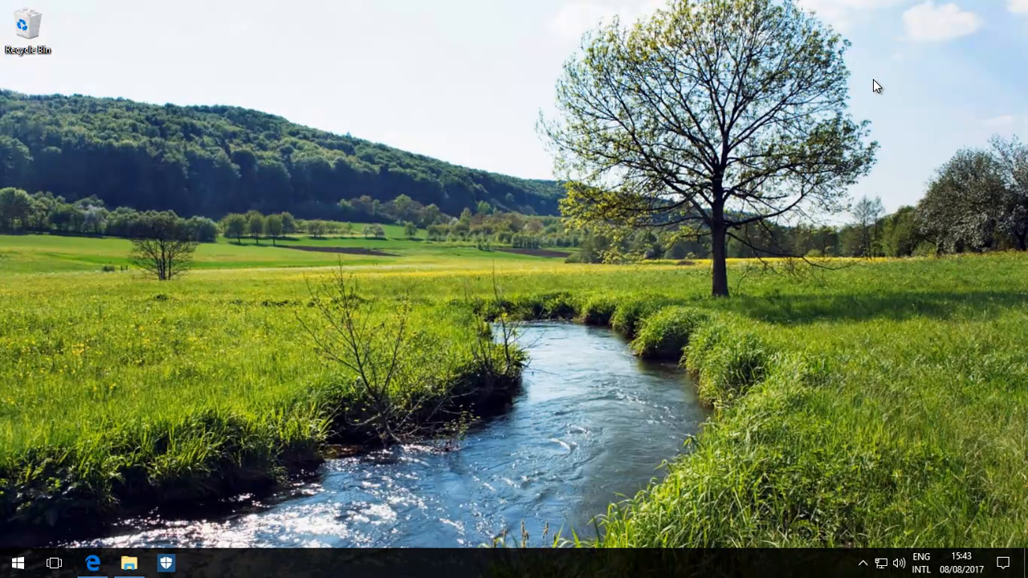
{"action": "mouse_move", "coordinate": [877, 105]}
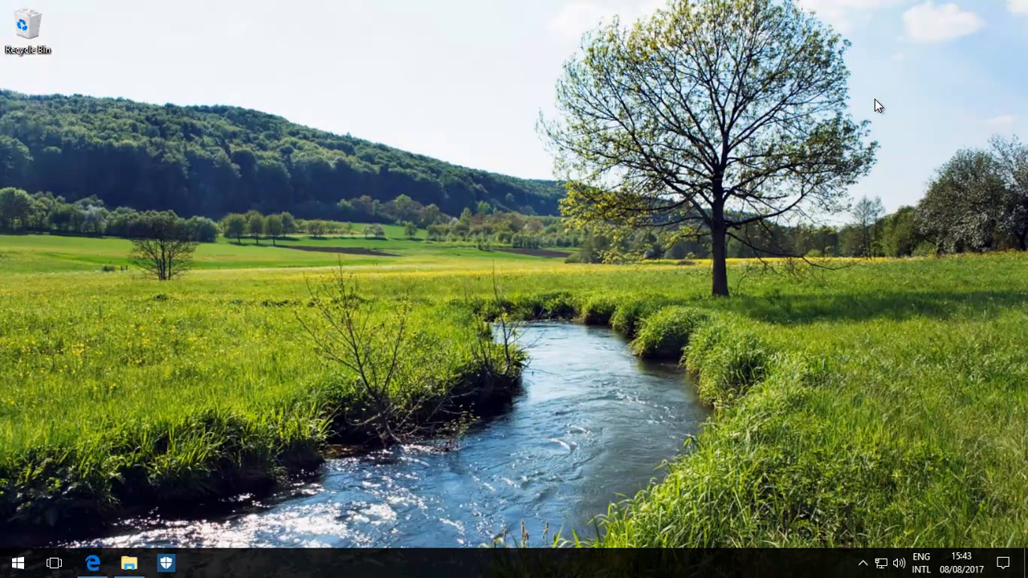
{"action": "mouse_move", "coordinate": [883, 109]}
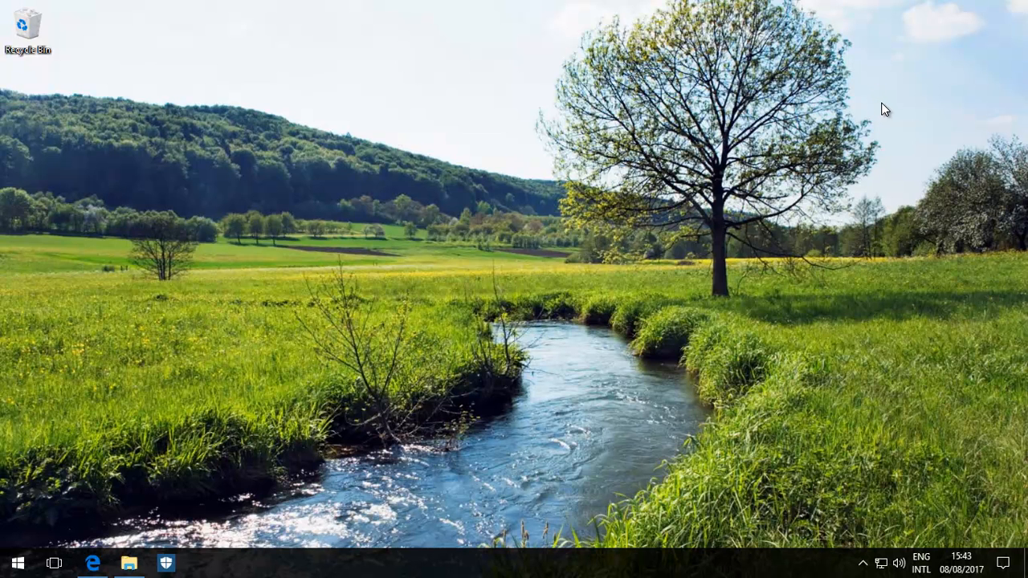
{"action": "mouse_move", "coordinate": [901, 155]}
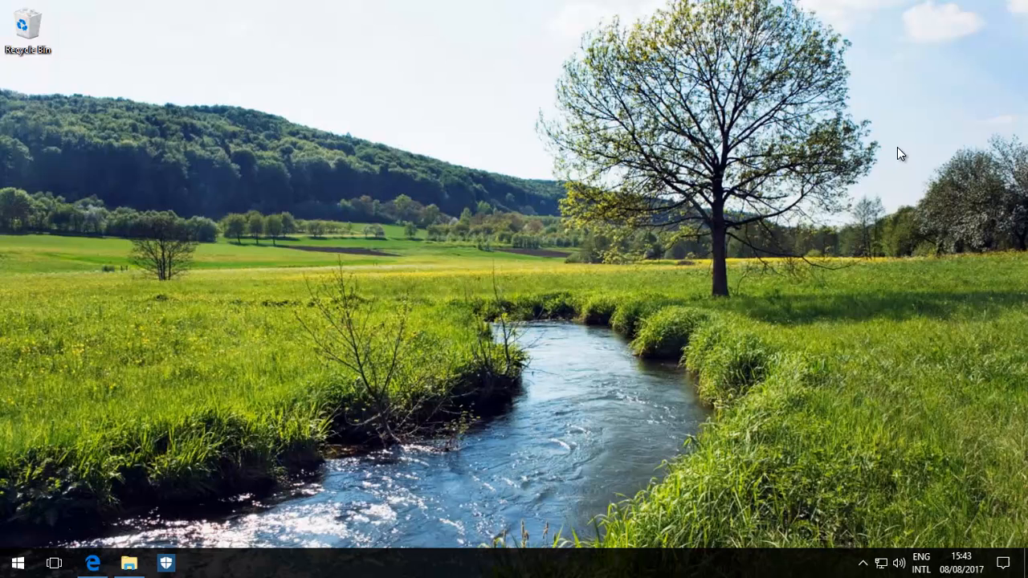
{"action": "mouse_move", "coordinate": [371, 529]}
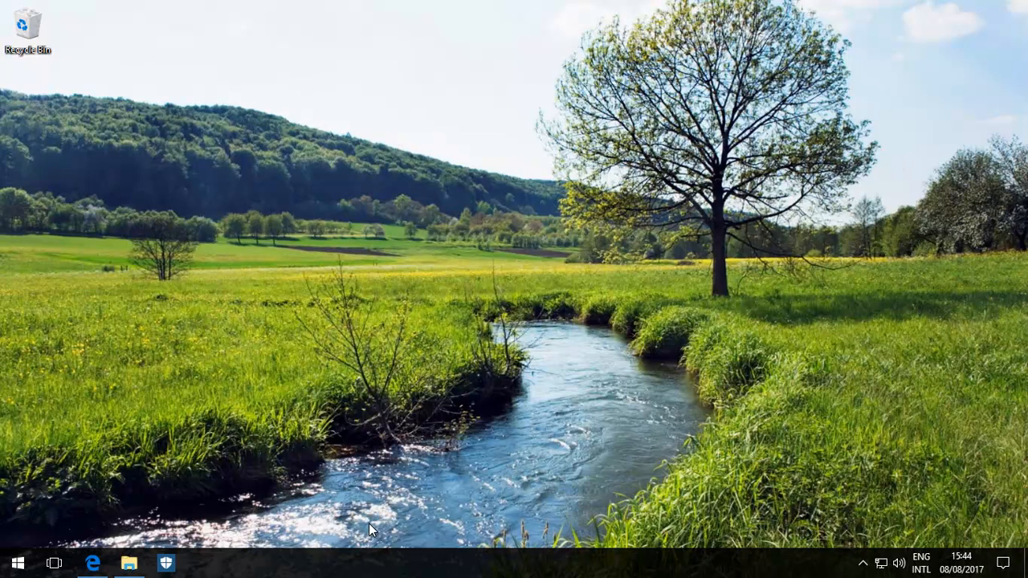
- Open Edge and search Google for 'windows 10 iso'
{"action": "left_click", "coordinate": [94, 563]}
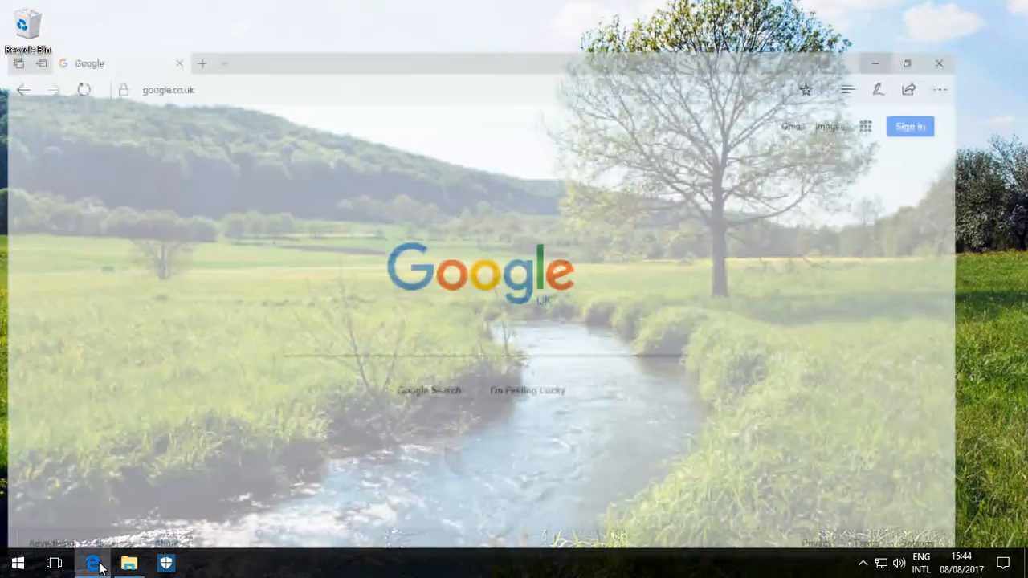
{"action": "left_click", "coordinate": [907, 64]}
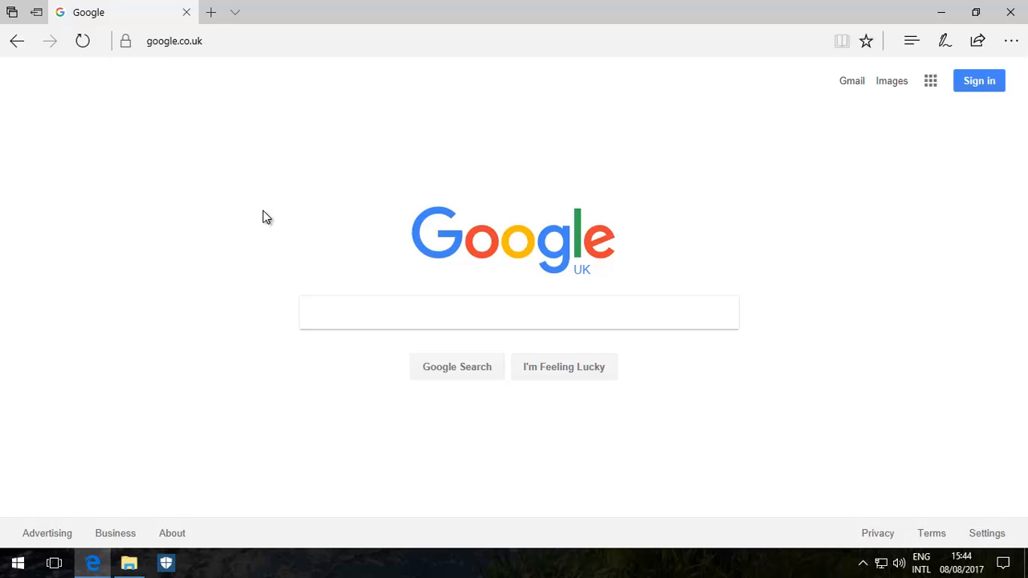
{"action": "mouse_move", "coordinate": [301, 86]}
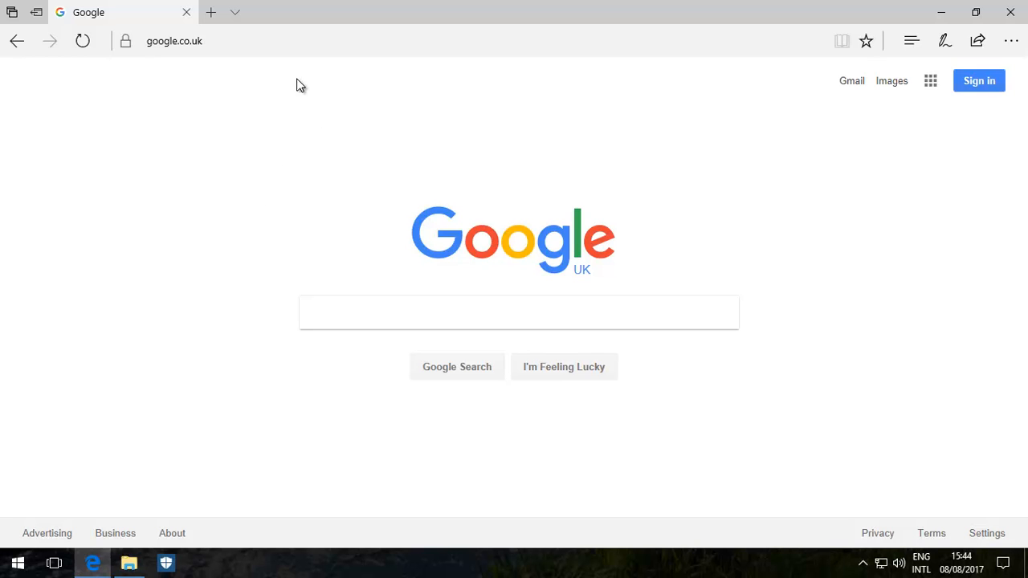
{"action": "mouse_move", "coordinate": [291, 282]}
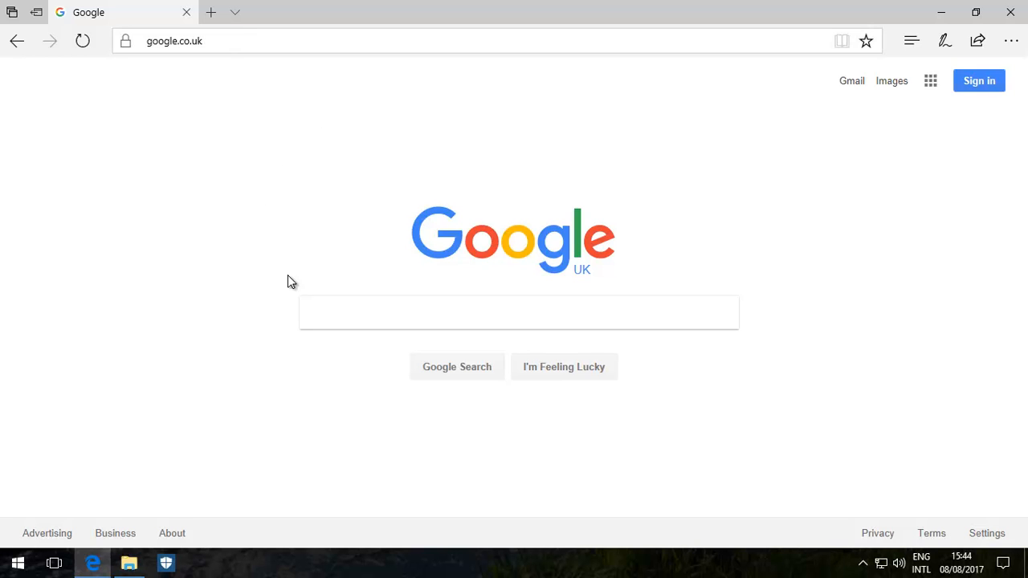
{"action": "type", "text": "w"}
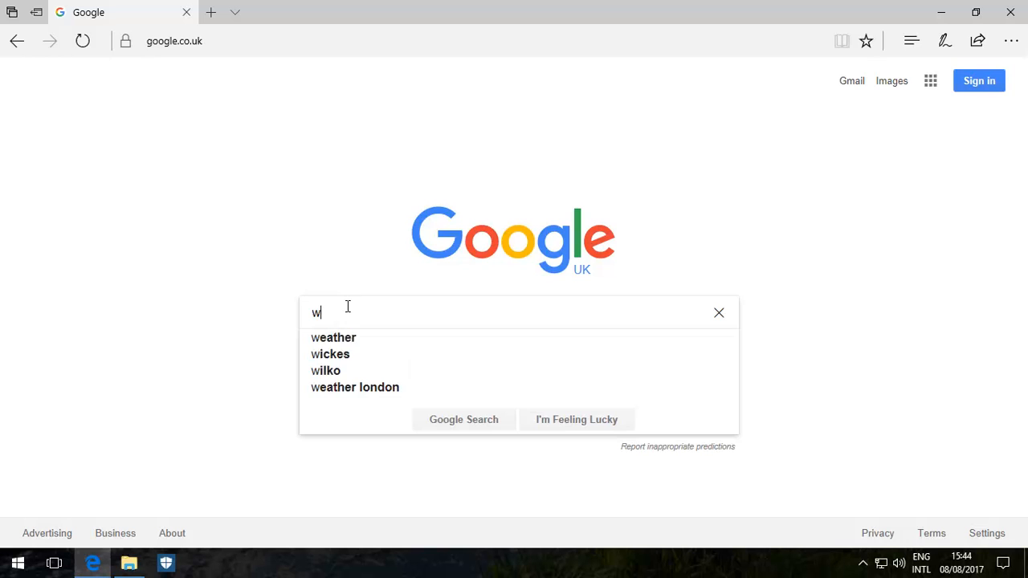
{"action": "type", "text": "windows 10 iso"}
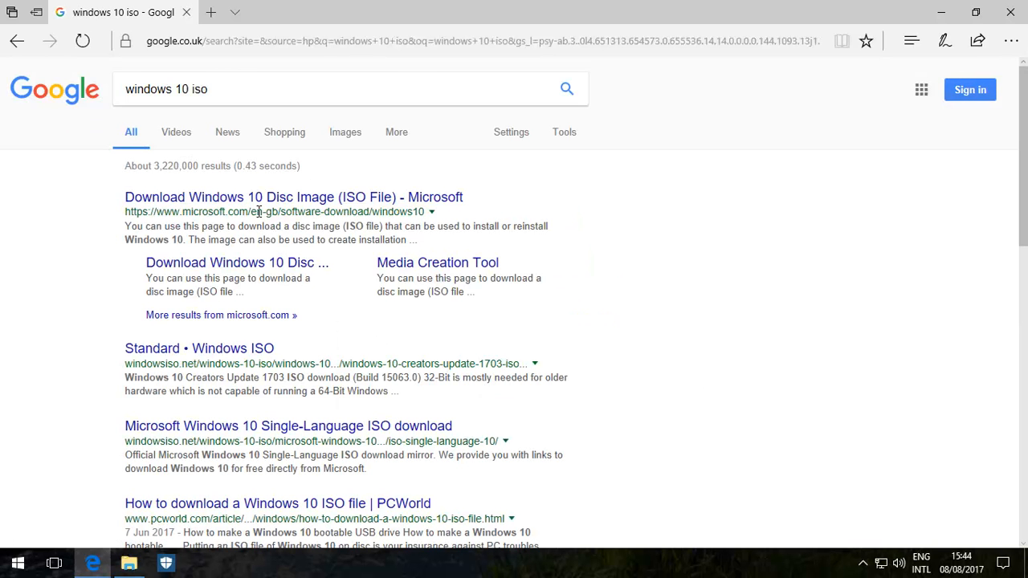
{"action": "mouse_move", "coordinate": [199, 348]}
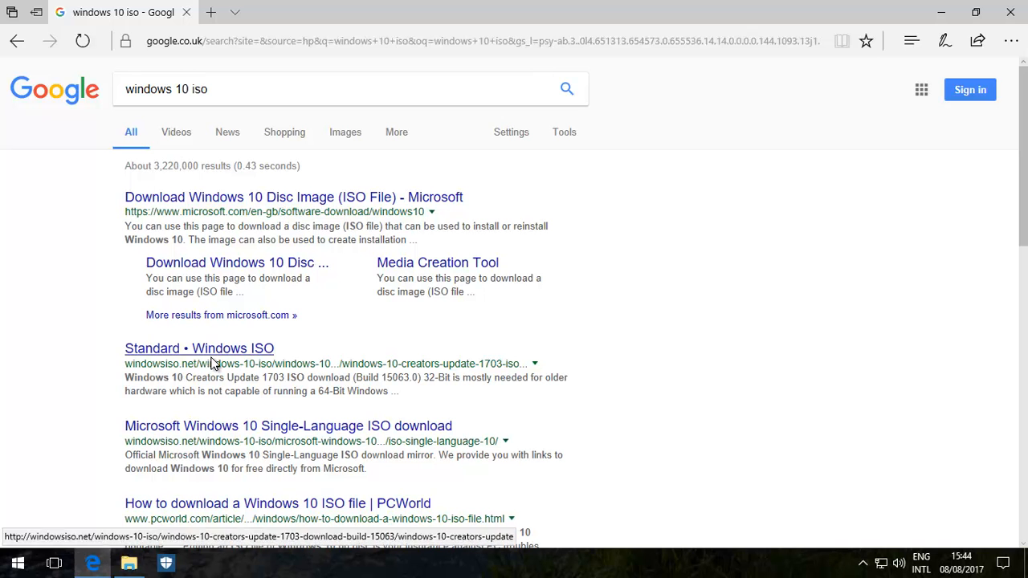
{"action": "mouse_move", "coordinate": [275, 197]}
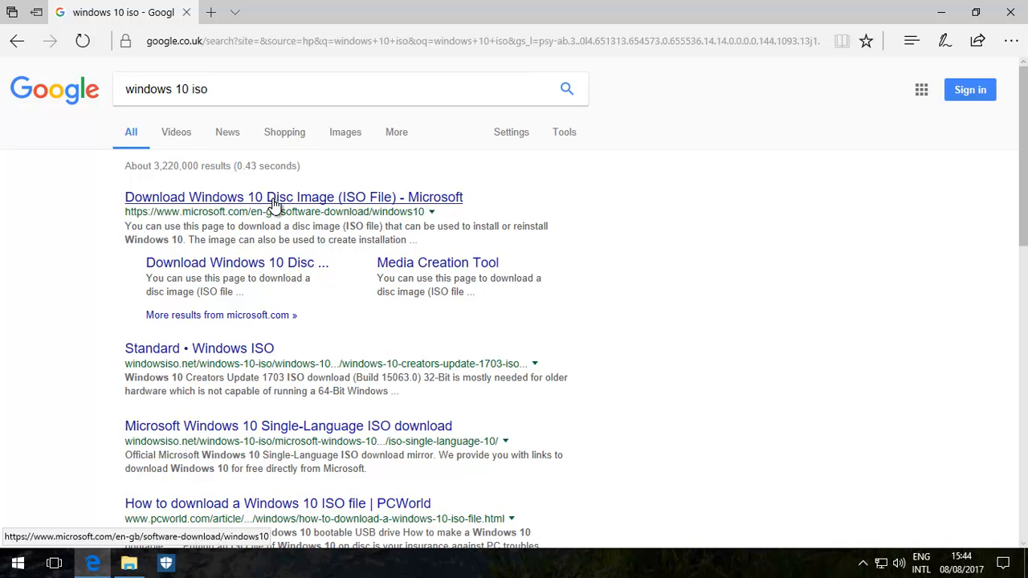
- Download MediaCreationTool.exe from Microsoft's Download Windows 10 page, save it, and run it
{"action": "left_click", "coordinate": [293, 197]}
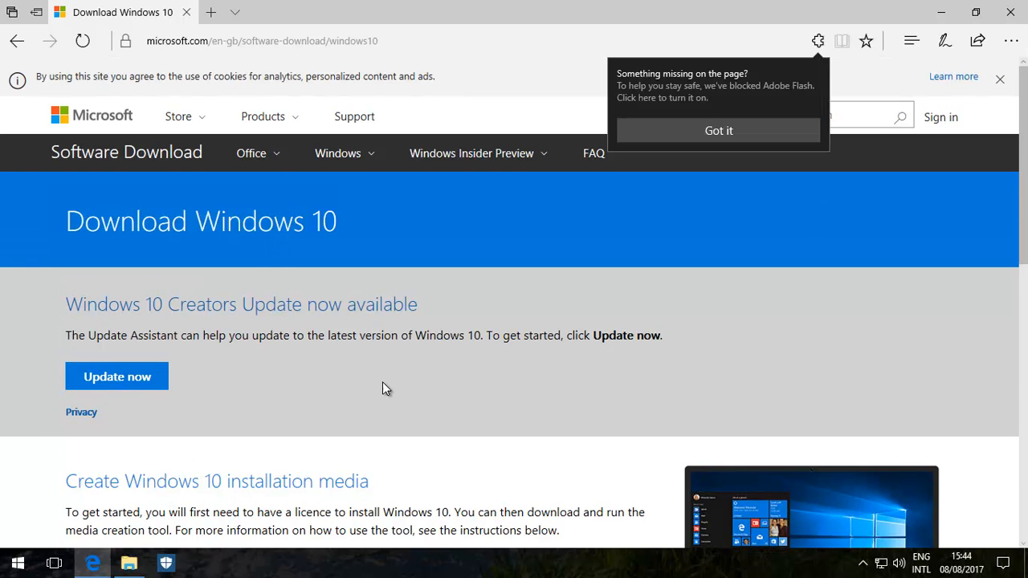
{"action": "scroll", "scroll_direction": "down", "scroll_amount": 3}
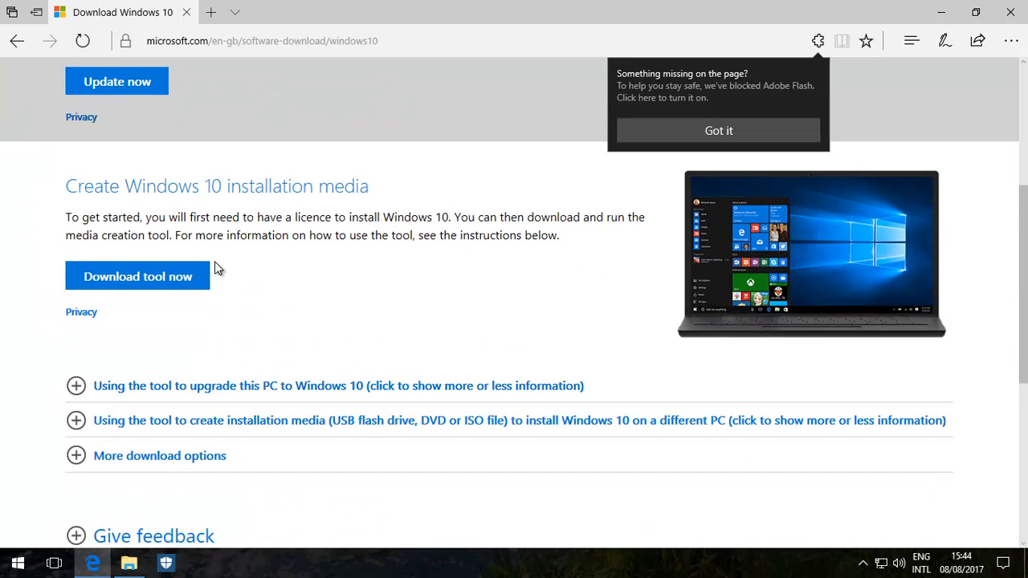
{"action": "left_click", "coordinate": [137, 276]}
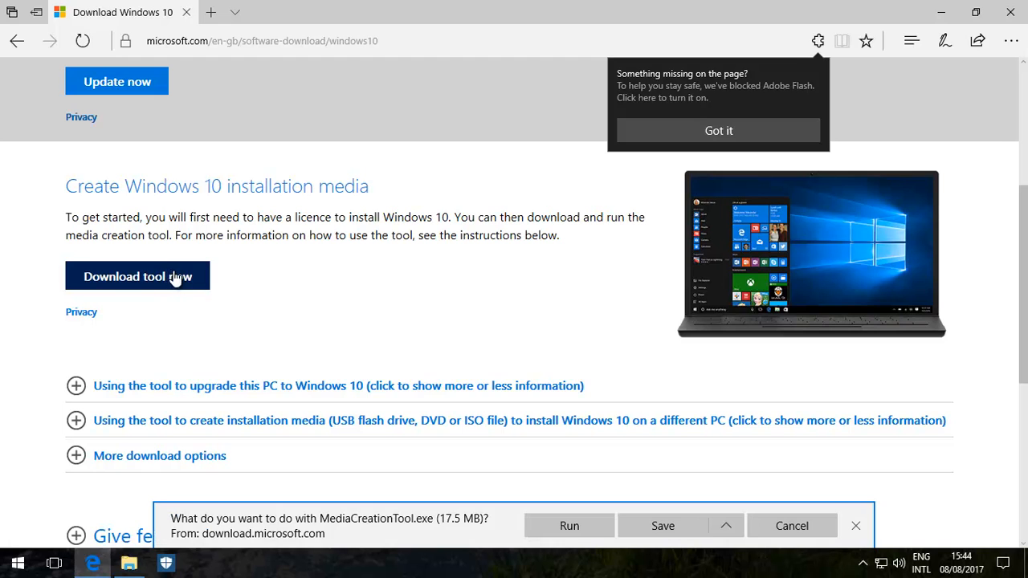
{"action": "left_click", "coordinate": [663, 525]}
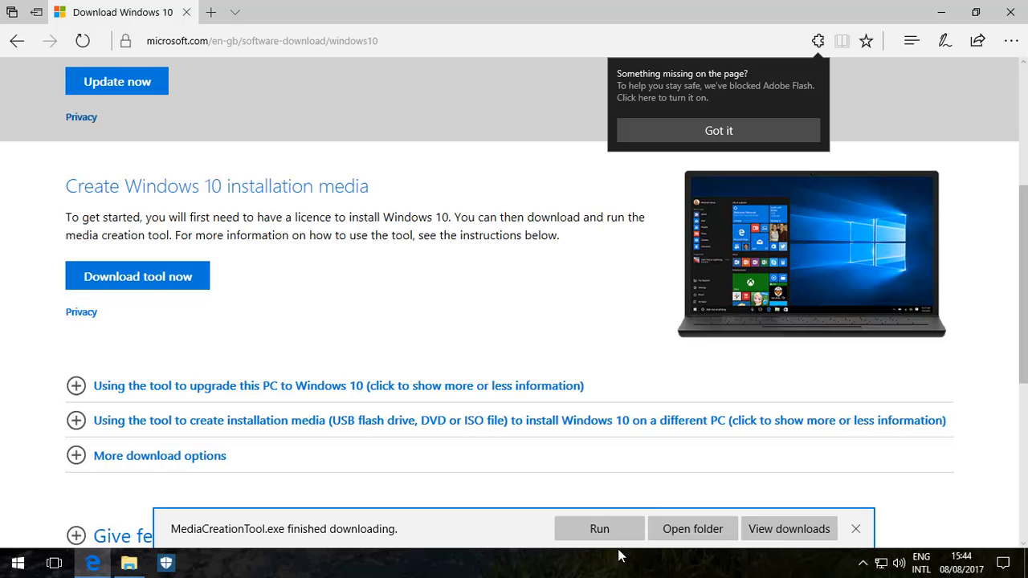
{"action": "left_click", "coordinate": [855, 528]}
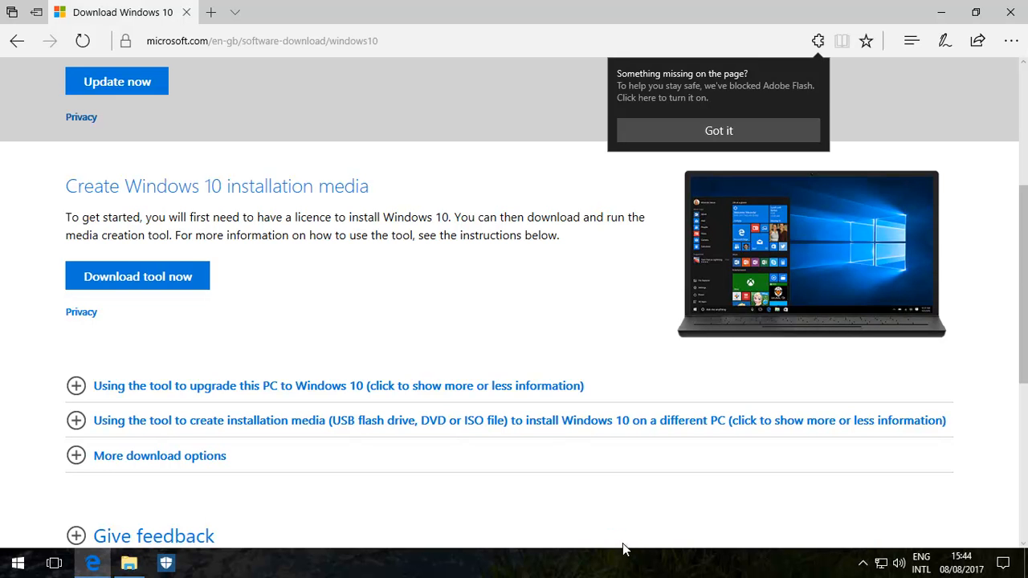
- Approve the User Account Control prompt and accept the Windows 10 licence terms
{"action": "left_click", "coordinate": [137, 276]}
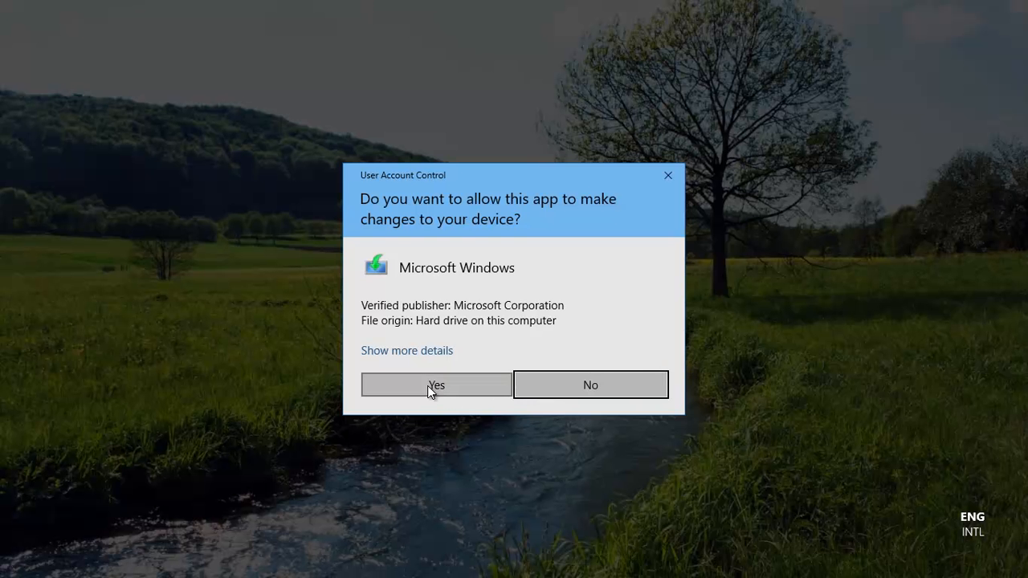
{"action": "left_click", "coordinate": [435, 384]}
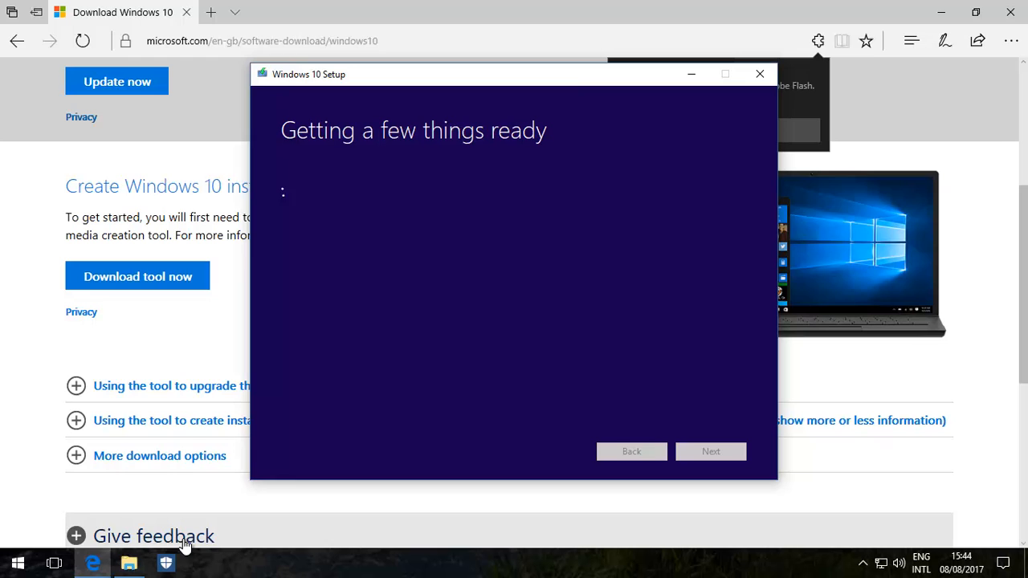
{"action": "mouse_move", "coordinate": [457, 394]}
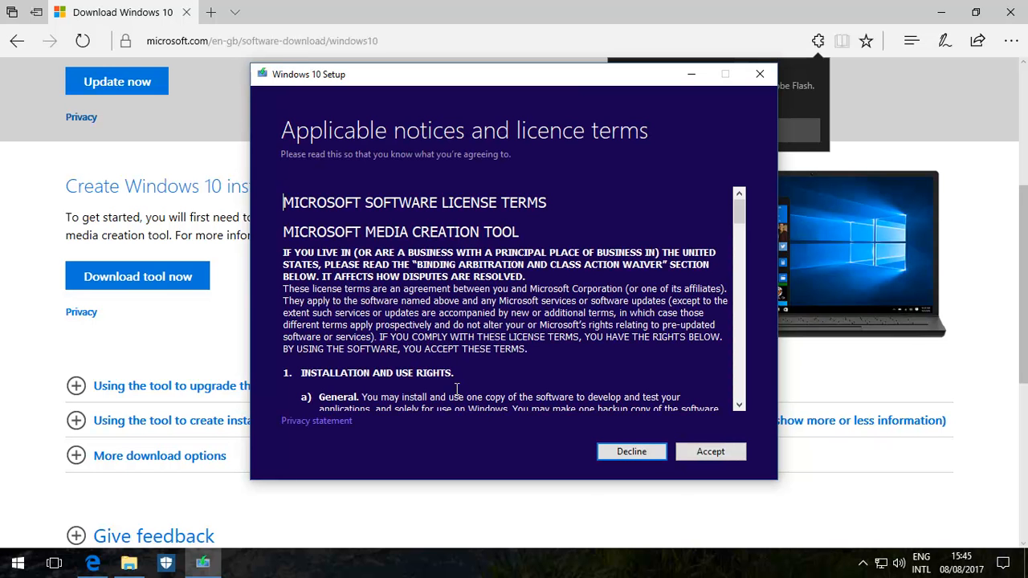
{"action": "mouse_move", "coordinate": [668, 379]}
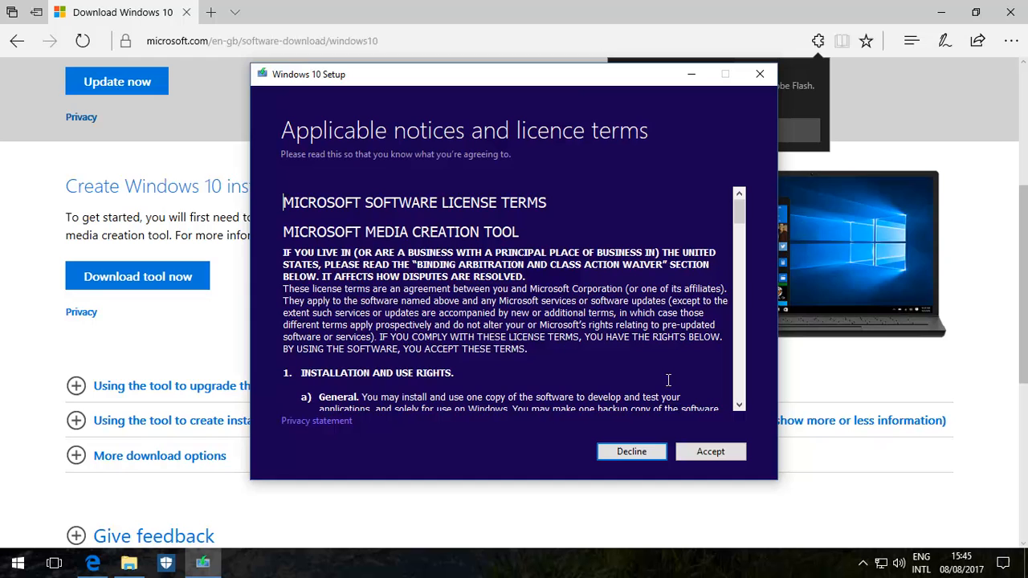
{"action": "left_click", "coordinate": [710, 451]}
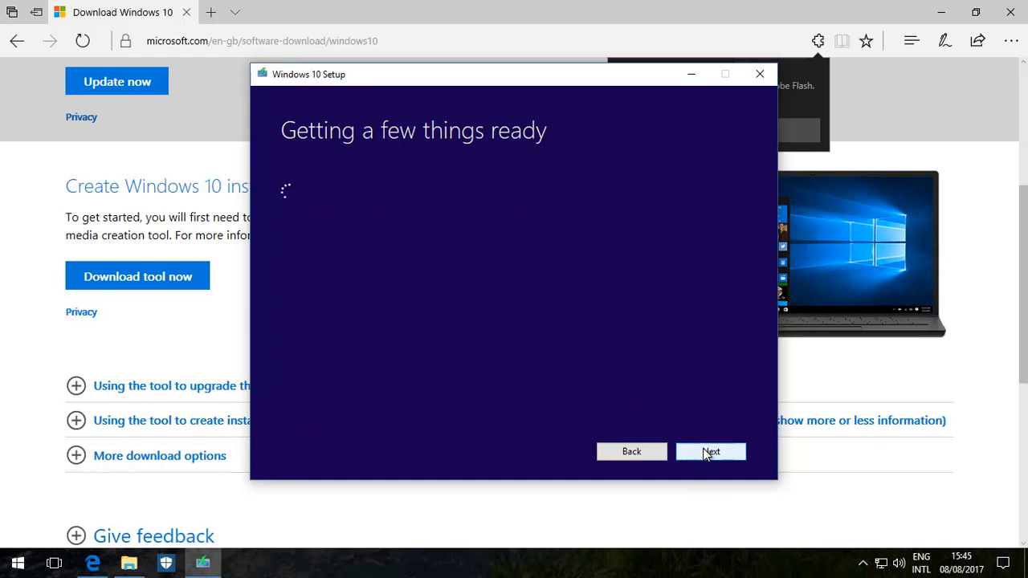
{"action": "left_click", "coordinate": [710, 451]}
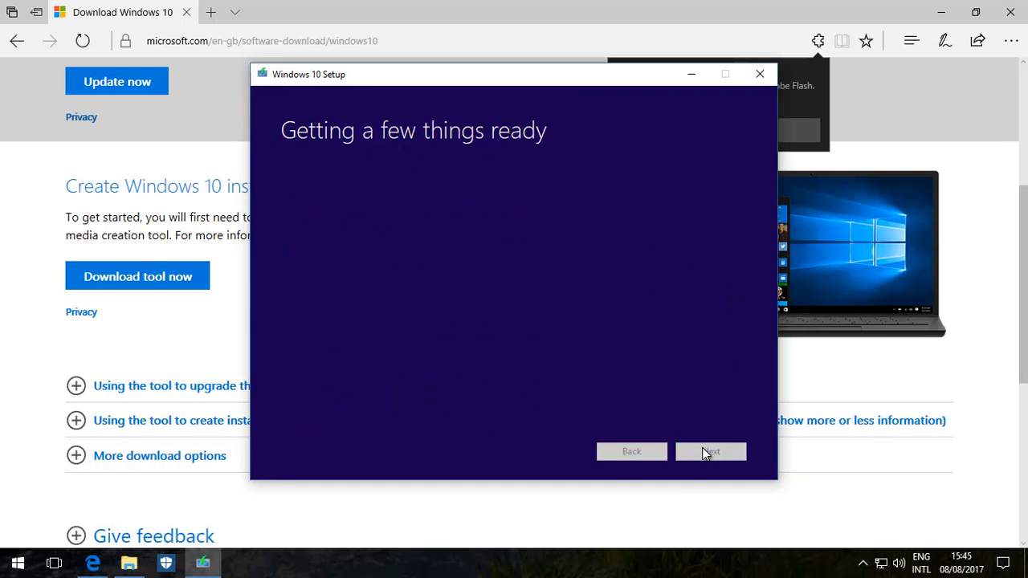
{"action": "mouse_move", "coordinate": [648, 315]}
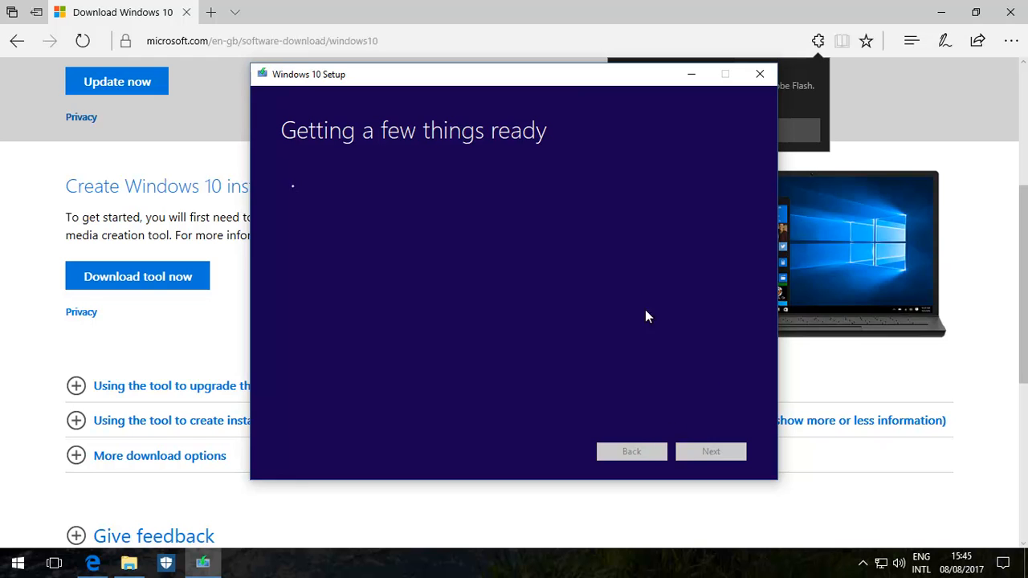
{"action": "mouse_move", "coordinate": [677, 293]}
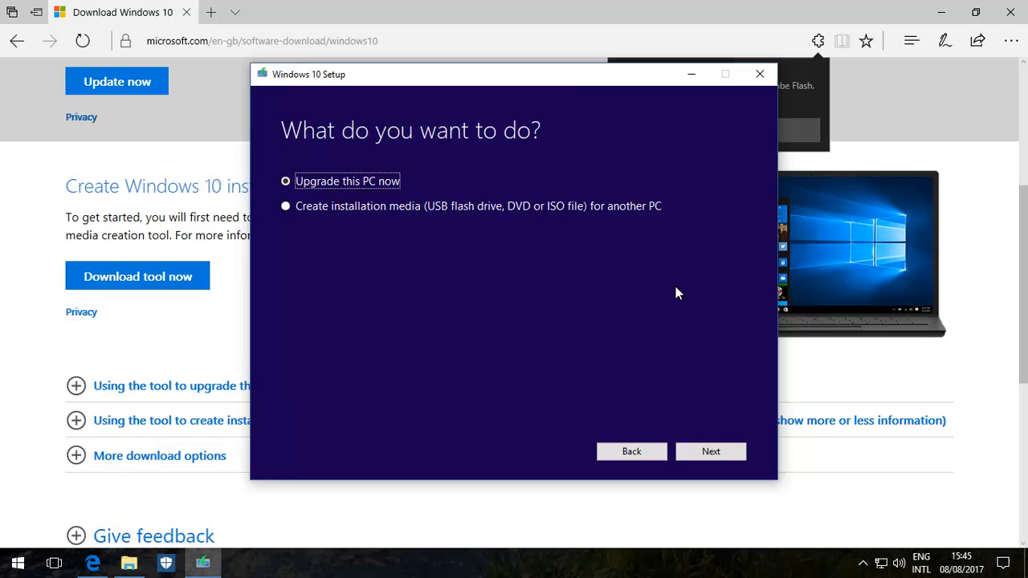
{"action": "mouse_move", "coordinate": [419, 214]}
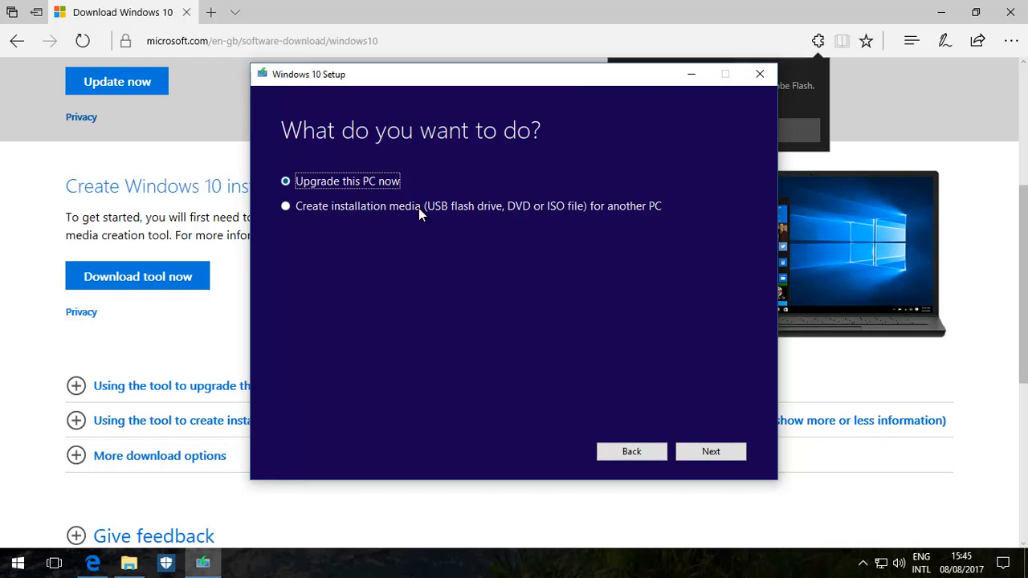
- Choose 'Create installation media for another PC' and keep the recommended language, edition and architecture
{"action": "left_click", "coordinate": [285, 206]}
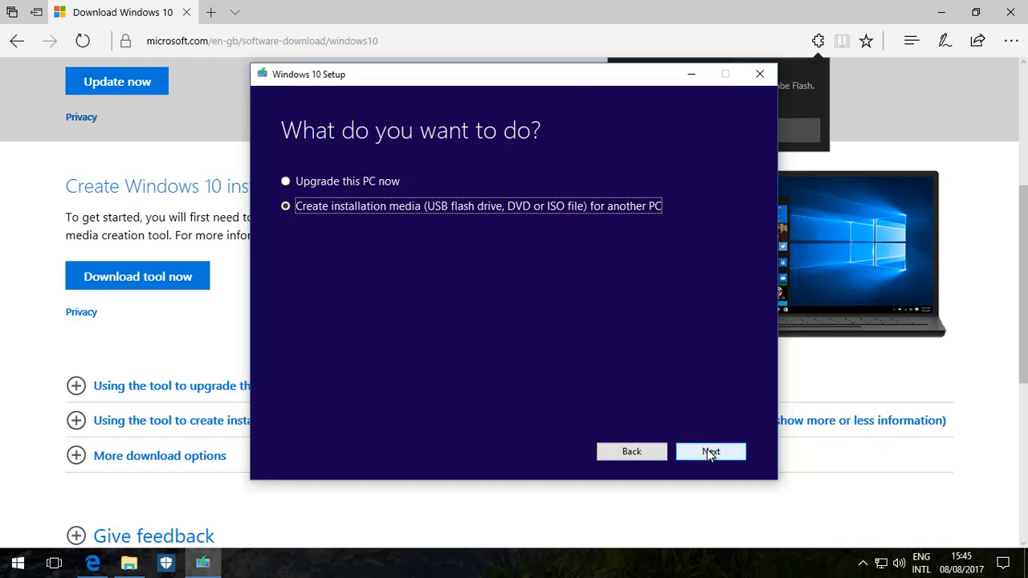
{"action": "left_click", "coordinate": [710, 452]}
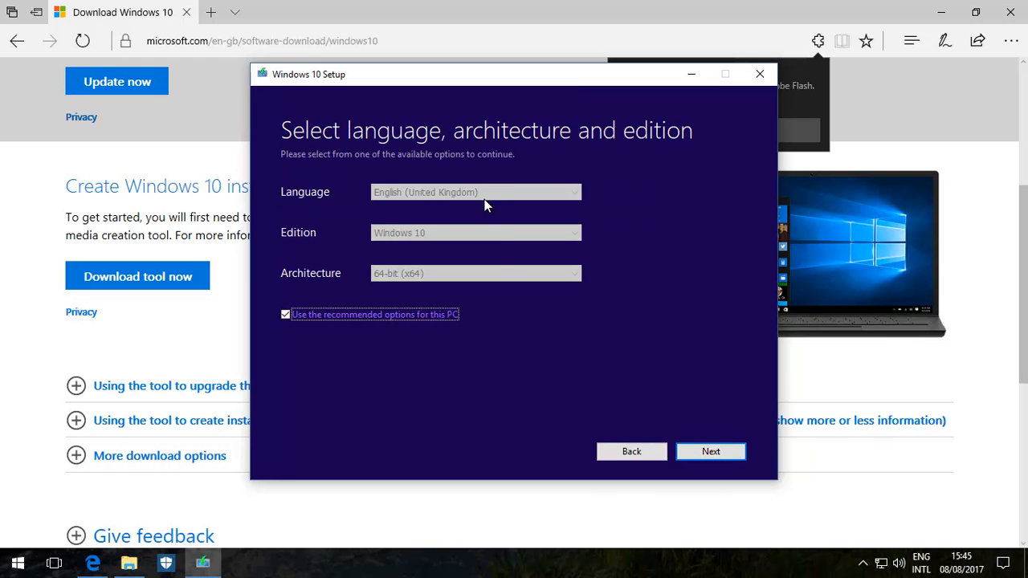
{"action": "mouse_move", "coordinate": [496, 255]}
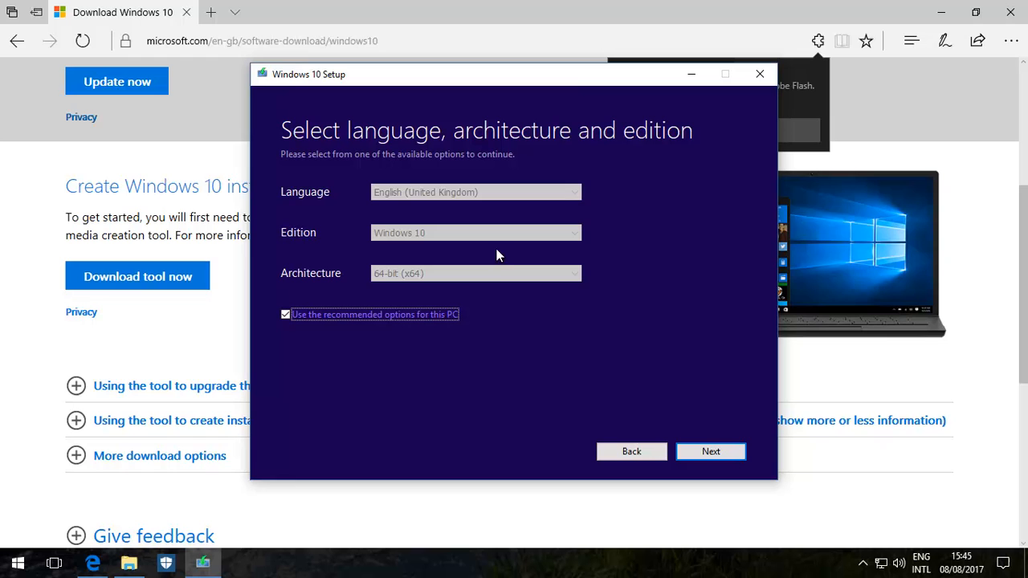
{"action": "left_click", "coordinate": [285, 314]}
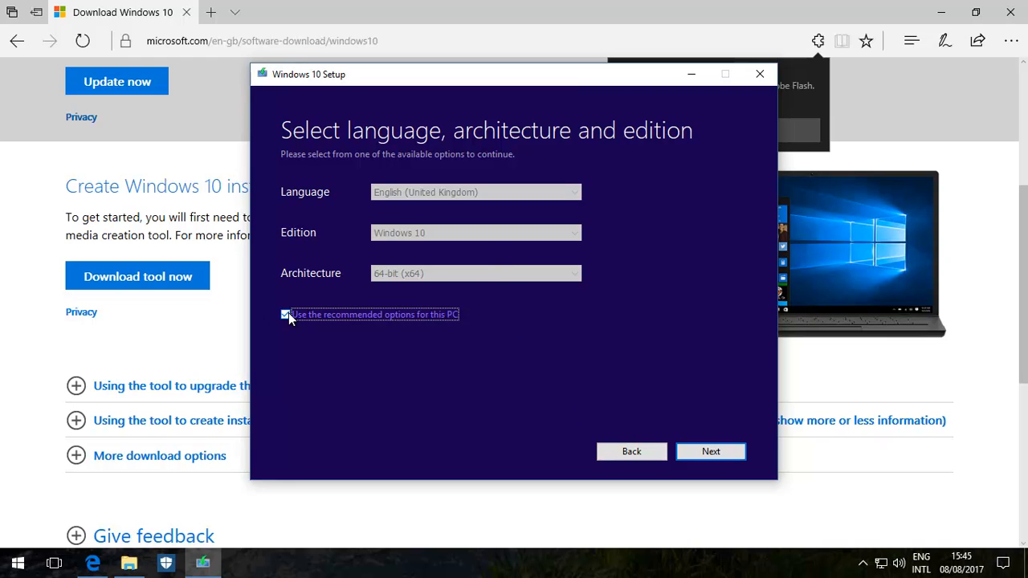
{"action": "left_click", "coordinate": [285, 314]}
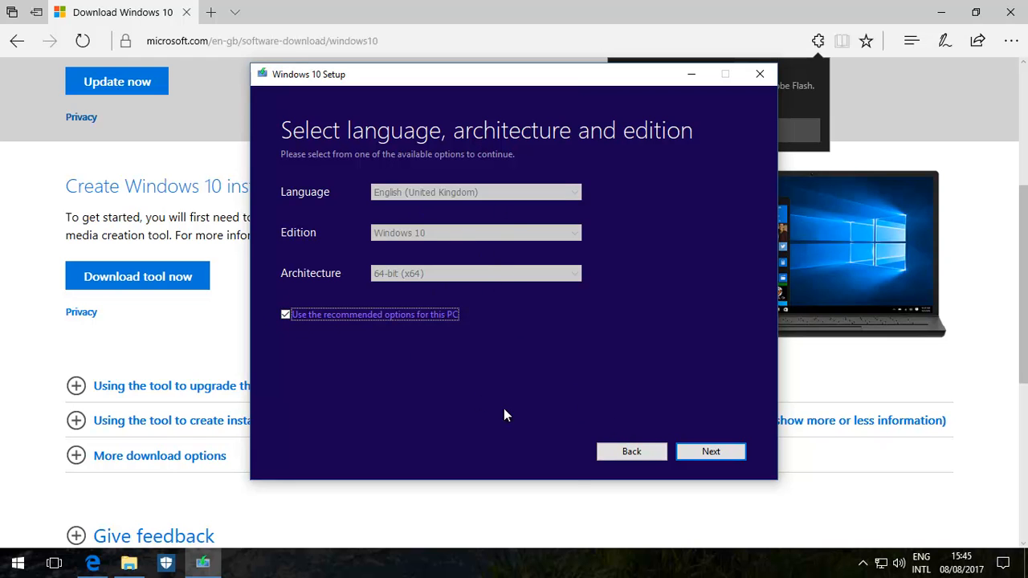
{"action": "left_click", "coordinate": [710, 450]}
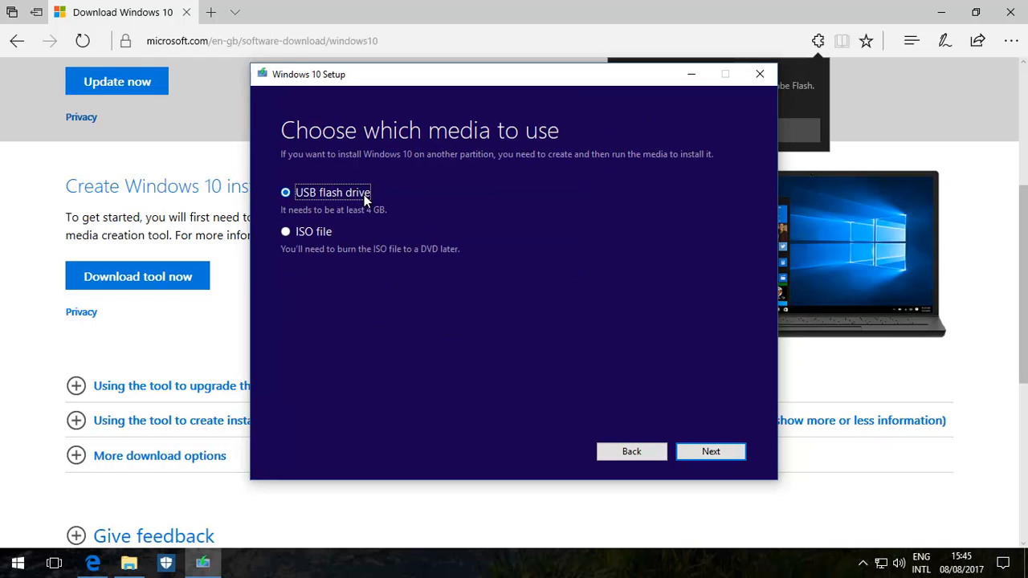
- Target USB flash drive E:, start the Windows 10 download, then quit setup
{"action": "left_click", "coordinate": [710, 450]}
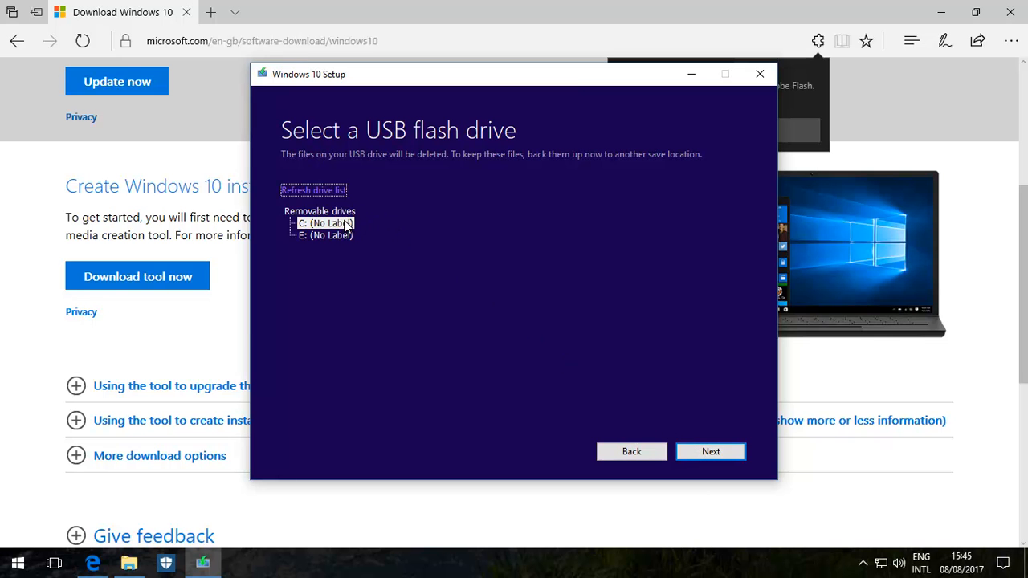
{"action": "left_click", "coordinate": [128, 563]}
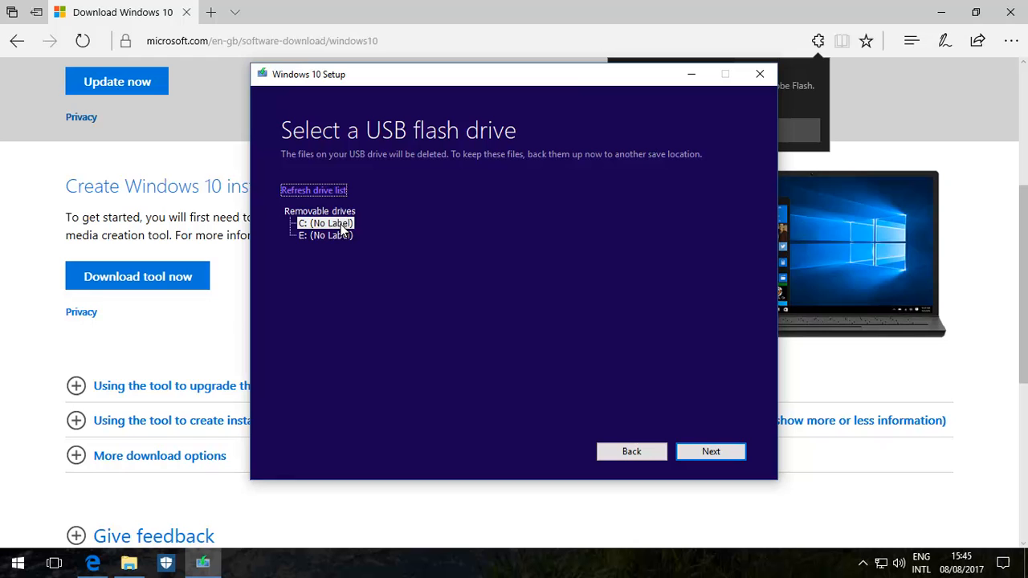
{"action": "left_click", "coordinate": [325, 235]}
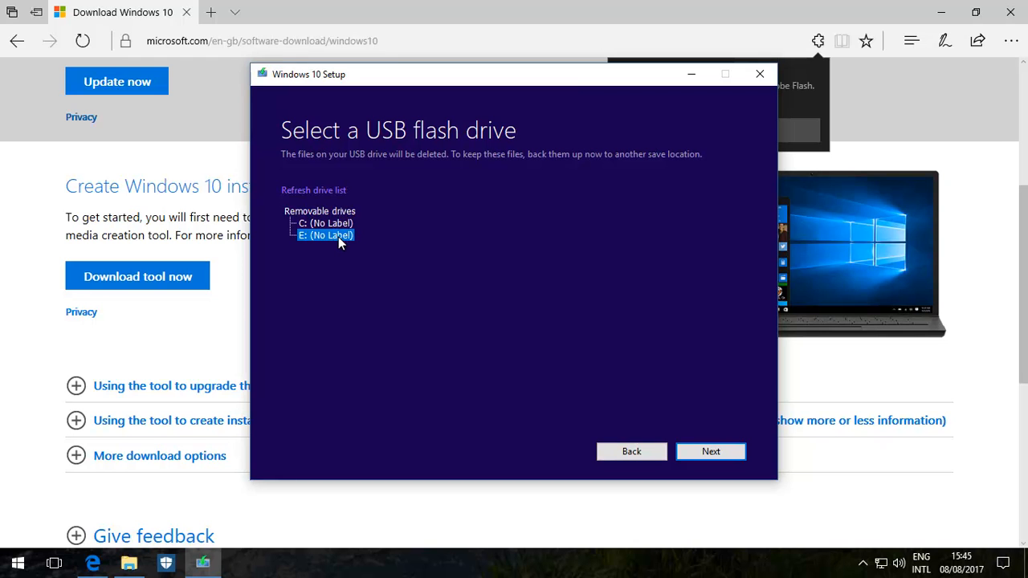
{"action": "mouse_move", "coordinate": [322, 243]}
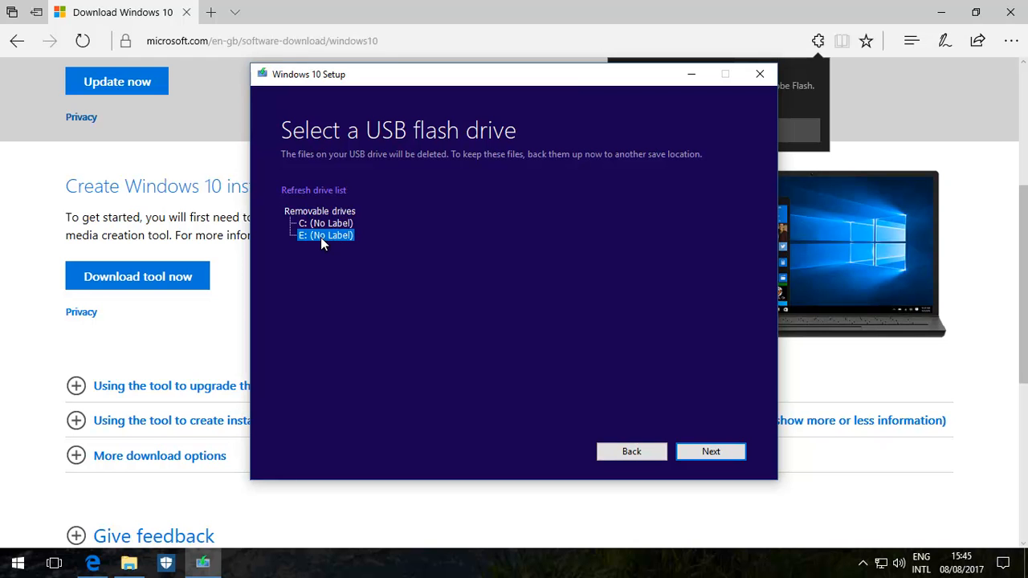
{"action": "left_click", "coordinate": [710, 451]}
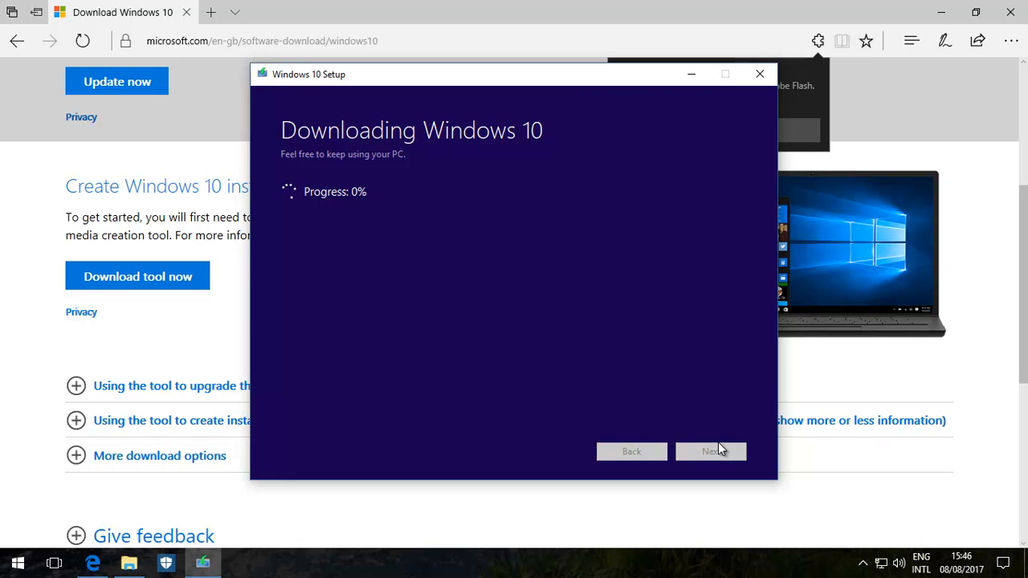
{"action": "mouse_move", "coordinate": [417, 262]}
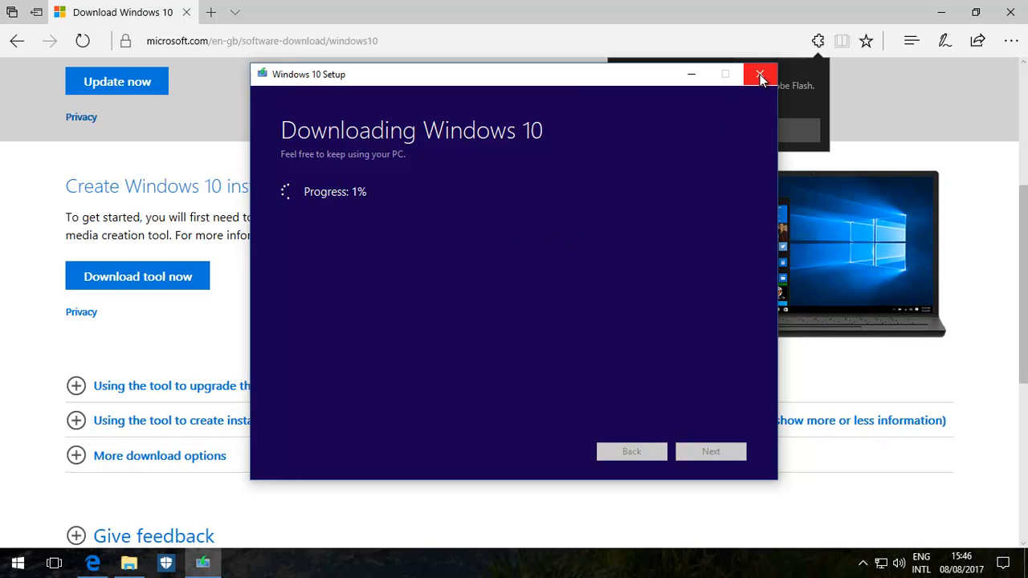
{"action": "mouse_move", "coordinate": [759, 74]}
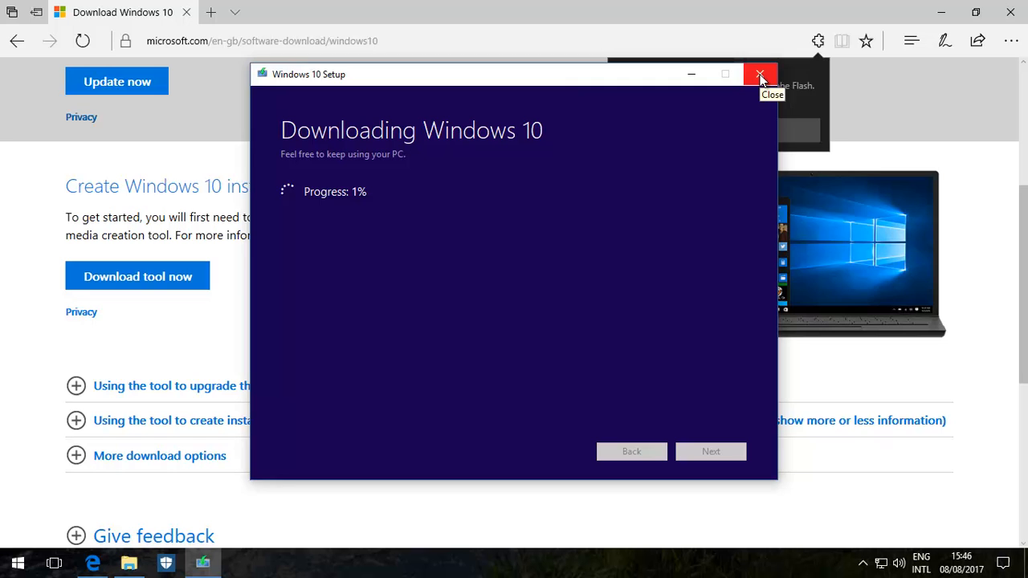
{"action": "left_click", "coordinate": [760, 74]}
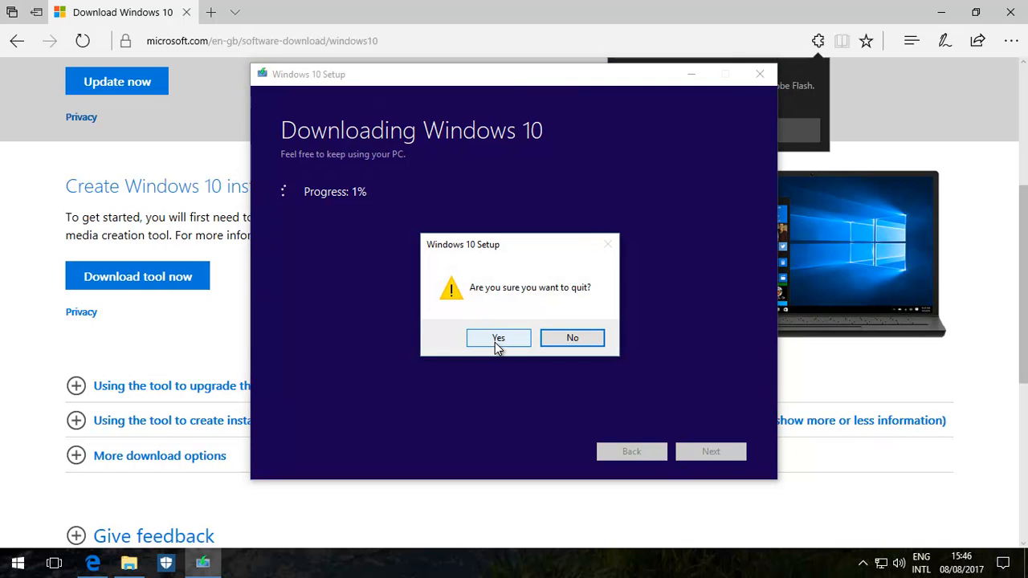
{"action": "left_click", "coordinate": [572, 338]}
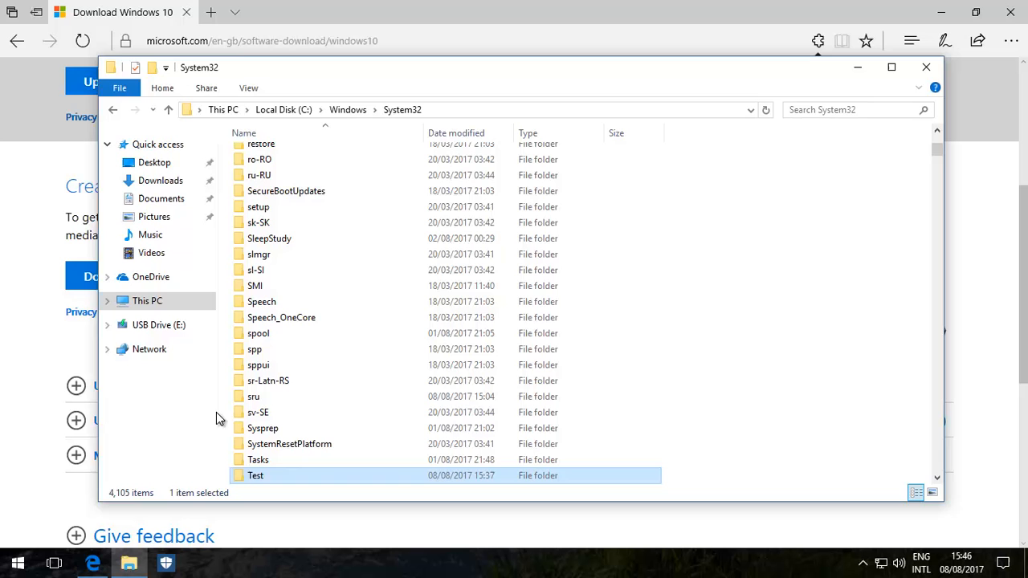
- Close Explorer and use Restart now under Advanced start-up in Settings' Recovery page
{"action": "left_click", "coordinate": [158, 324]}
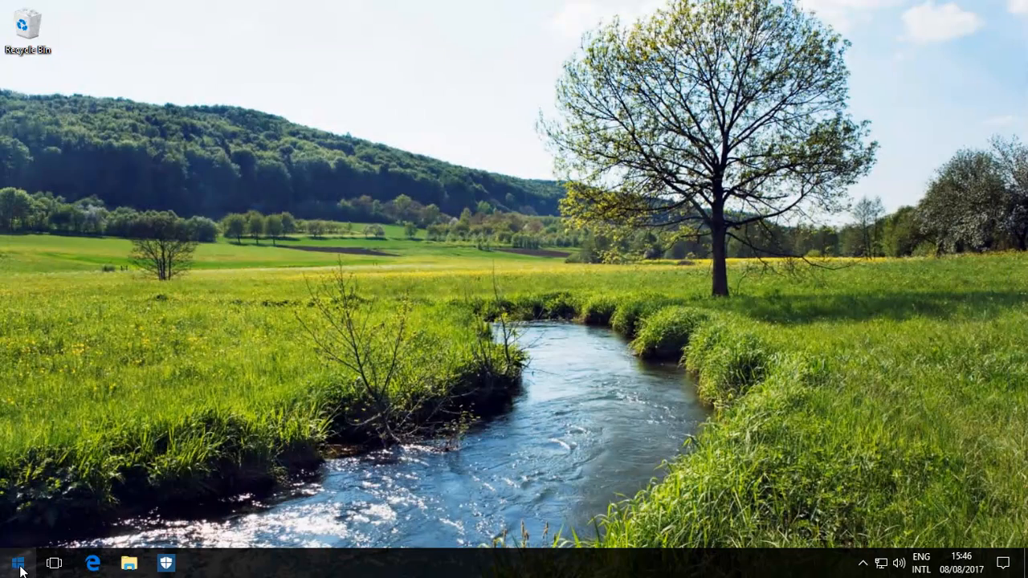
{"action": "left_click", "coordinate": [16, 562]}
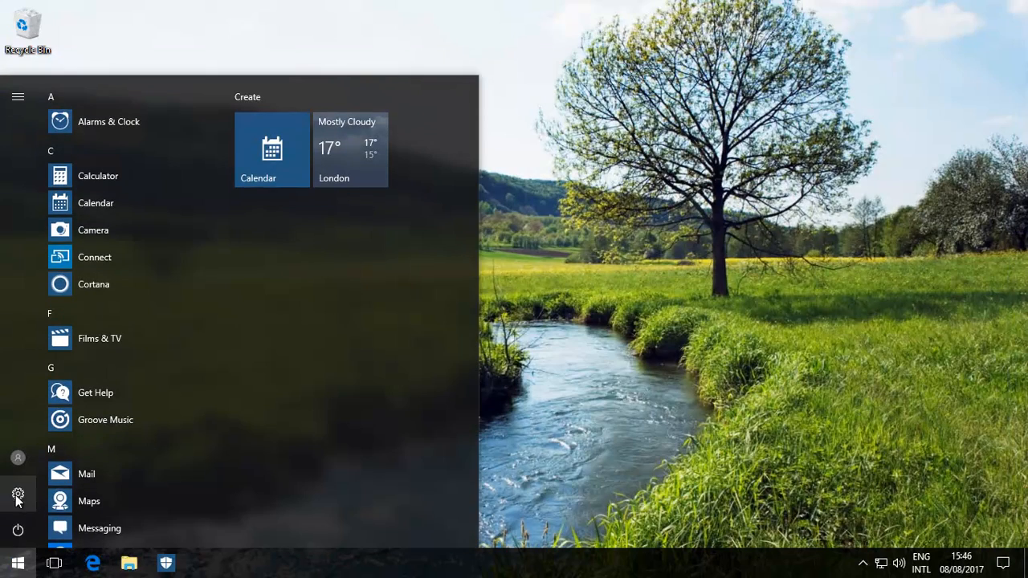
{"action": "left_click", "coordinate": [18, 495]}
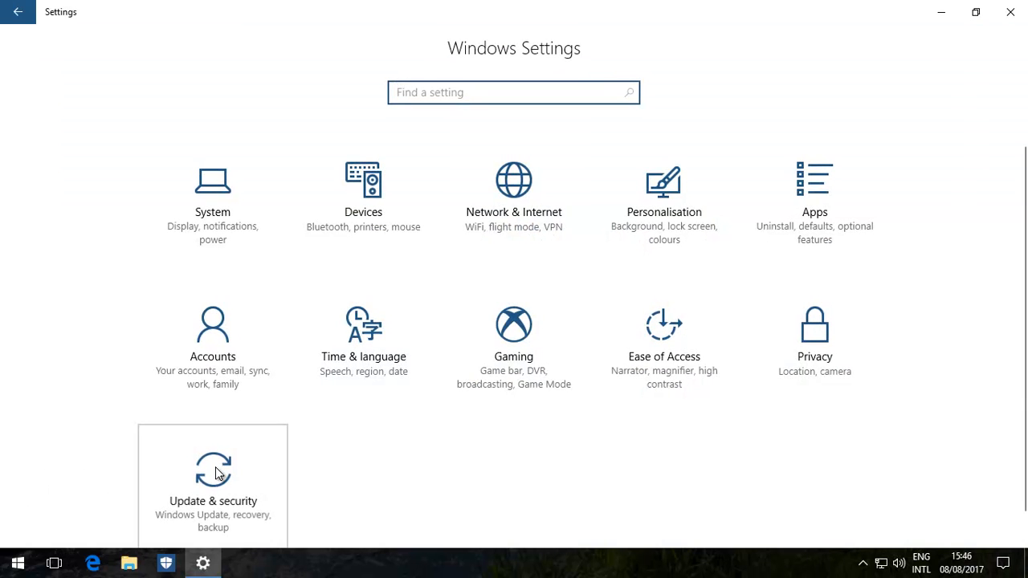
{"action": "left_click", "coordinate": [212, 482]}
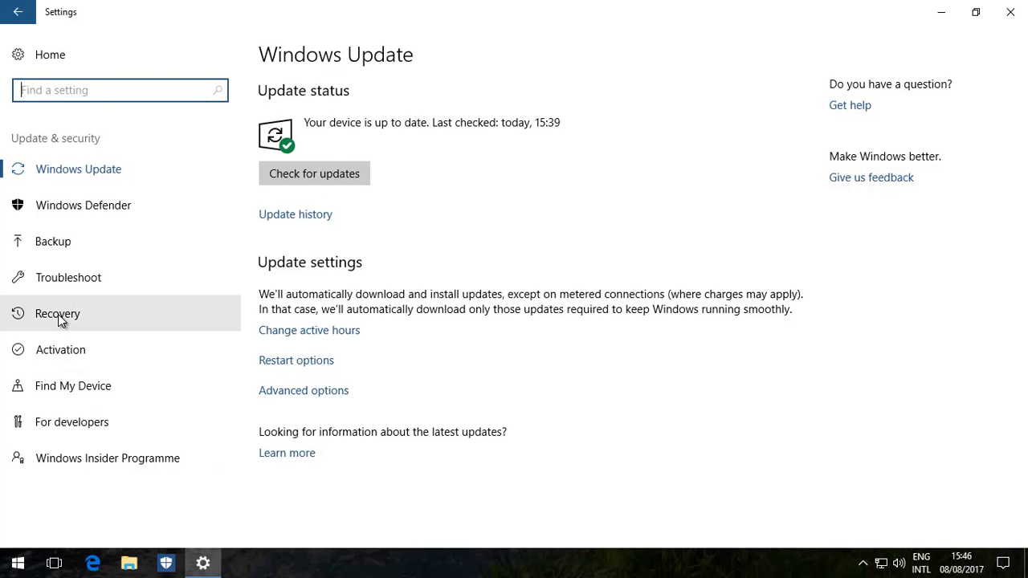
{"action": "left_click", "coordinate": [57, 313]}
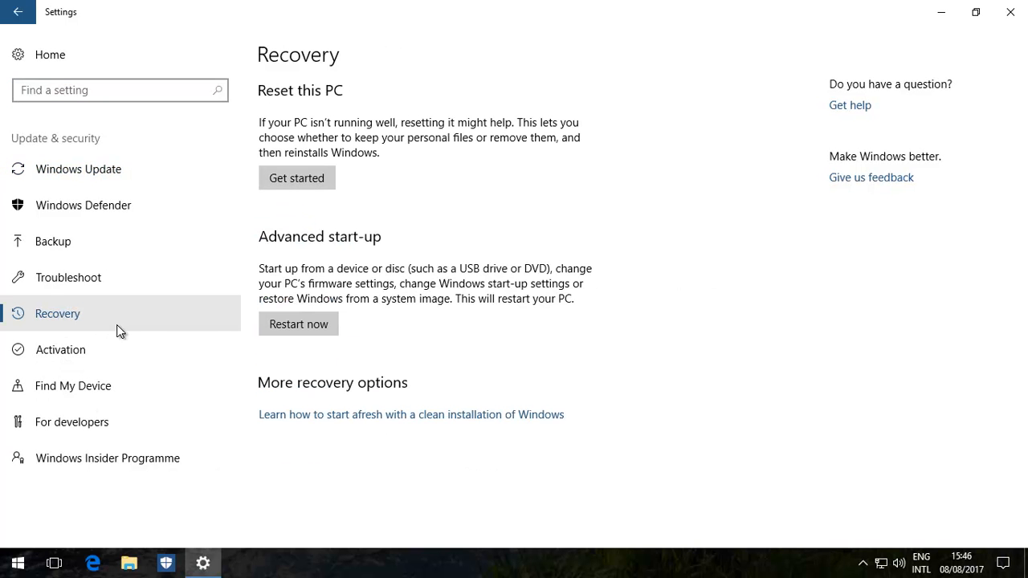
{"action": "mouse_move", "coordinate": [322, 313]}
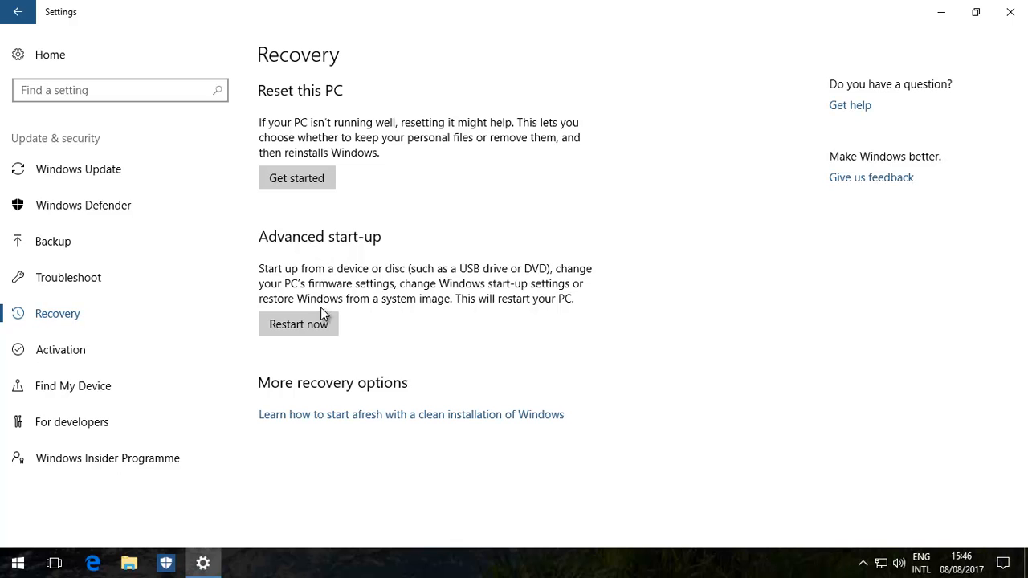
{"action": "left_click", "coordinate": [298, 323]}
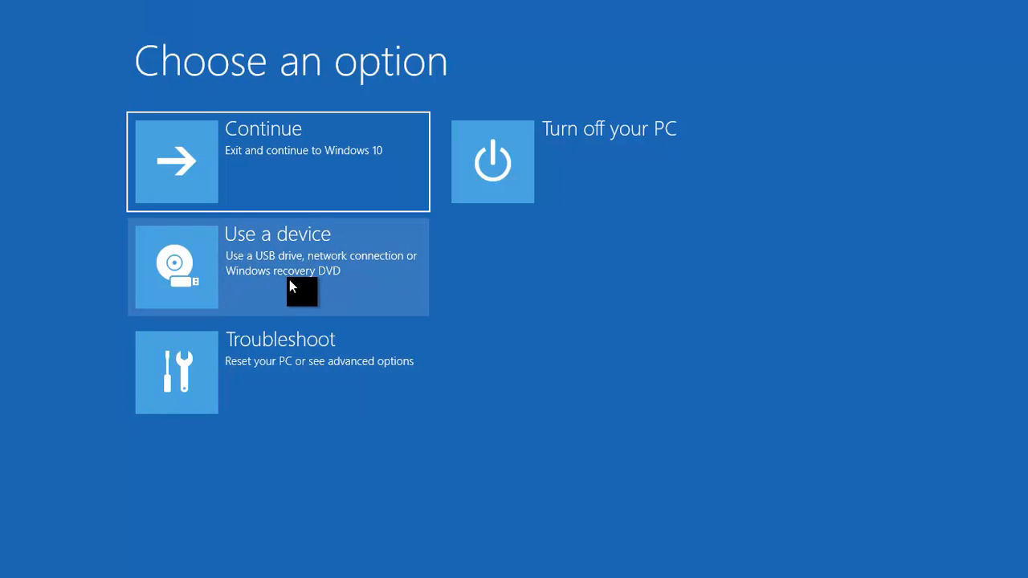
- Choose Use a device to list the available boot devices
{"action": "left_click", "coordinate": [277, 266]}
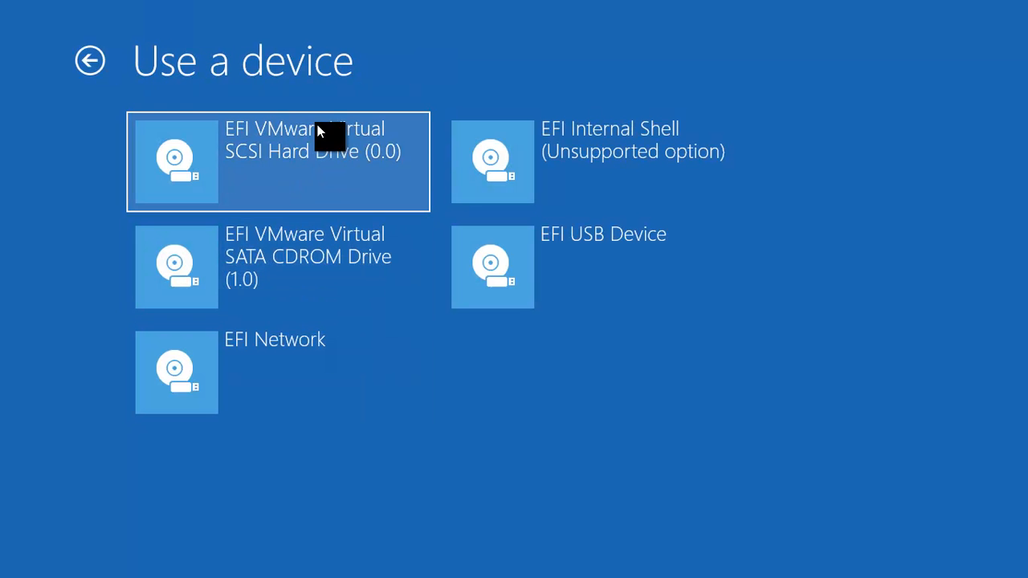
{"action": "mouse_move", "coordinate": [65, 221]}
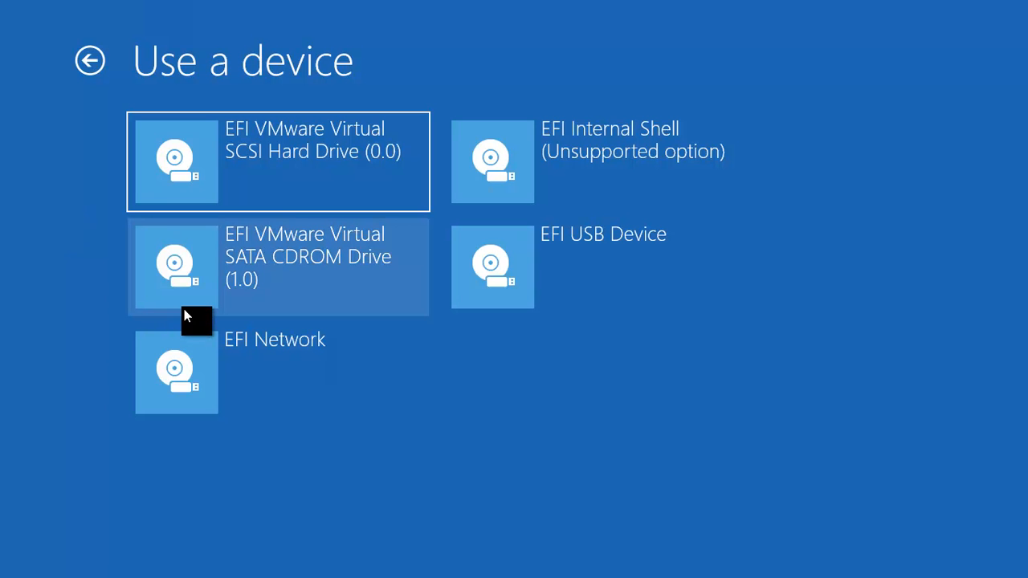
{"action": "mouse_move", "coordinate": [665, 276]}
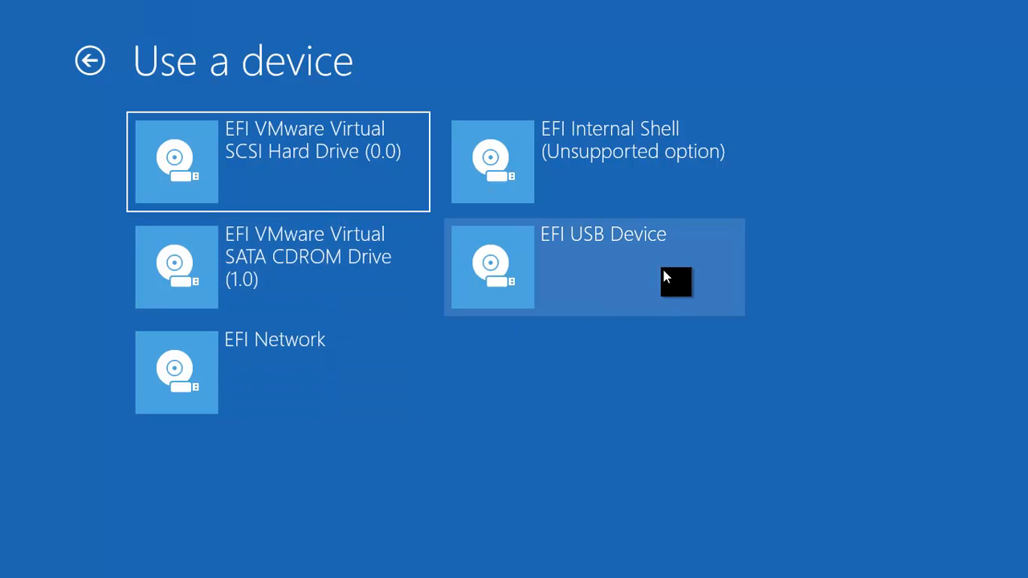
{"action": "mouse_move", "coordinate": [626, 249]}
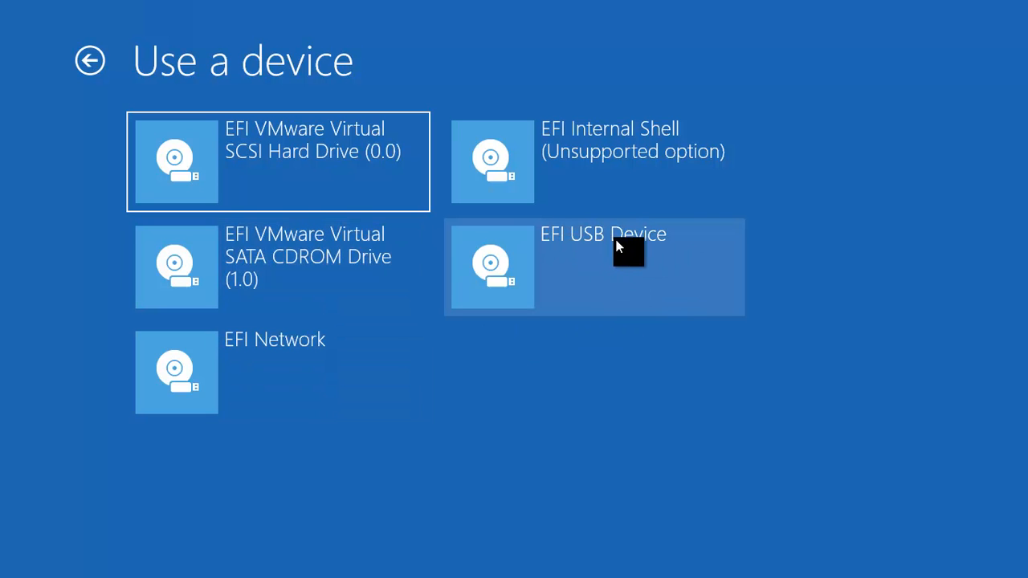
{"action": "mouse_move", "coordinate": [633, 283]}
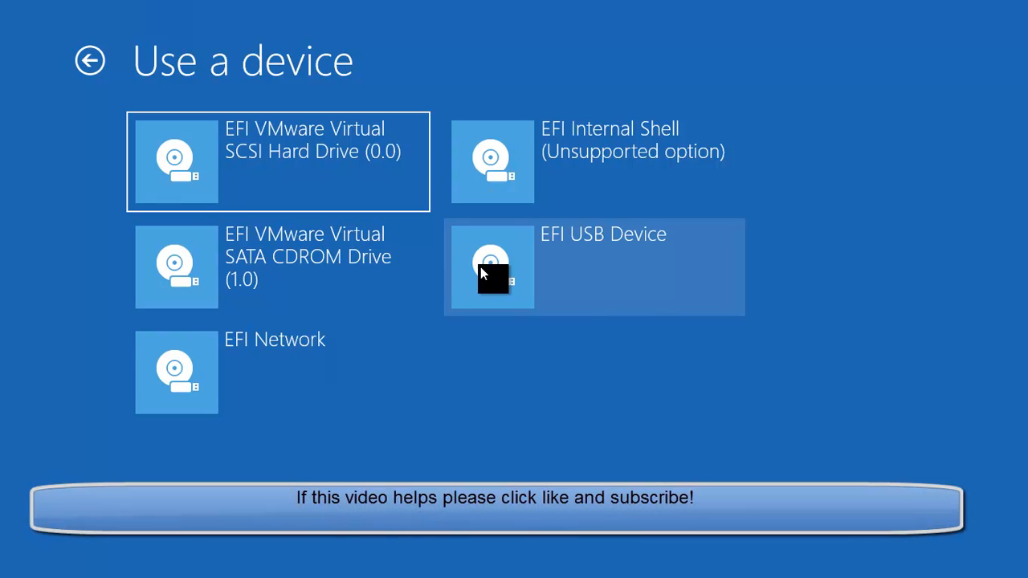
{"action": "mouse_move", "coordinate": [492, 281]}
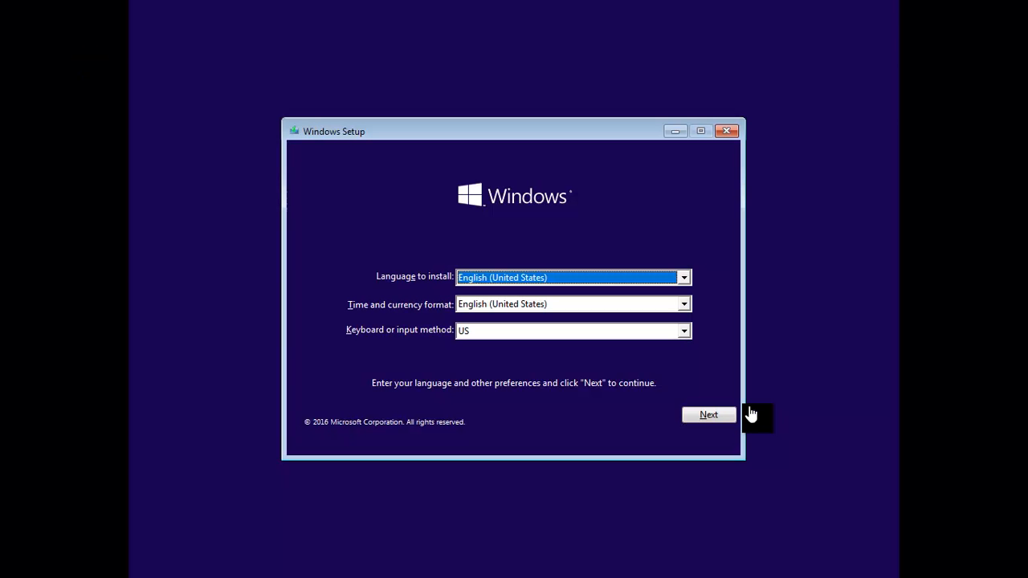
{"action": "mouse_move", "coordinate": [670, 261]}
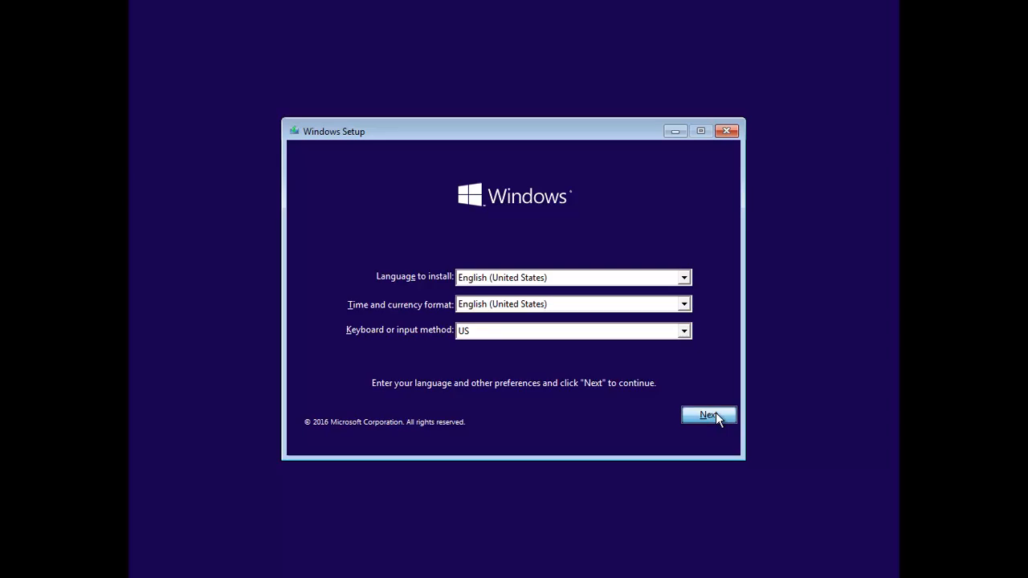
- Accept the language settings, choose Repair your computer, and open Troubleshoot
{"action": "left_click", "coordinate": [709, 414]}
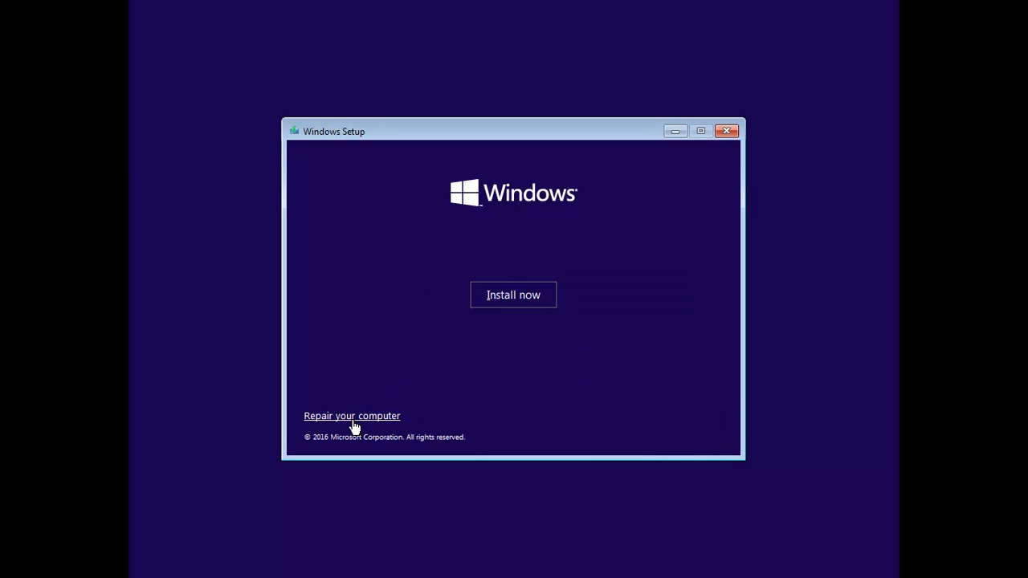
{"action": "left_click", "coordinate": [352, 415]}
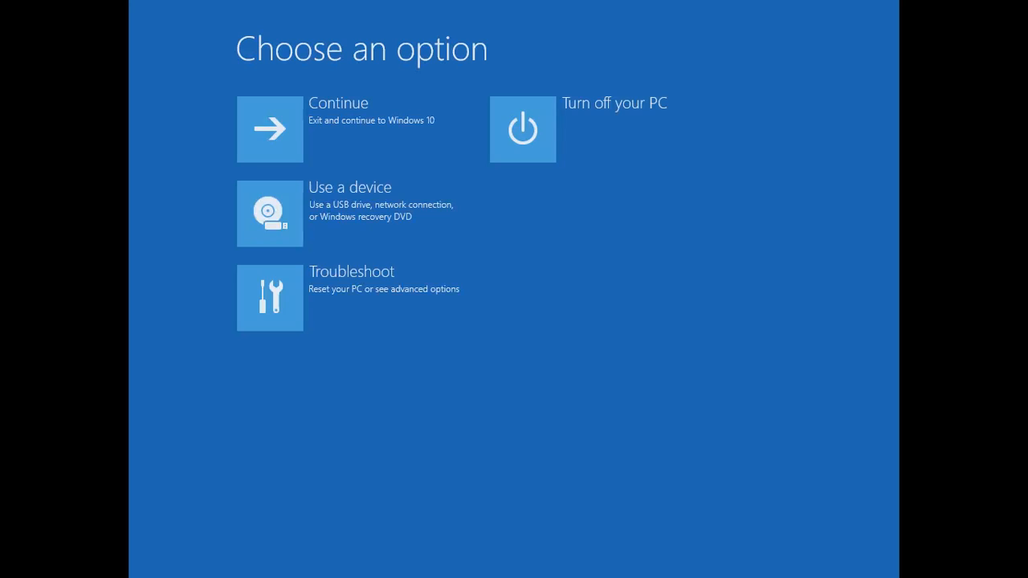
{"action": "left_click", "coordinate": [269, 298]}
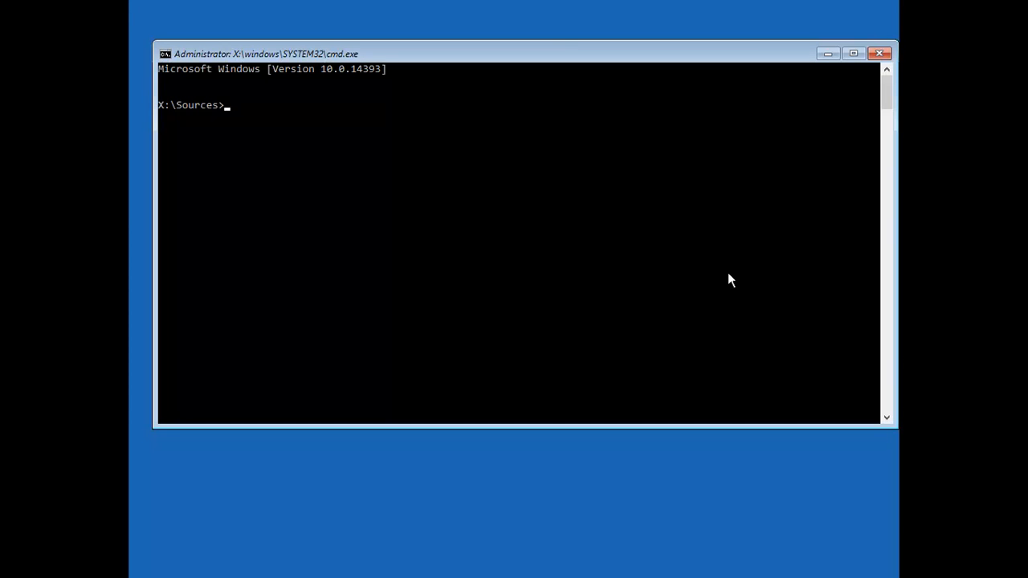
- List the contents of drives C: and E: with dir
{"action": "type", "text": "c:"}
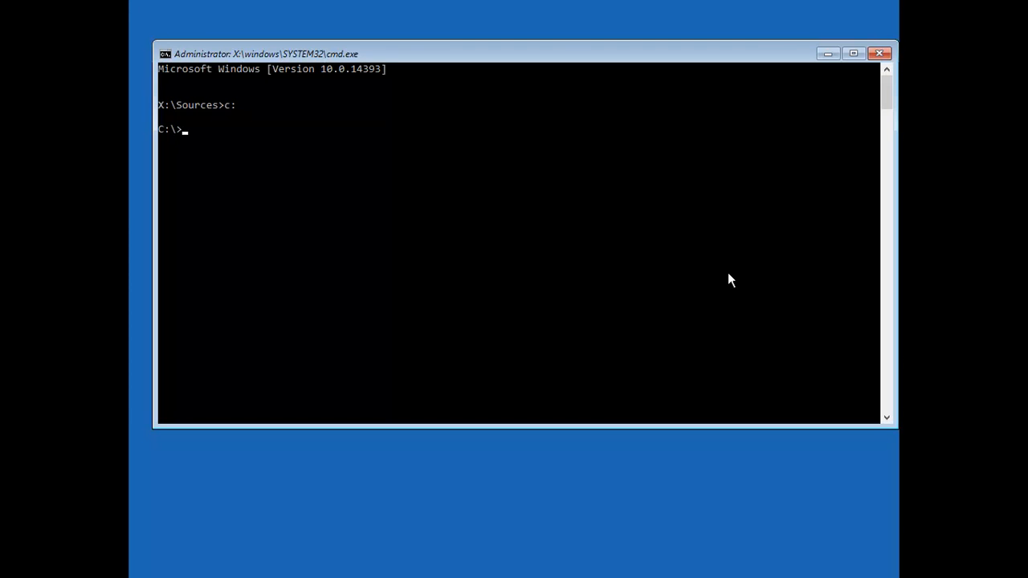
{"action": "type", "text": "dir"}
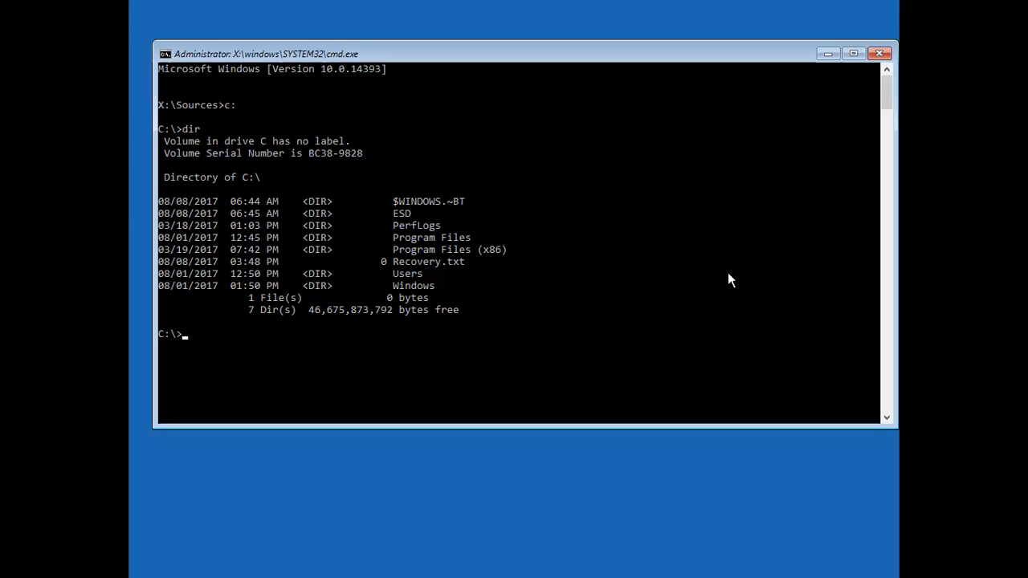
{"action": "mouse_move", "coordinate": [367, 97]}
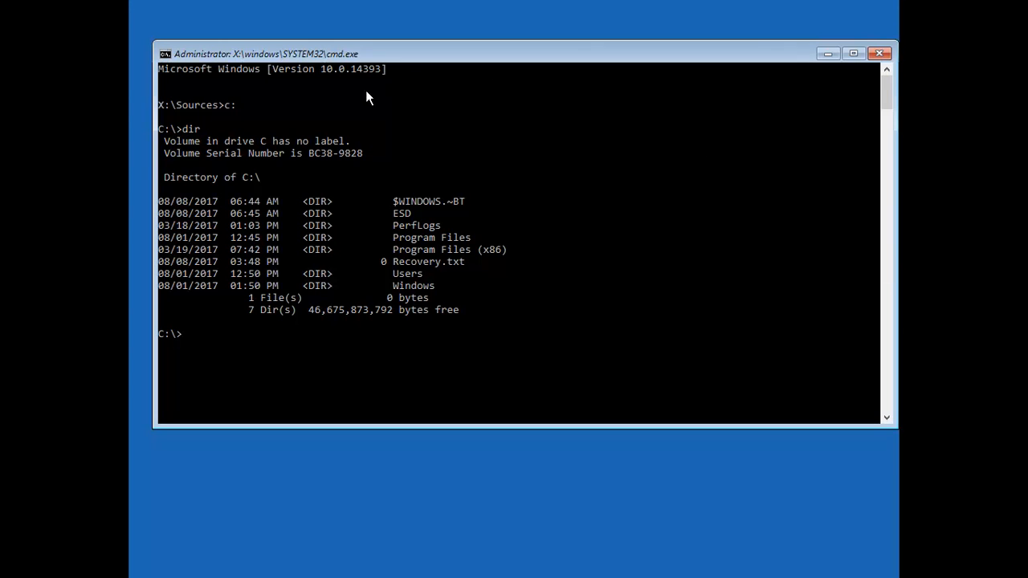
{"action": "mouse_move", "coordinate": [487, 267]}
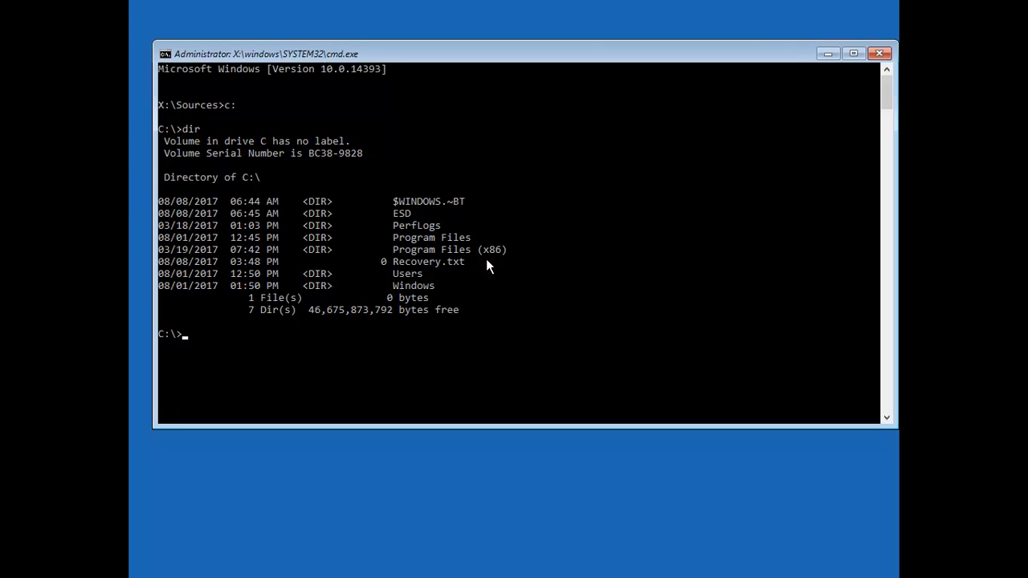
{"action": "mouse_move", "coordinate": [498, 252]}
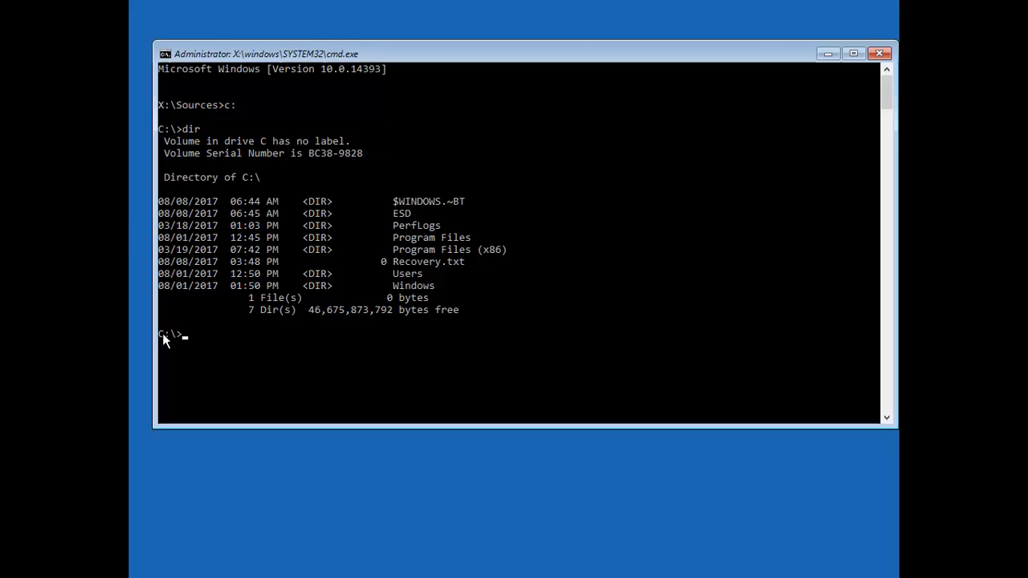
{"action": "type", "text": "e:"}
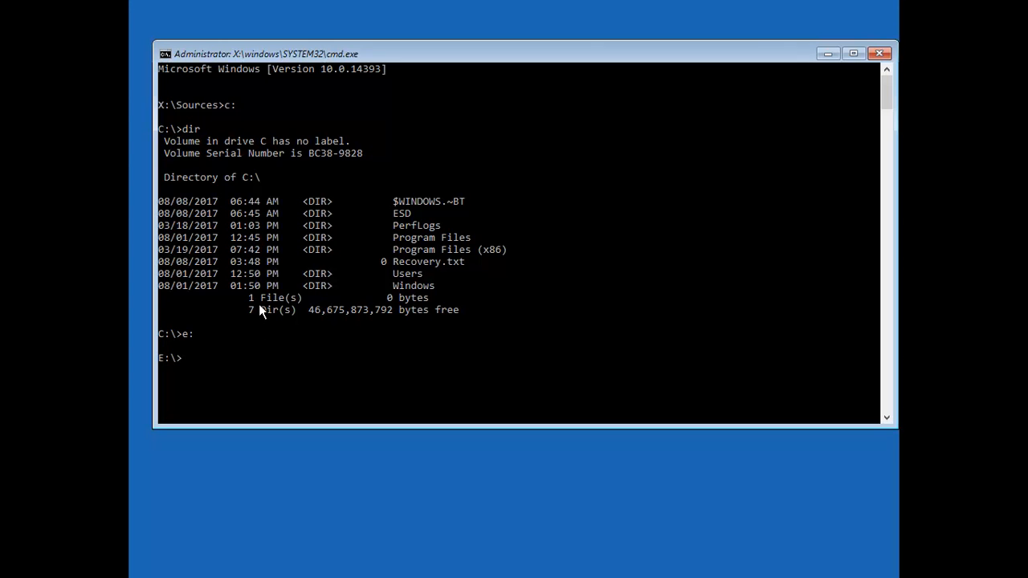
{"action": "type", "text": "dir"}
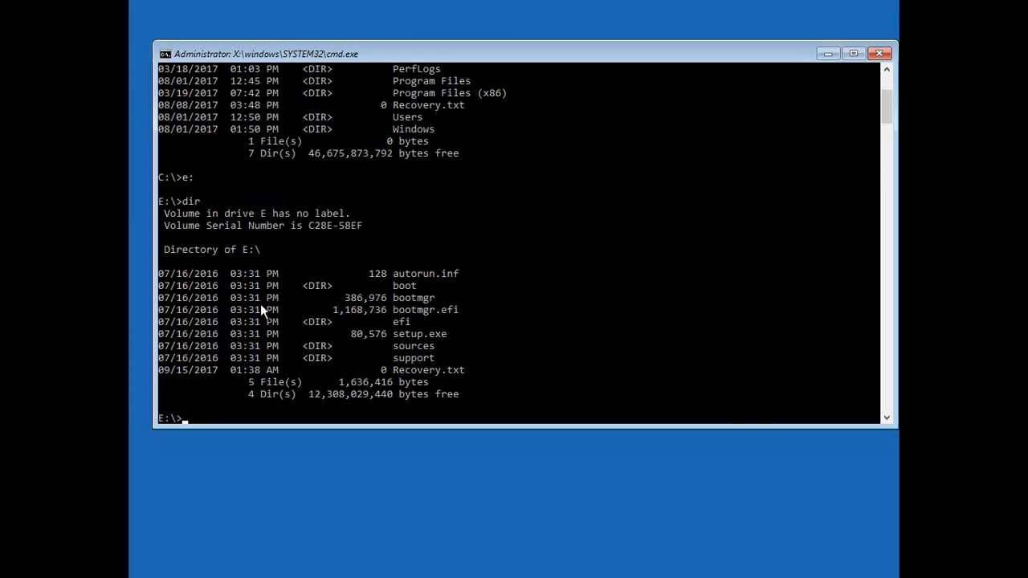
{"action": "mouse_move", "coordinate": [372, 261]}
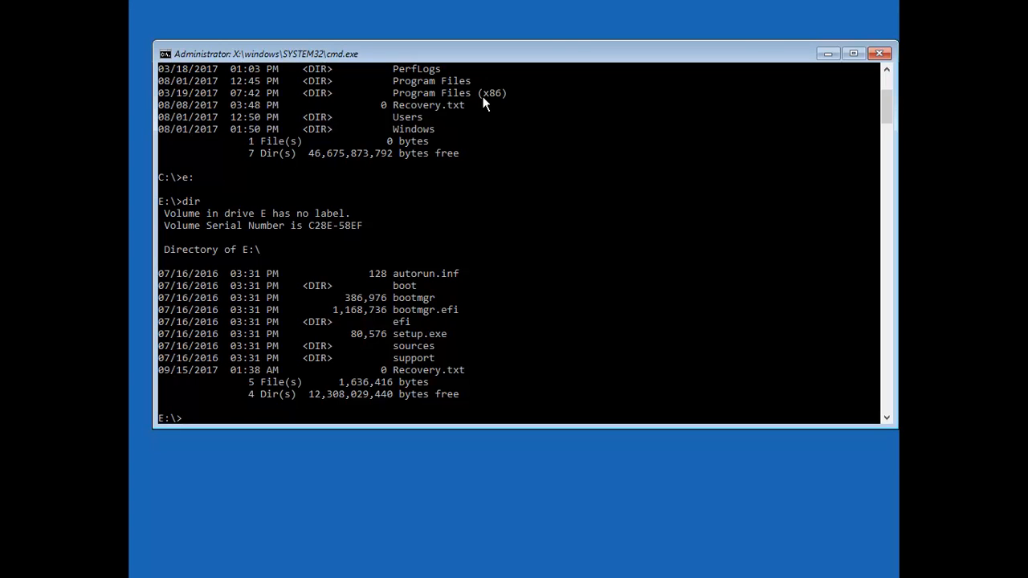
{"action": "mouse_move", "coordinate": [383, 313]}
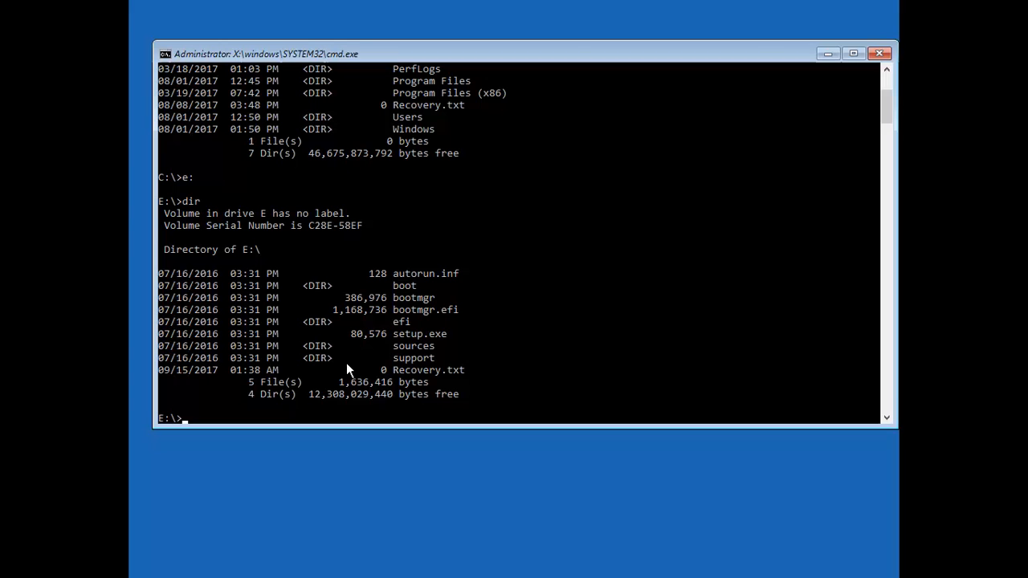
- Try drive F: (not found), then return to C: and list its root
{"action": "type", "text": "f:"}
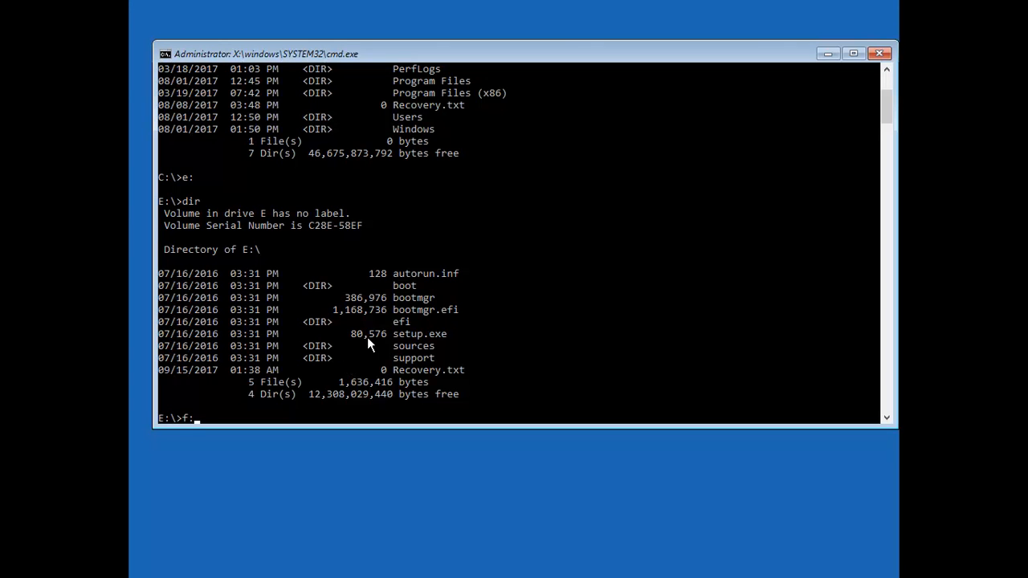
{"action": "key", "text": "enter"}
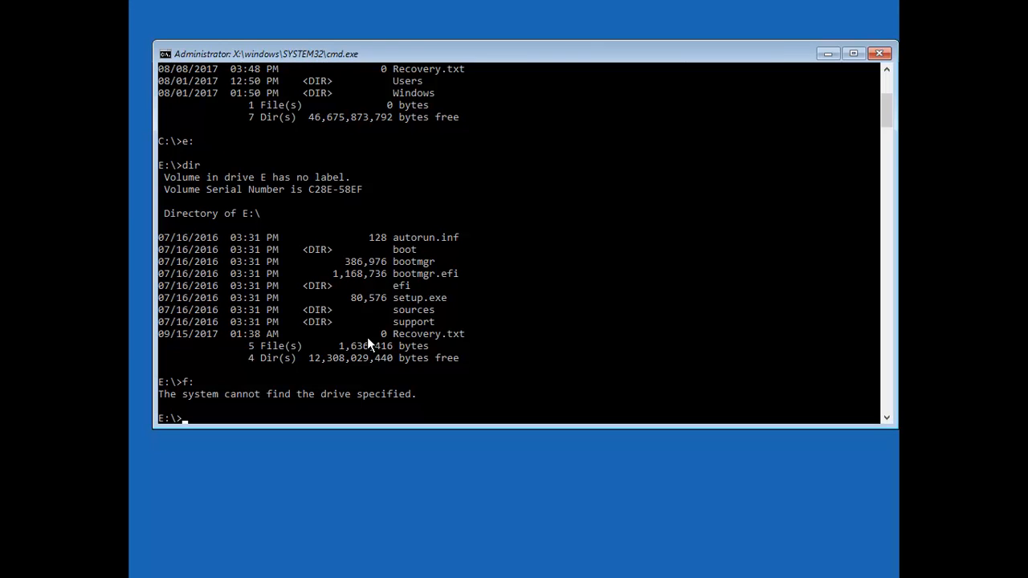
{"action": "type", "text": "c"}
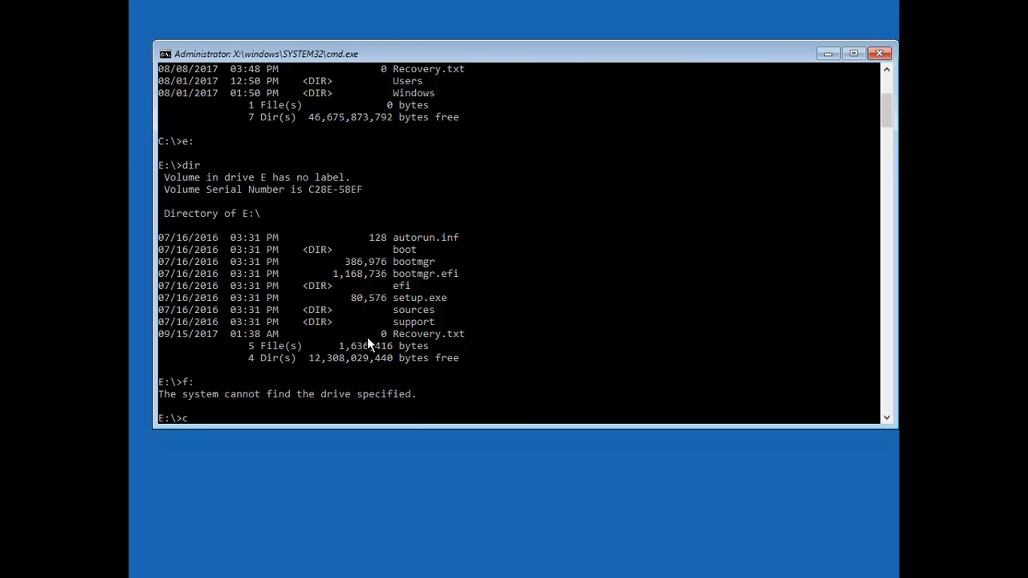
{"action": "type", "text": ":"}
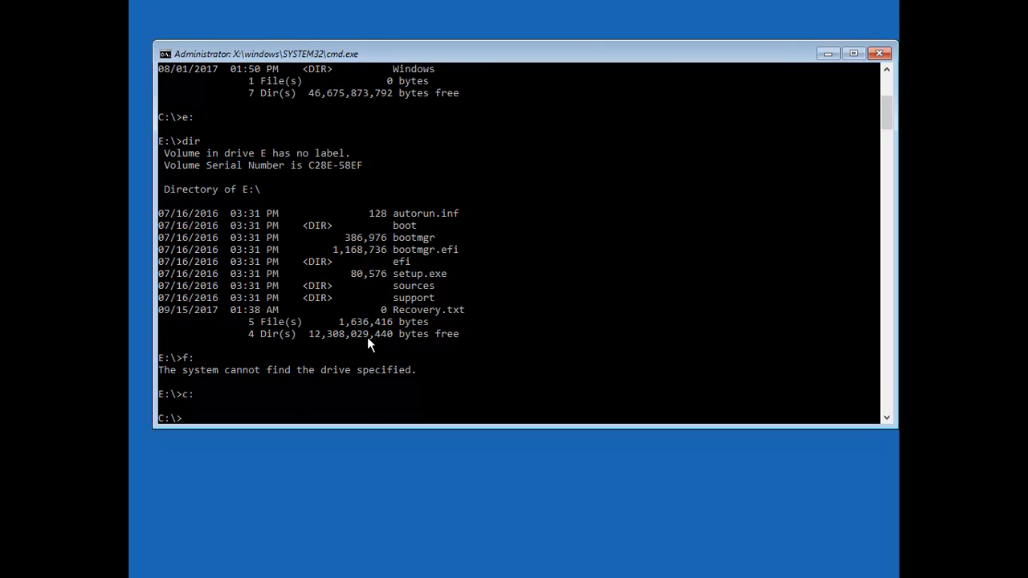
{"action": "type", "text": "dir"}
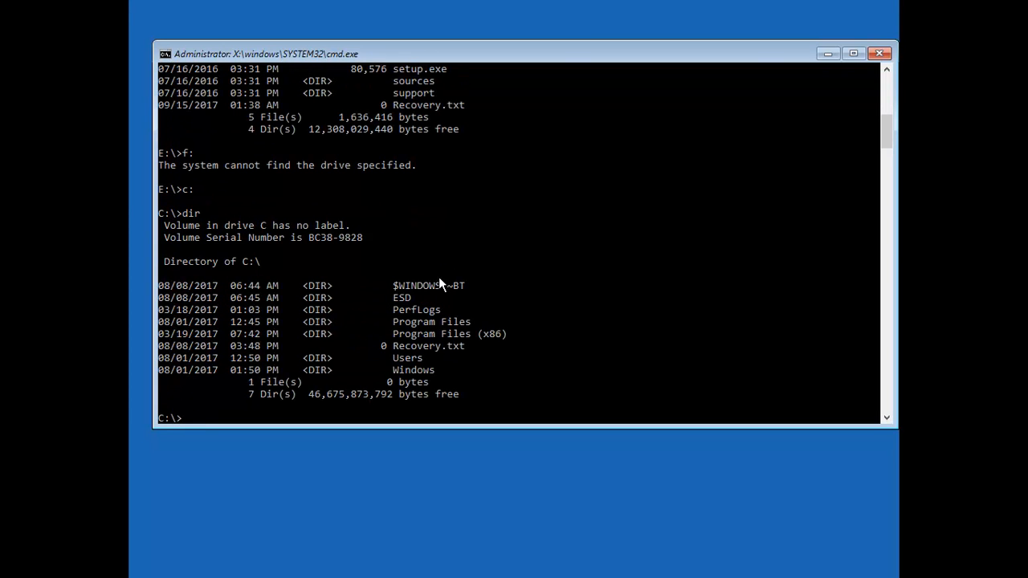
{"action": "mouse_move", "coordinate": [427, 323]}
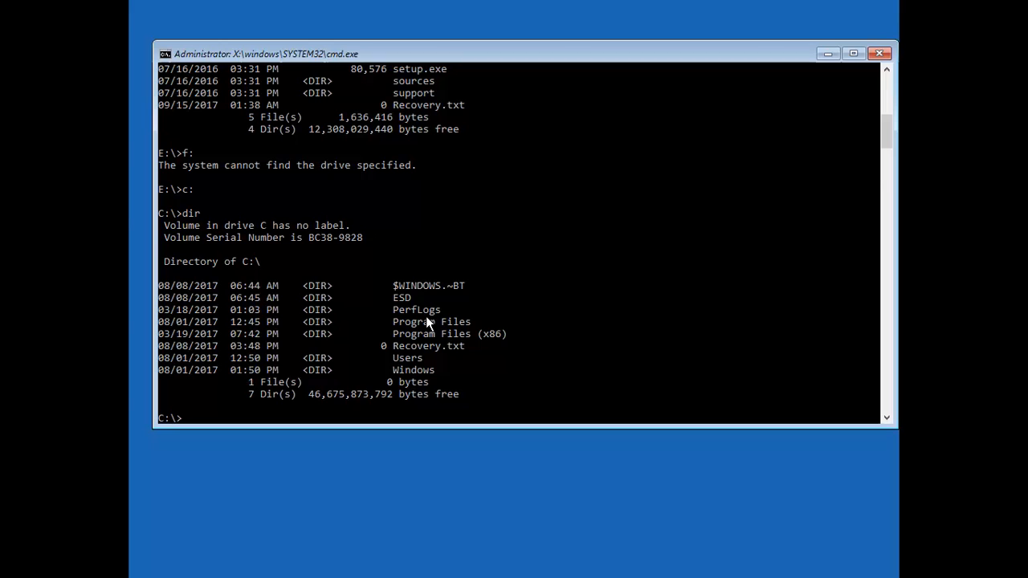
{"action": "mouse_move", "coordinate": [432, 287]}
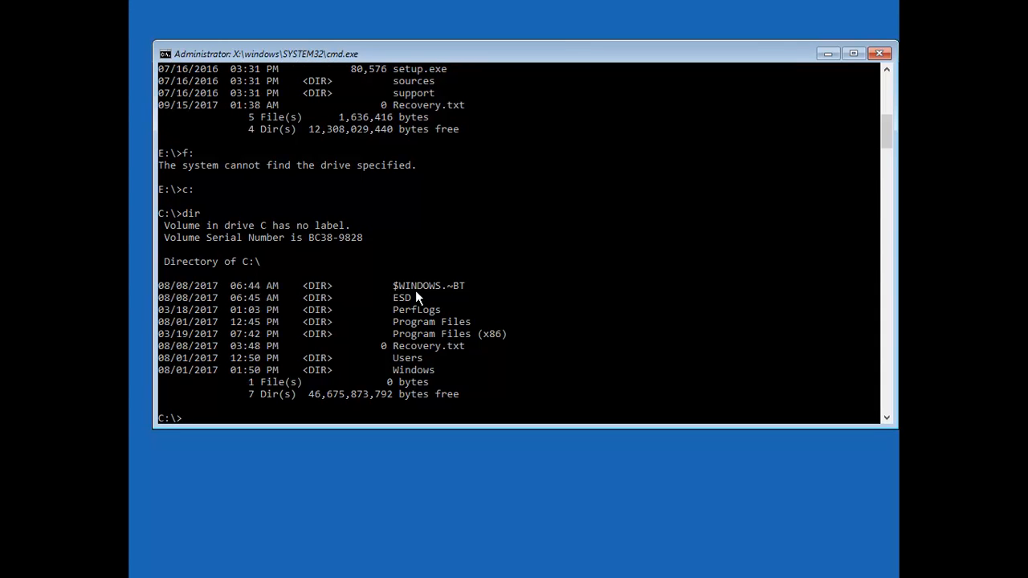
- Change into C:\Windows\System32 and try entering the Test folder, which is denied
{"action": "type", "text": "cd"}
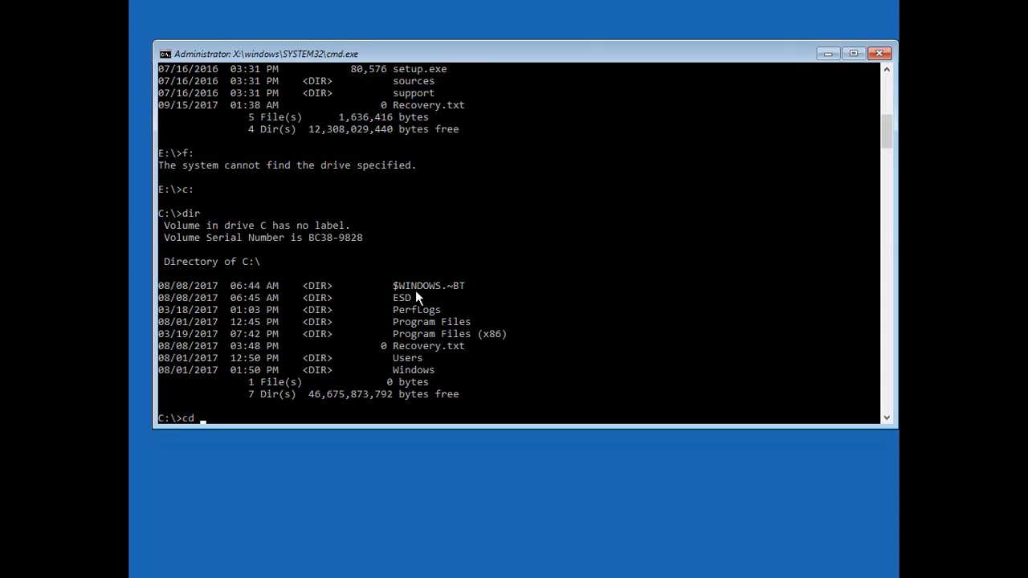
{"action": "type", "text": "win"}
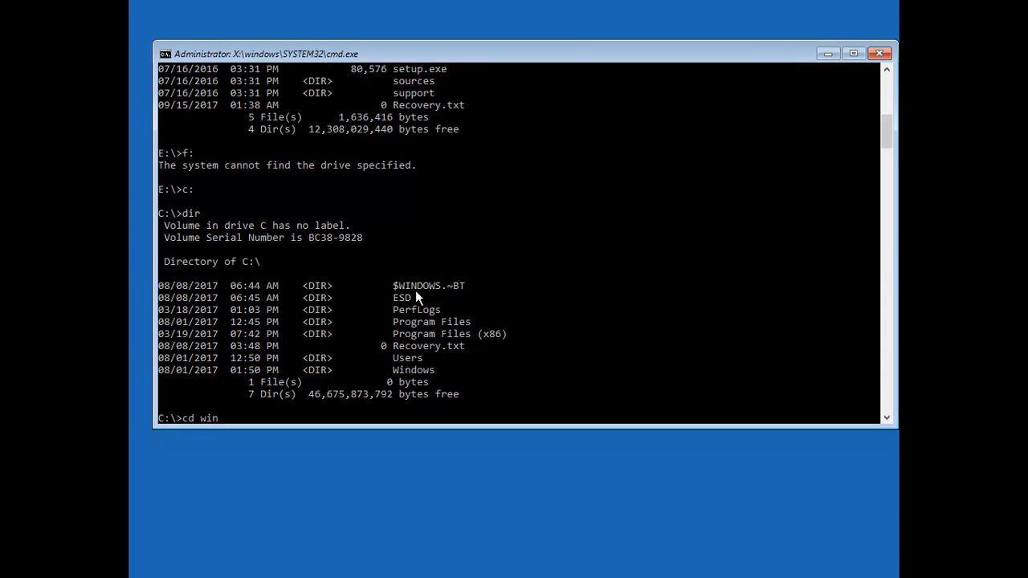
{"action": "type", "text": "dows"}
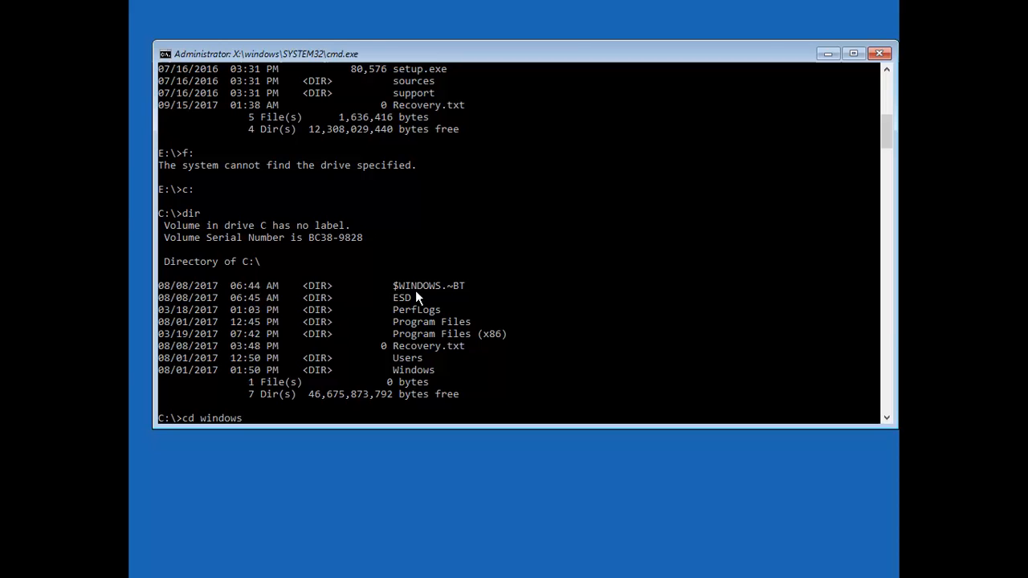
{"action": "type", "text": "\\s"}
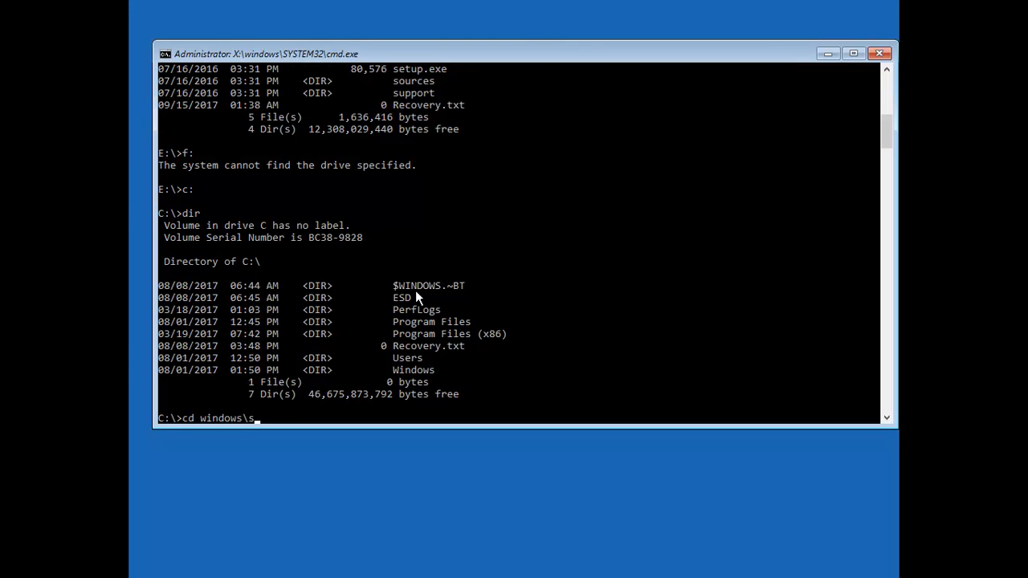
{"action": "type", "text": "ystem3"}
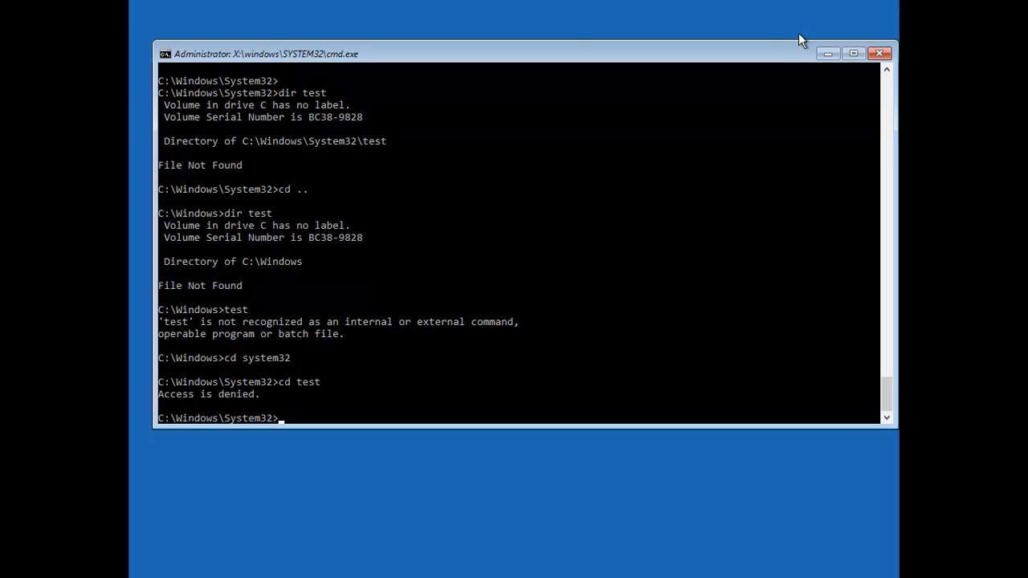
{"action": "type", "text": "cd test"}
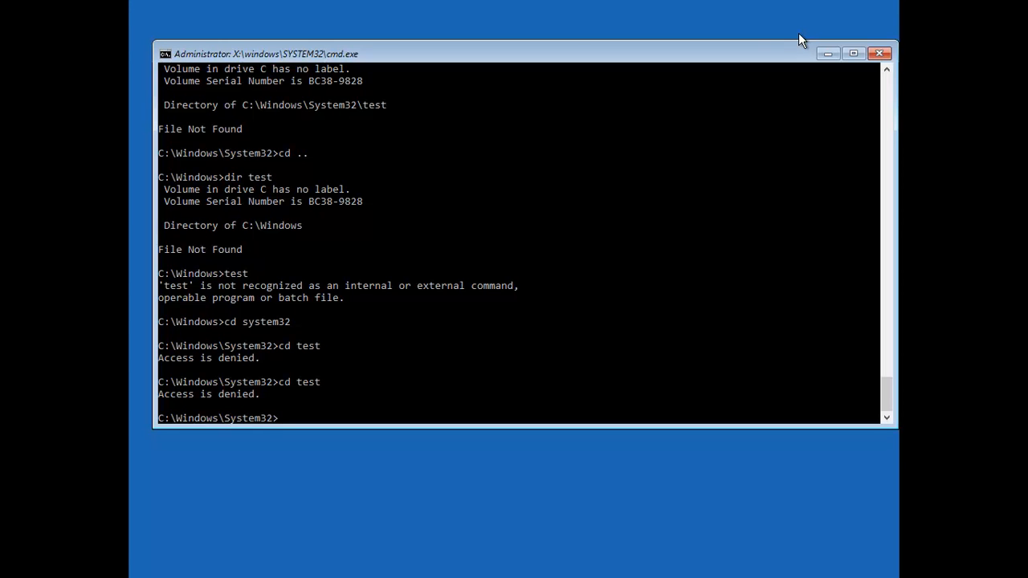
{"action": "type", "text": "rd"}
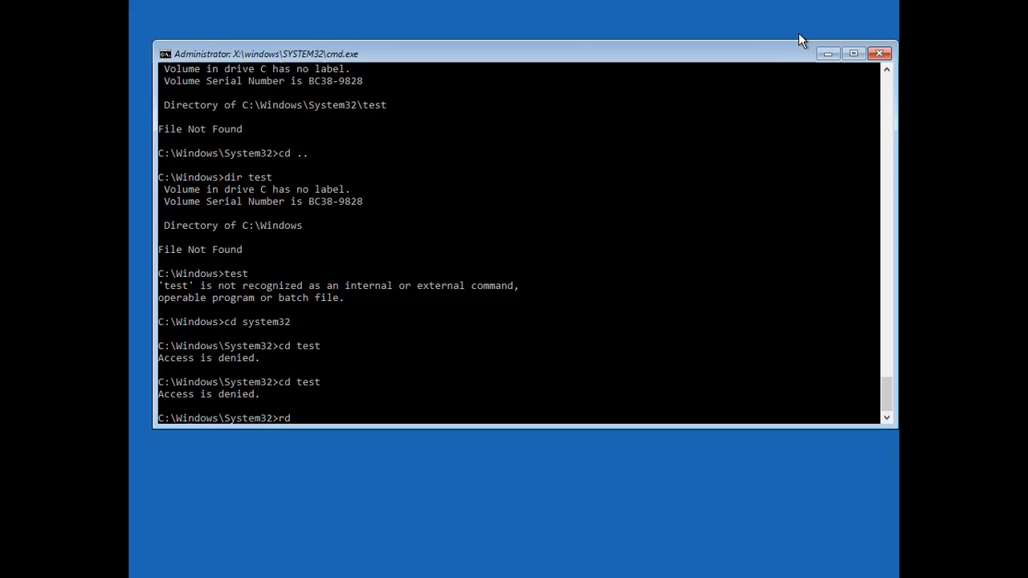
- Remove the Test folder with rd test /s, confirming with y
{"action": "type", "text": "tet"}
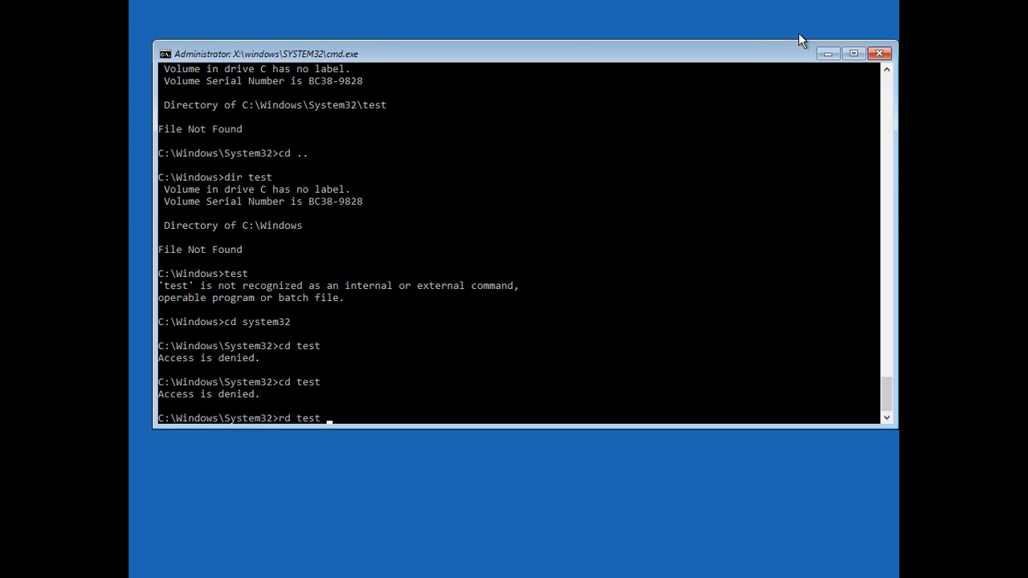
{"action": "type", "text": "/s"}
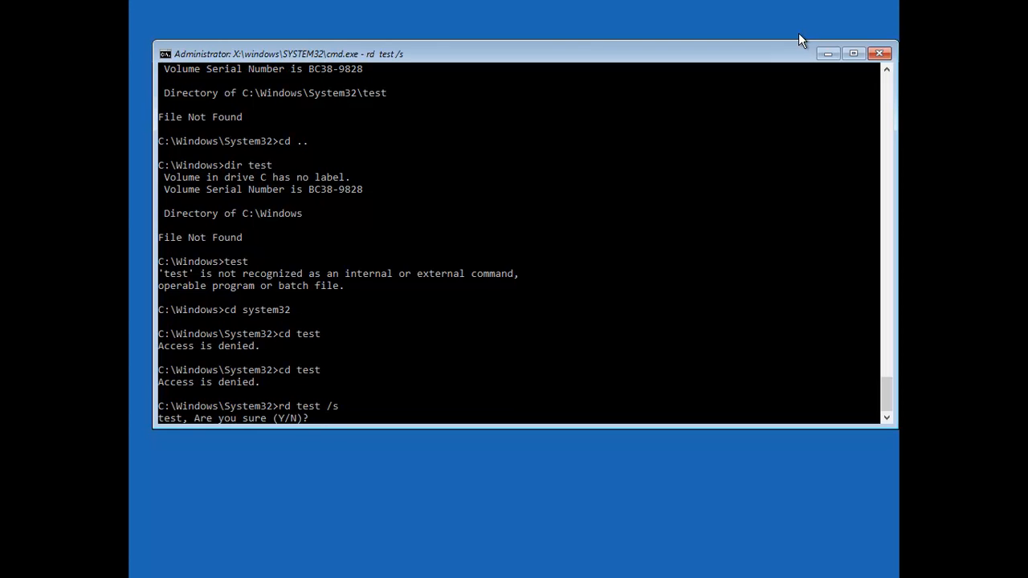
{"action": "type", "text": "y"}
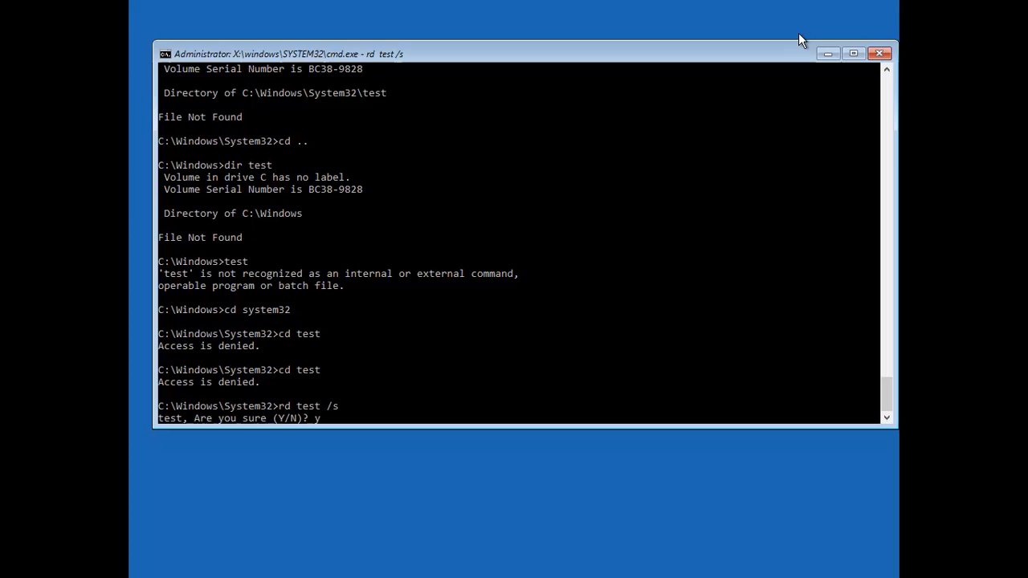
{"action": "key", "text": "enter"}
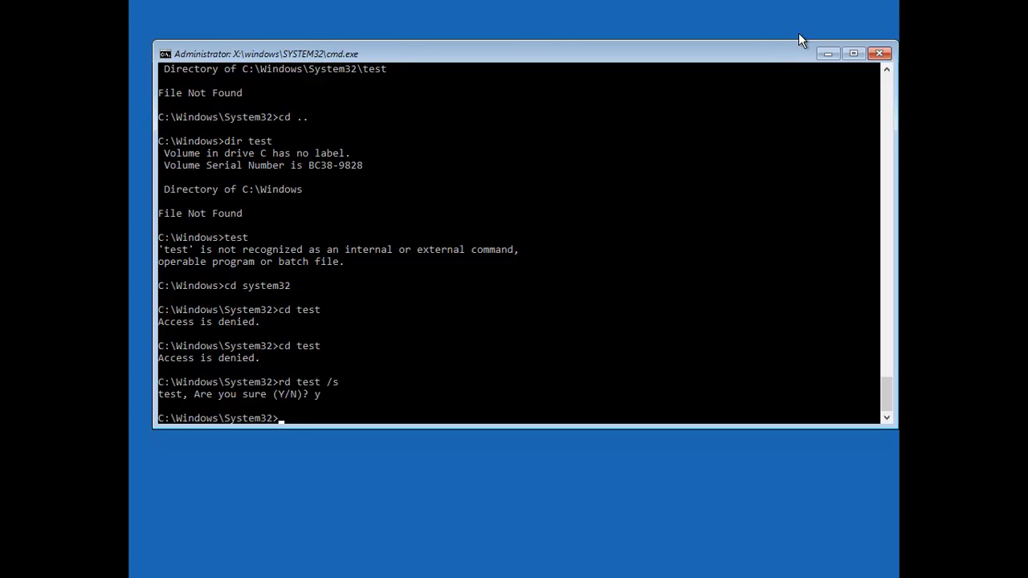
- Confirm cd test fails, change to the C:\ root, and list its folders with dir
{"action": "type", "text": "cd test"}
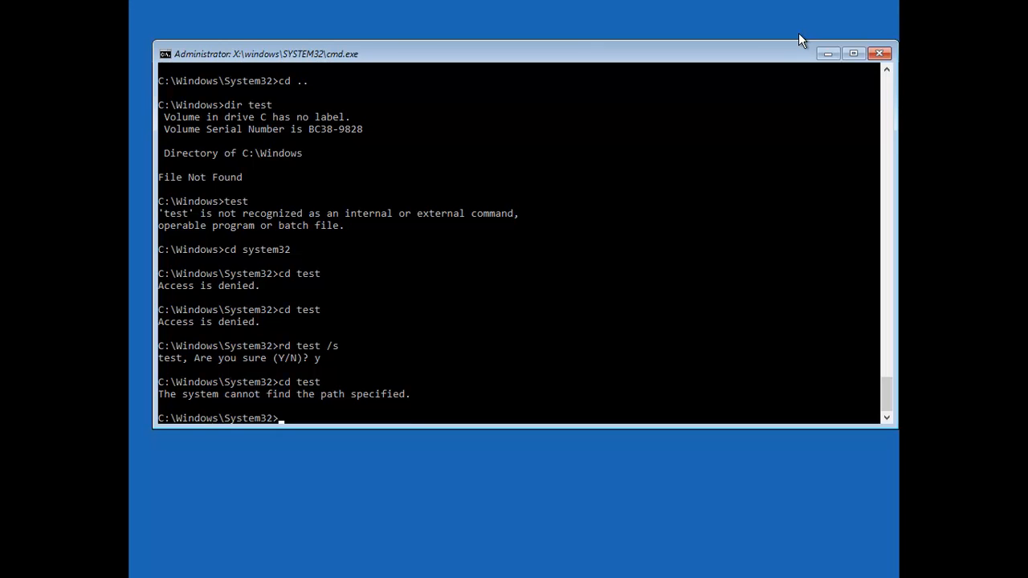
{"action": "type", "text": "cd \\"}
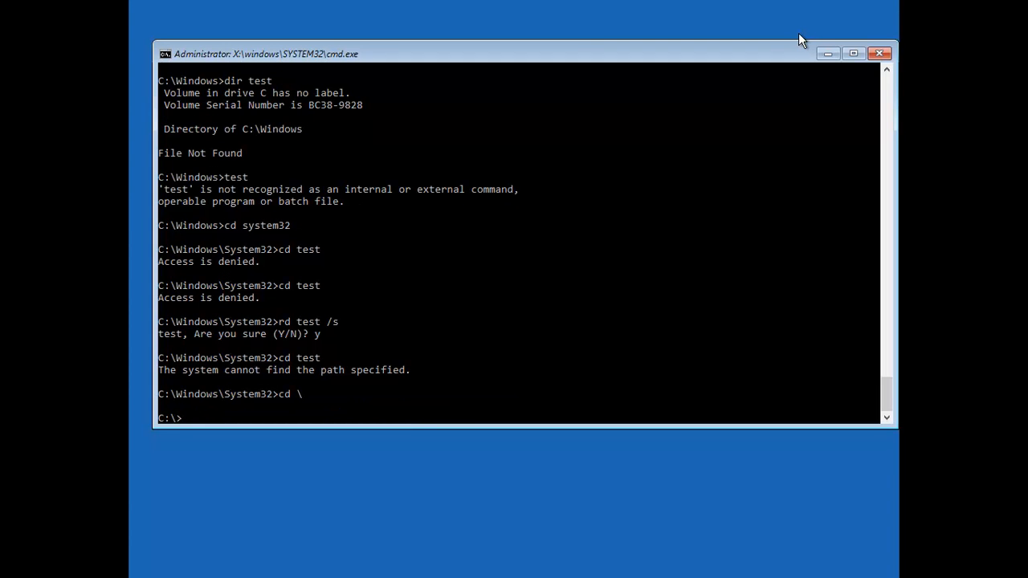
{"action": "type", "text": "dir"}
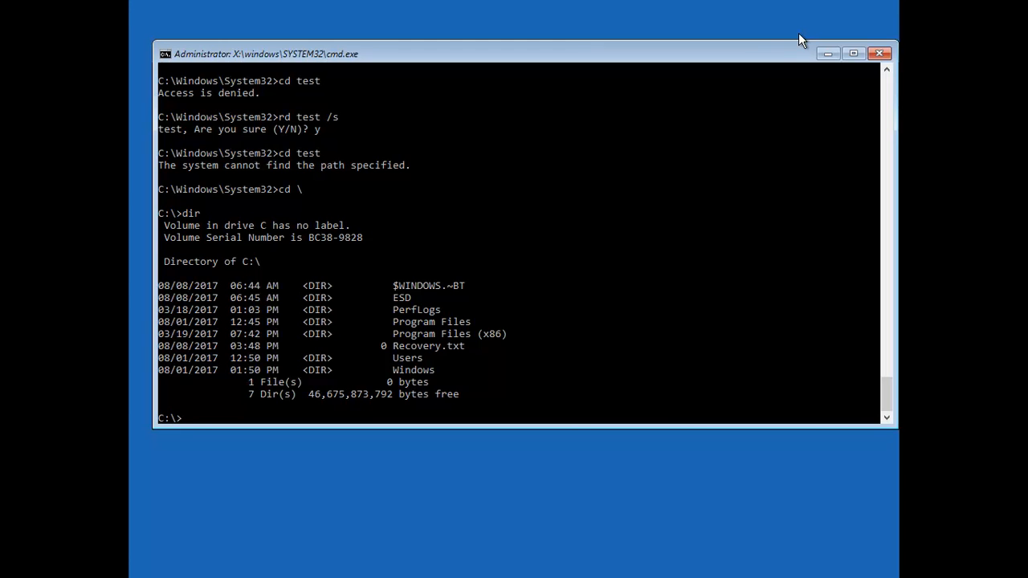
- Delete $WINDOWS.~BT with rd /s, confirm with y, re-list C:\, and launch Notepad
{"action": "type", "text": "r"}
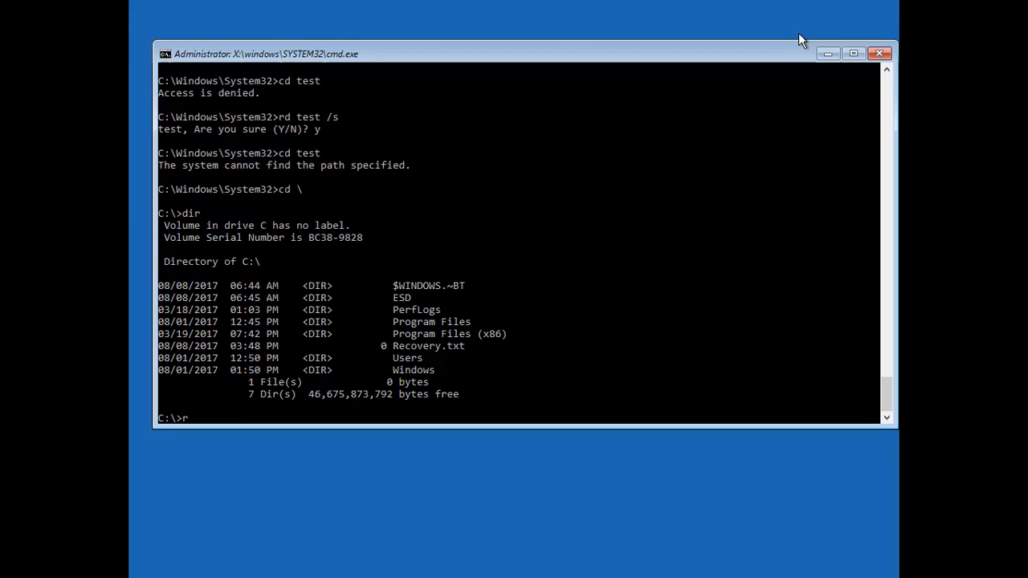
{"action": "type", "text": "d"}
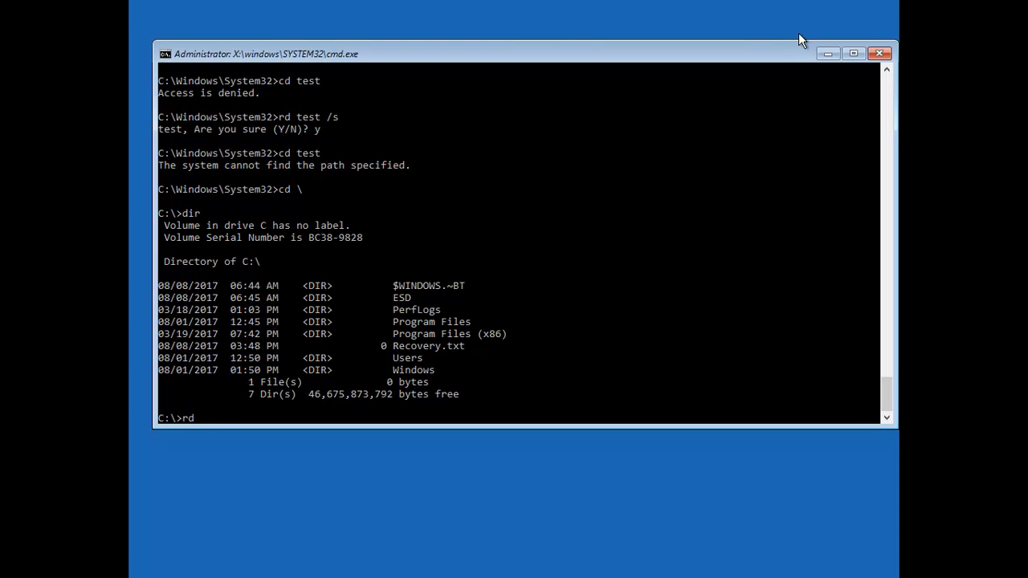
{"action": "type", "text": "$"}
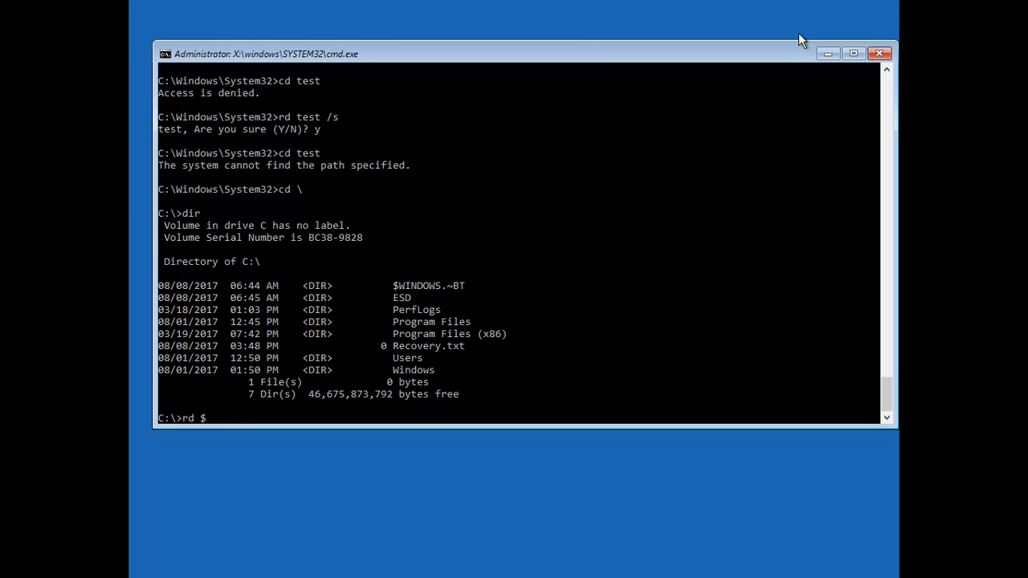
{"action": "type", "text": "win"}
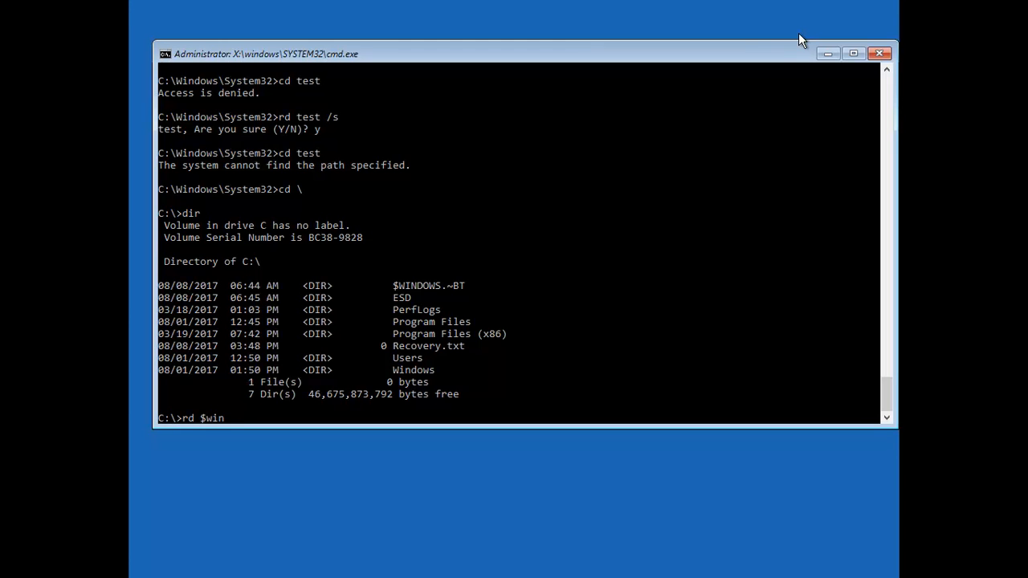
{"action": "type", "text": "dows"}
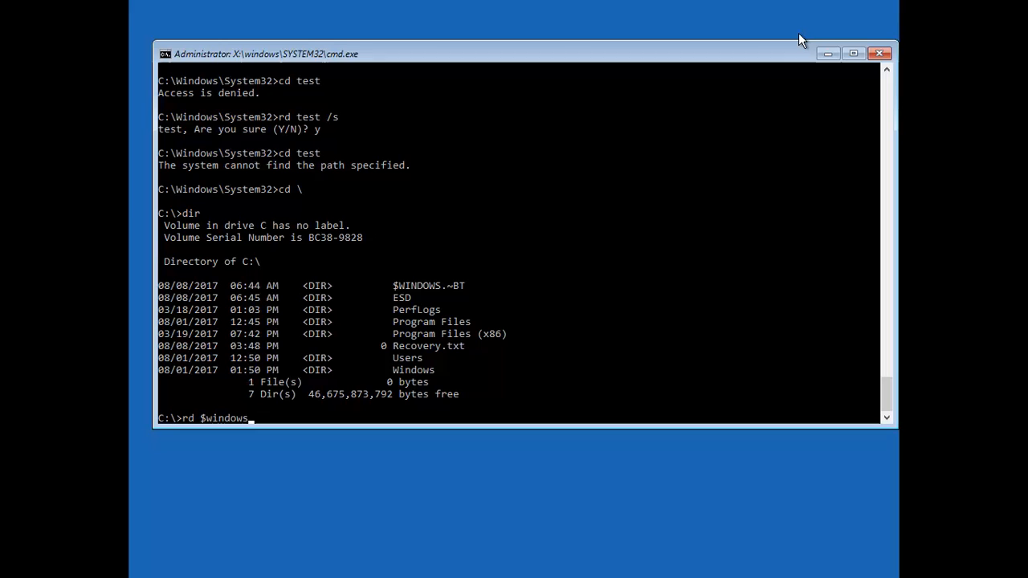
{"action": "type", "text": "."}
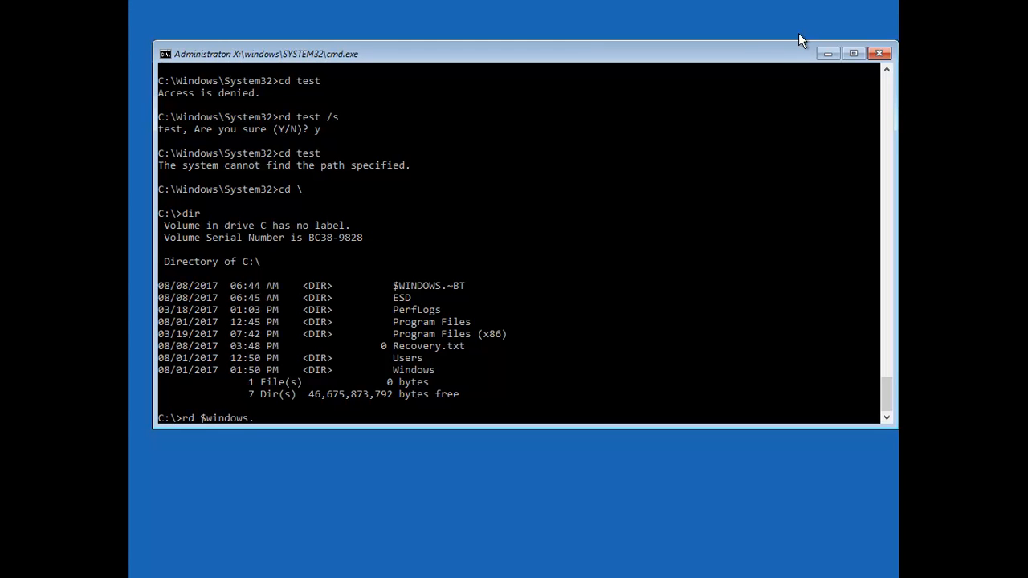
{"action": "type", "text": "~"}
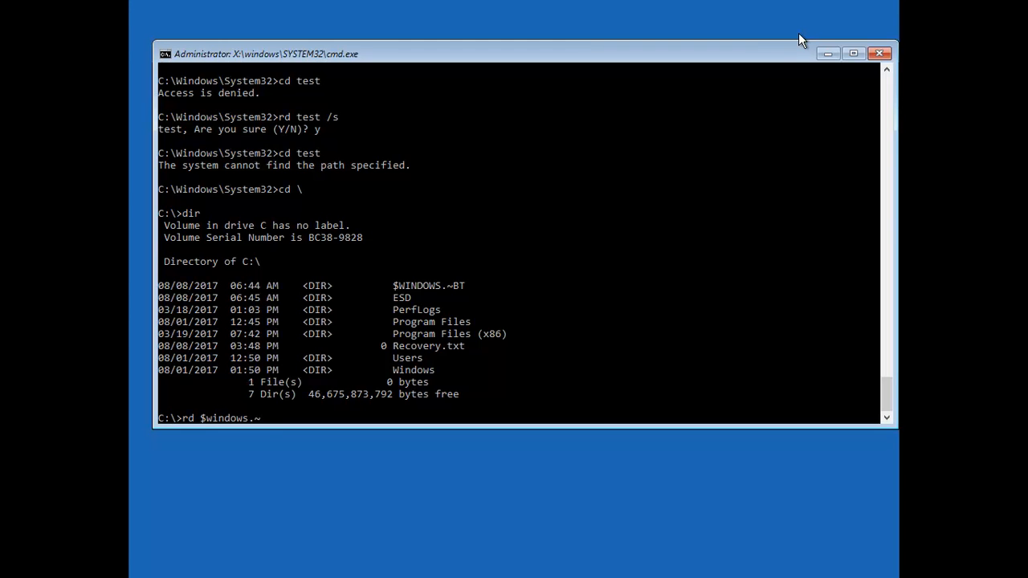
{"action": "type", "text": "BT /s"}
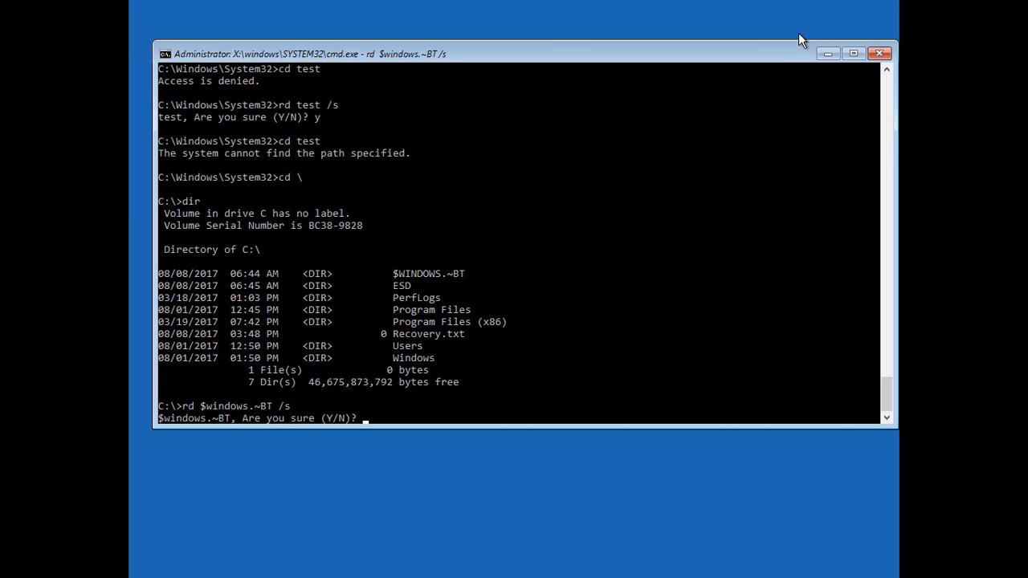
{"action": "type", "text": "y"}
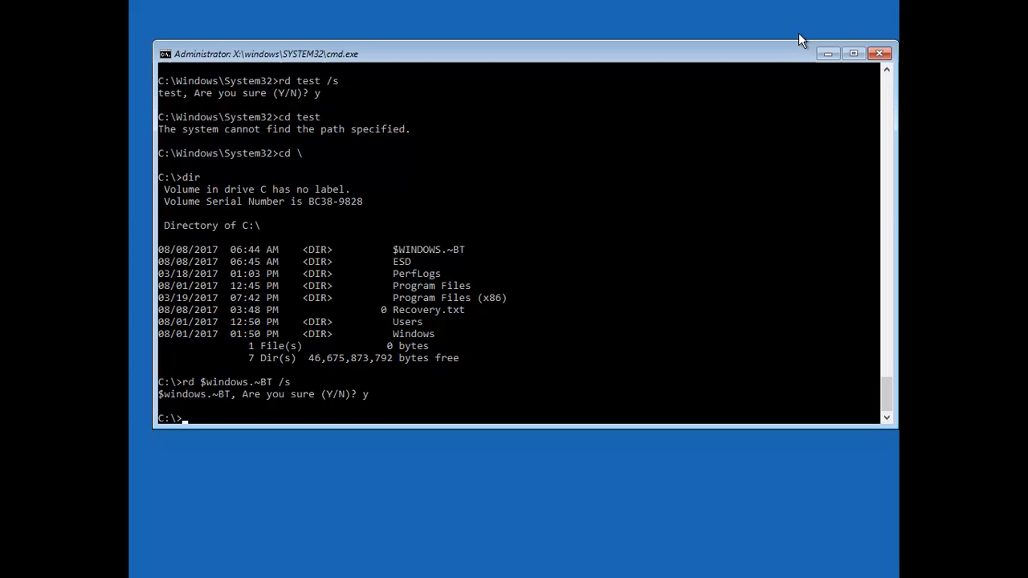
{"action": "type", "text": "dir"}
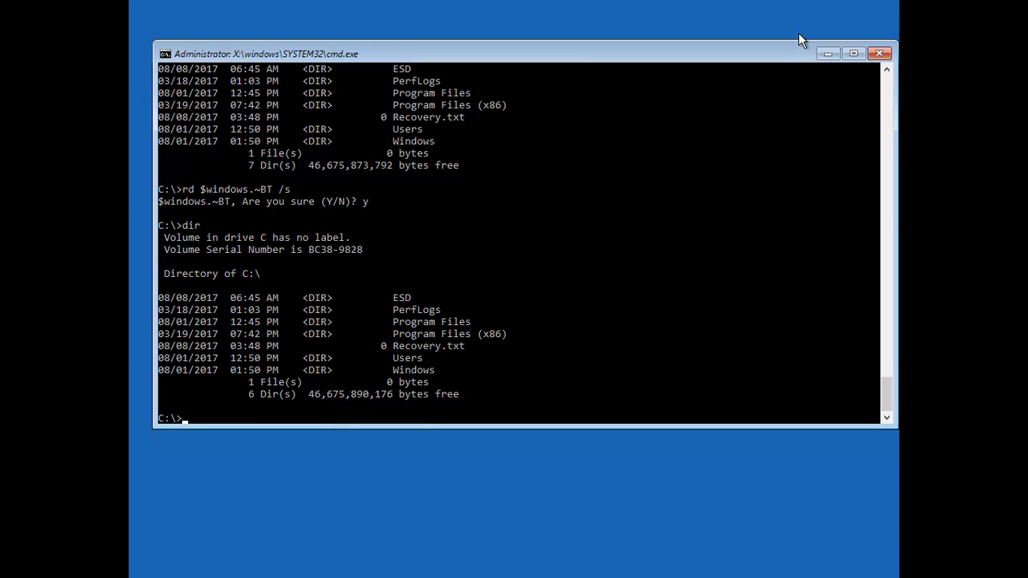
{"action": "type", "text": "note"}
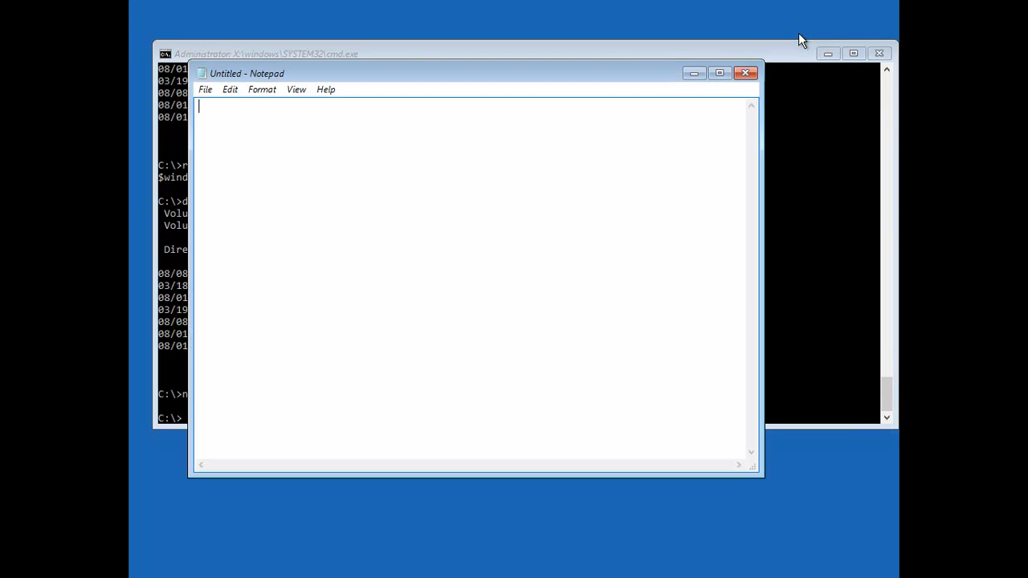
{"action": "mouse_move", "coordinate": [604, 9]}
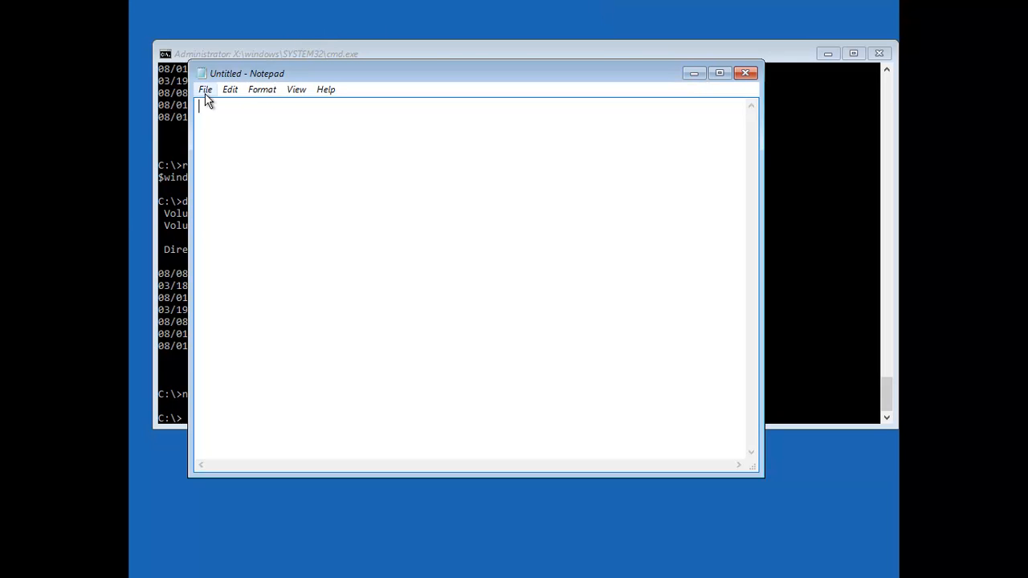
- Bring up Notepad's Open dialog and set Files of type to All Files
{"action": "left_click", "coordinate": [205, 89]}
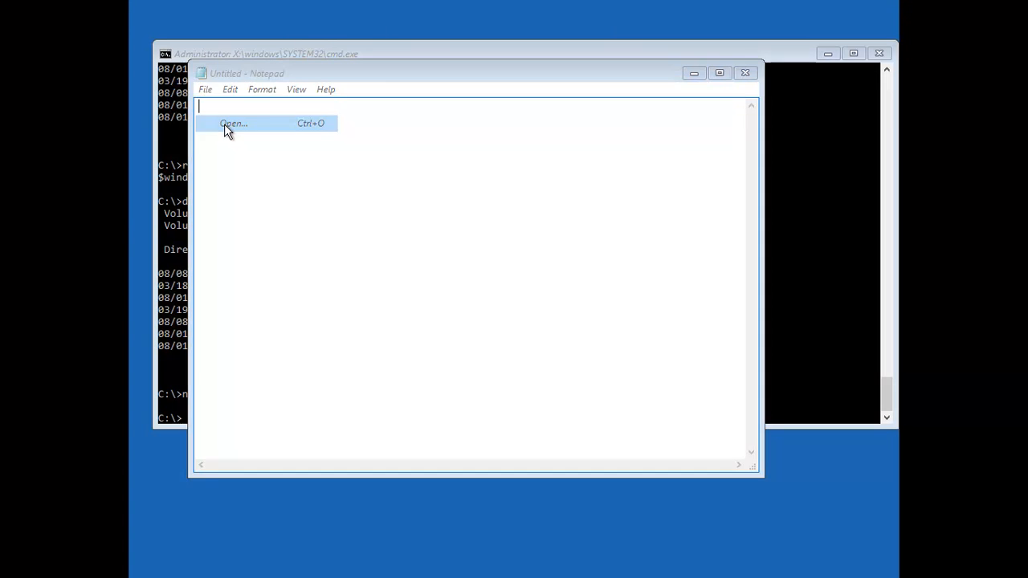
{"action": "left_click", "coordinate": [233, 123]}
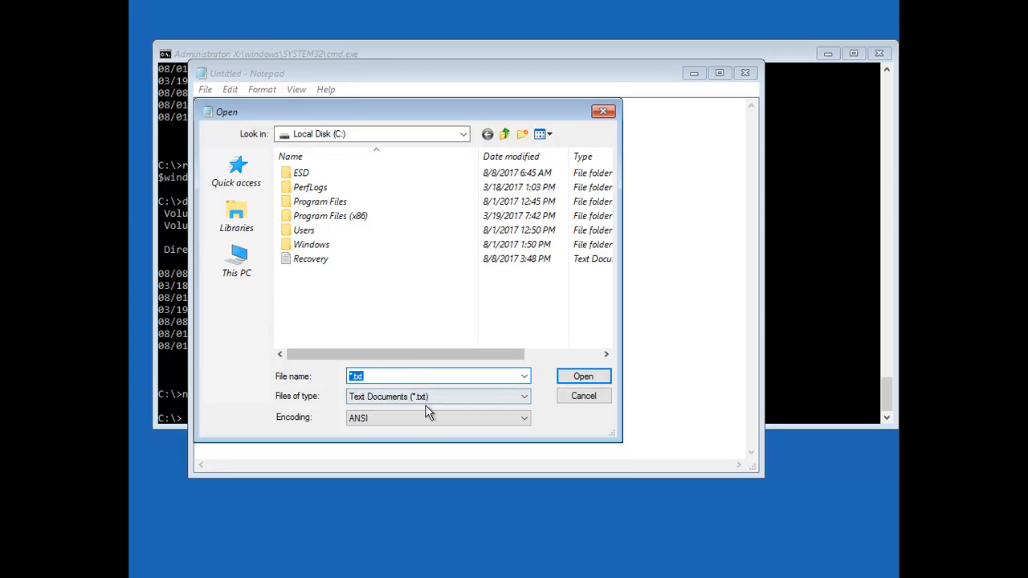
{"action": "left_click", "coordinate": [523, 395]}
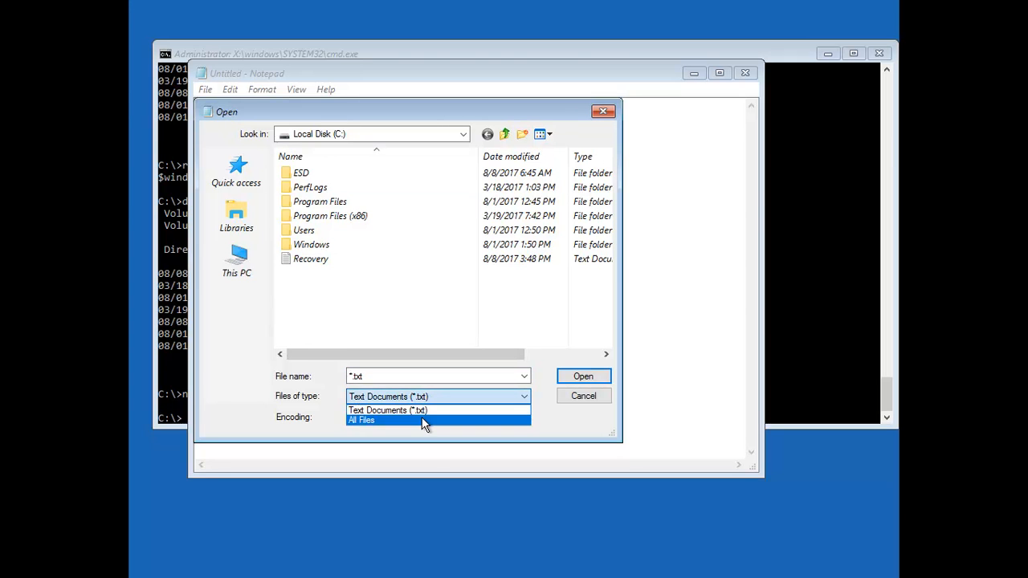
{"action": "left_click", "coordinate": [362, 420]}
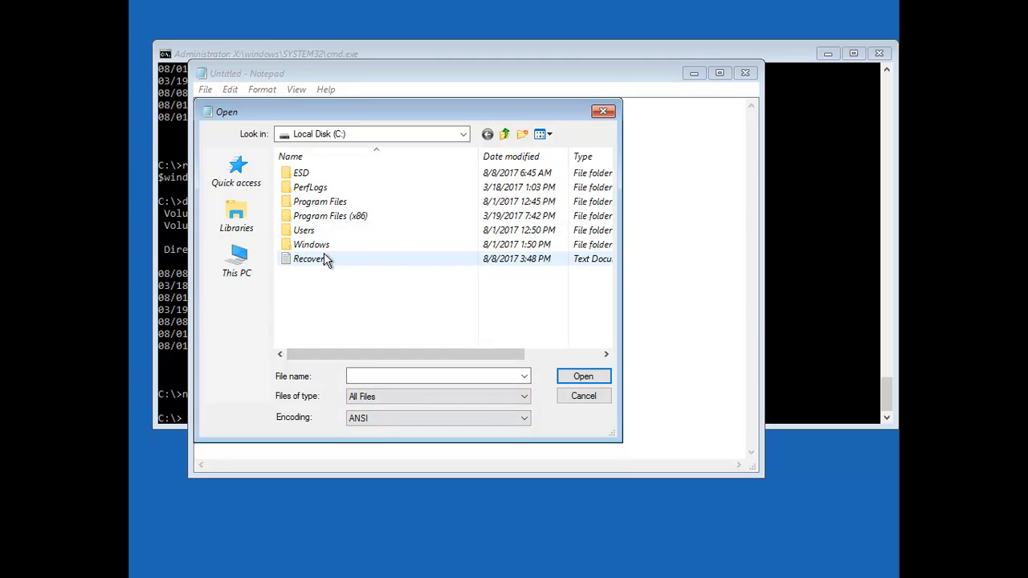
- Browse Windows\System32\DriverStore\FileRepository\3ware.inf_amd64 and open 3ware.inf
{"action": "double_click", "coordinate": [311, 245]}
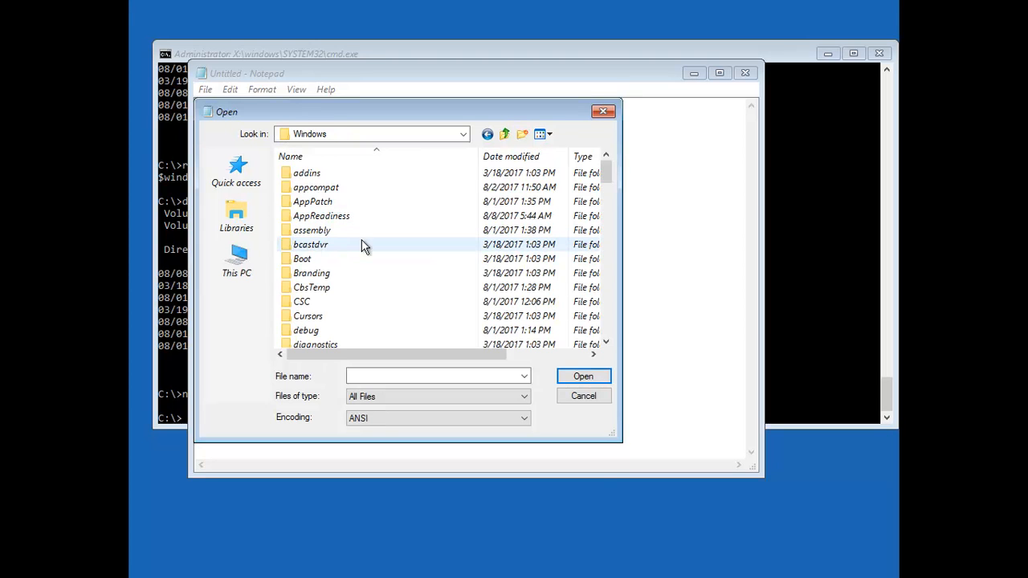
{"action": "scroll", "scroll_direction": "down", "scroll_amount": 3}
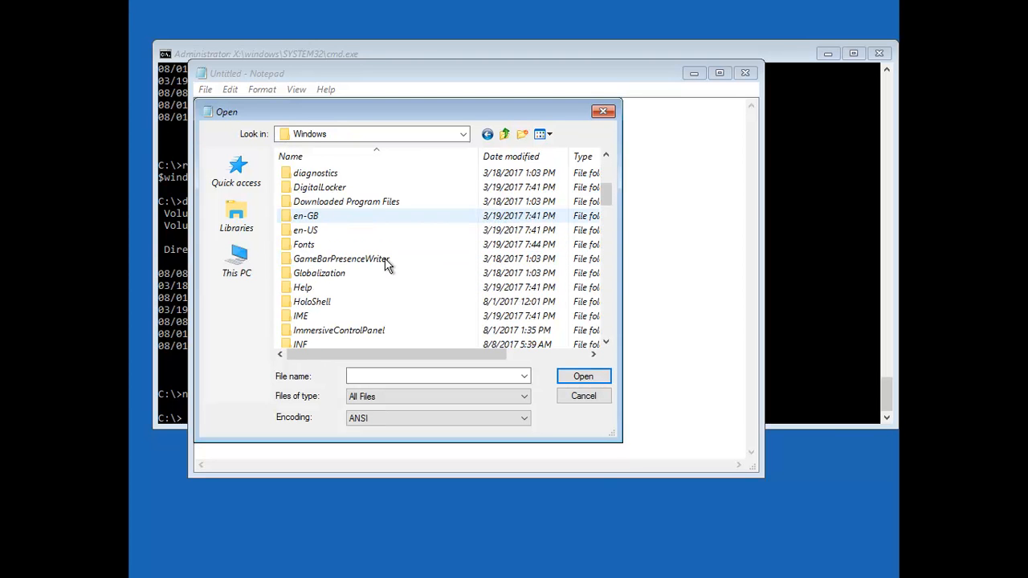
{"action": "scroll", "scroll_direction": "down", "scroll_amount": 3}
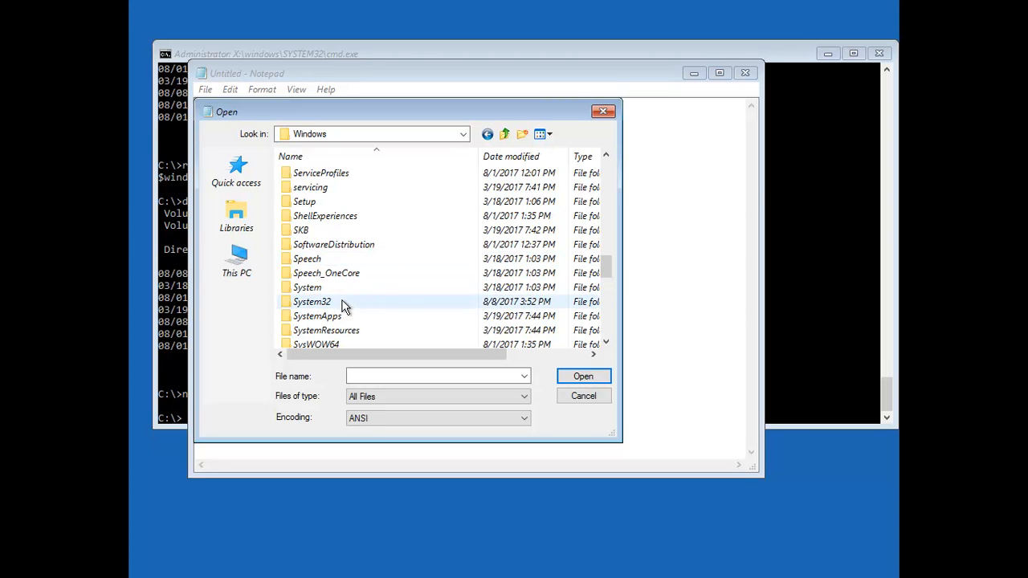
{"action": "double_click", "coordinate": [312, 301]}
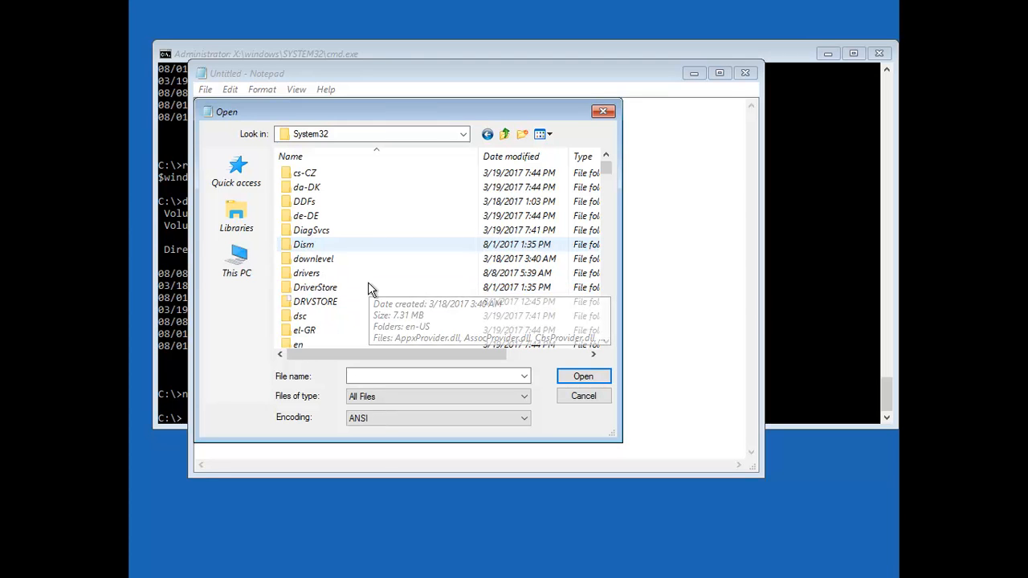
{"action": "double_click", "coordinate": [314, 286]}
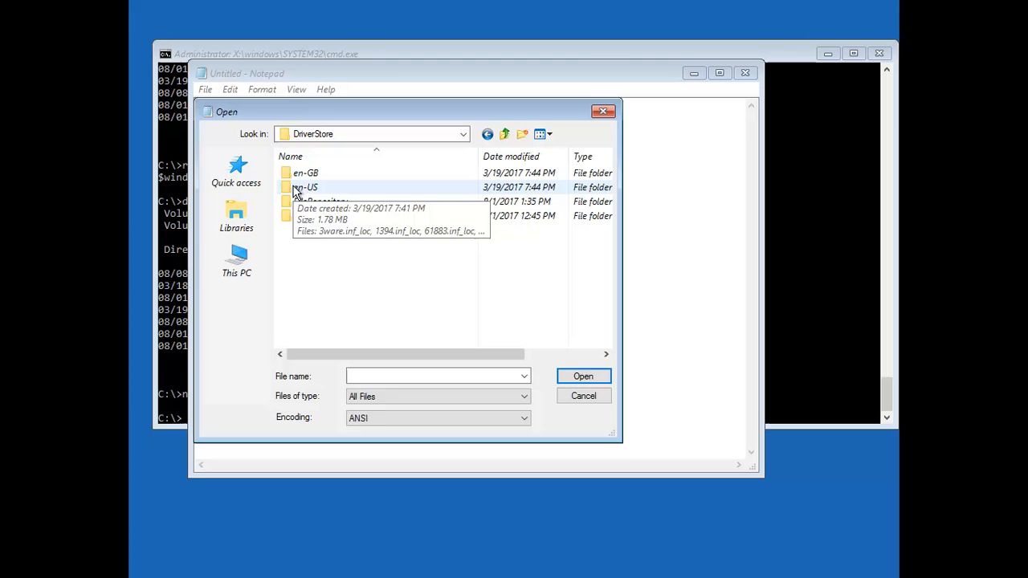
{"action": "mouse_move", "coordinate": [349, 208]}
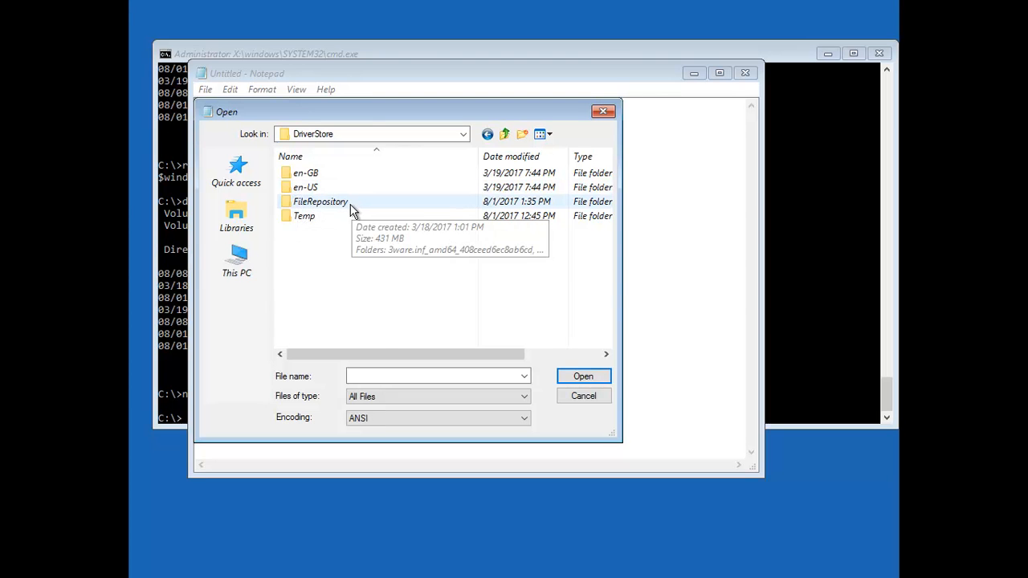
{"action": "double_click", "coordinate": [320, 201]}
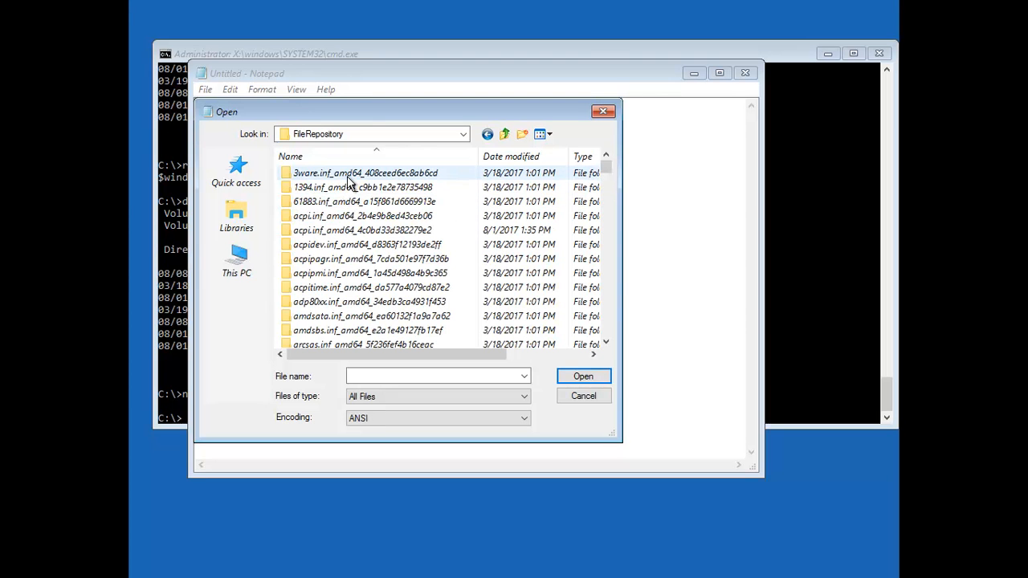
{"action": "double_click", "coordinate": [364, 173]}
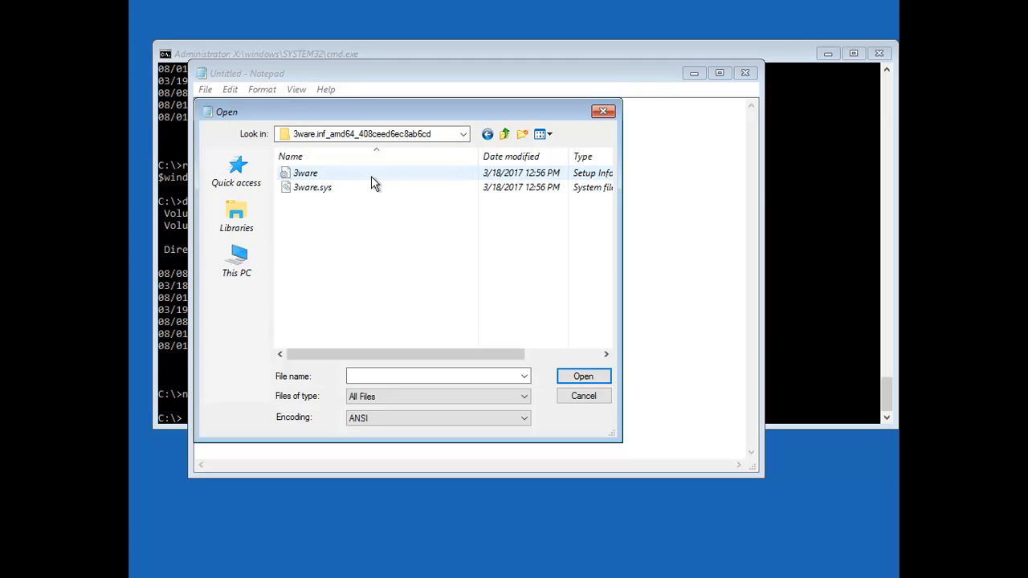
{"action": "double_click", "coordinate": [305, 172]}
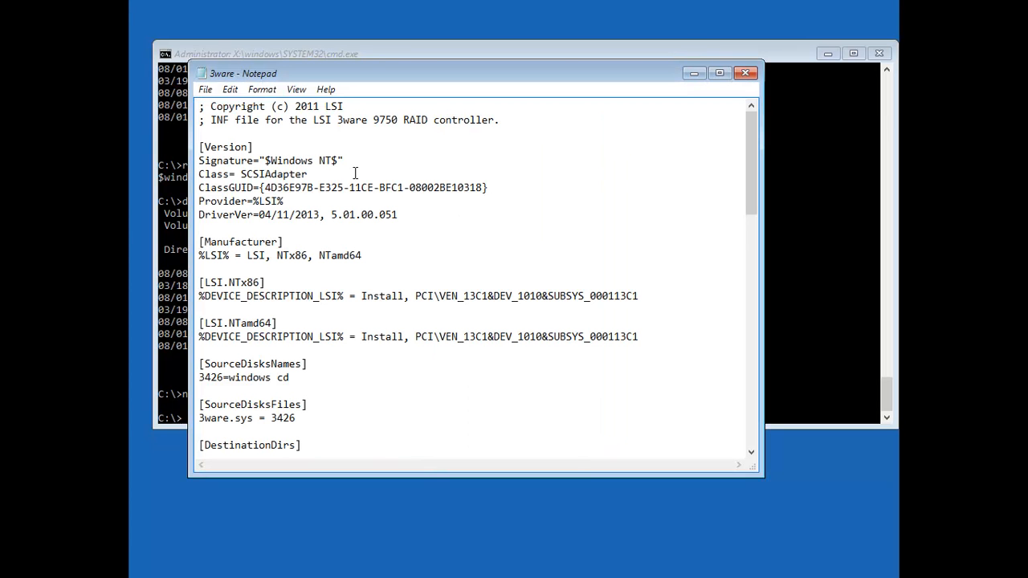
{"action": "mouse_move", "coordinate": [523, 122]}
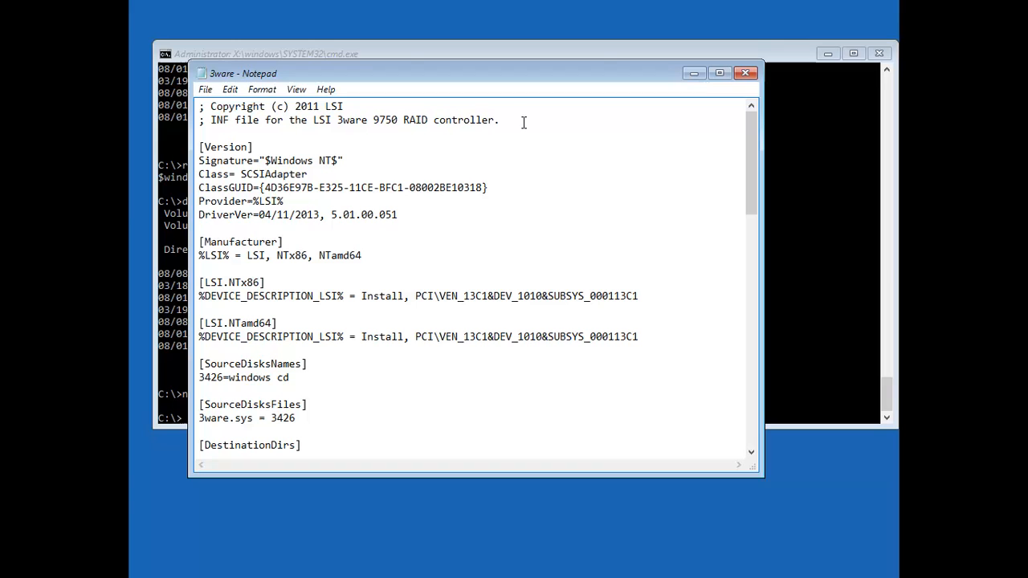
{"action": "mouse_move", "coordinate": [521, 87]}
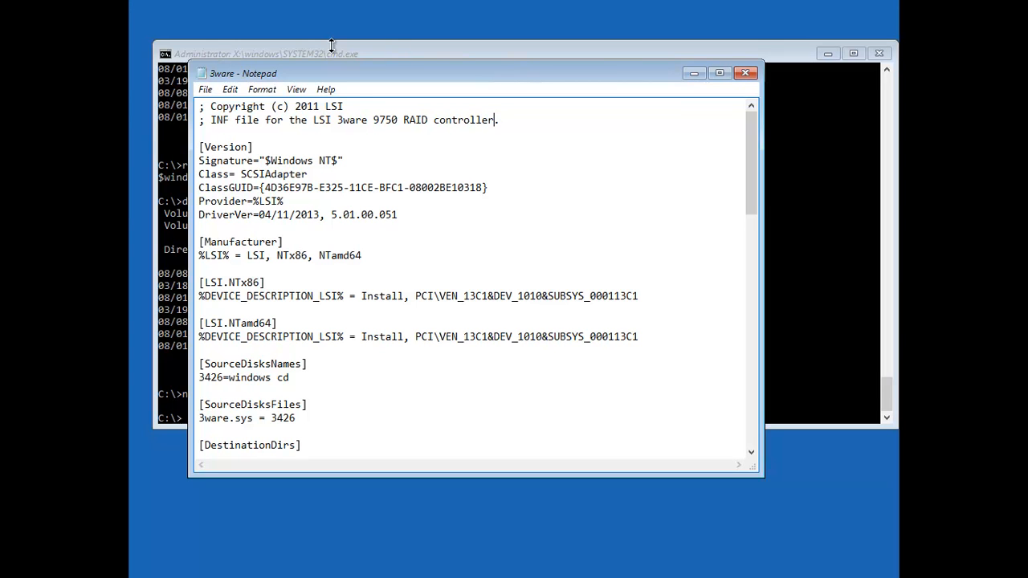
- Save 3ware.inf from the File menu and close Notepad
{"action": "left_click", "coordinate": [205, 89]}
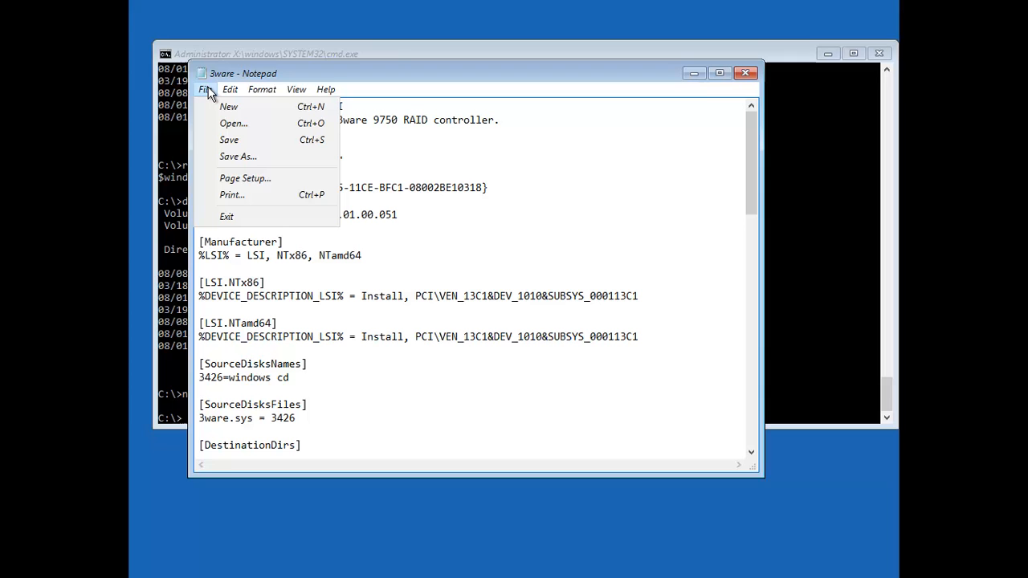
{"action": "mouse_move", "coordinate": [229, 140]}
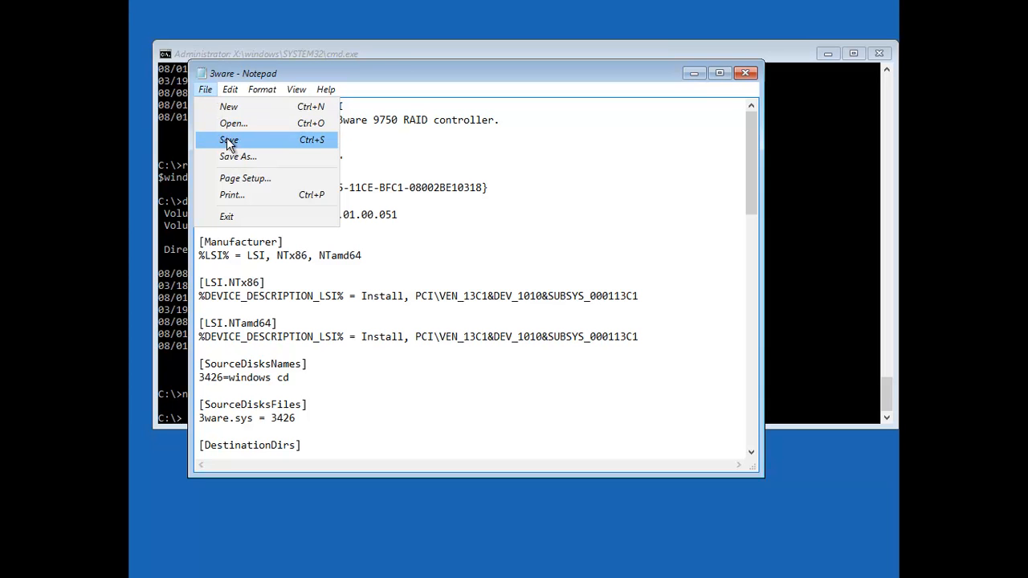
{"action": "left_click", "coordinate": [229, 139]}
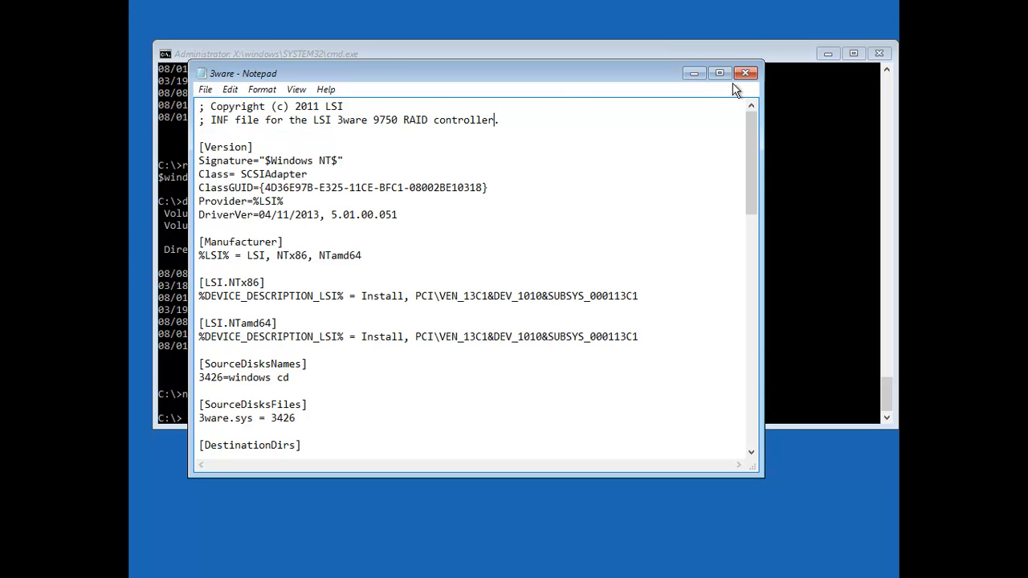
{"action": "left_click", "coordinate": [746, 73]}
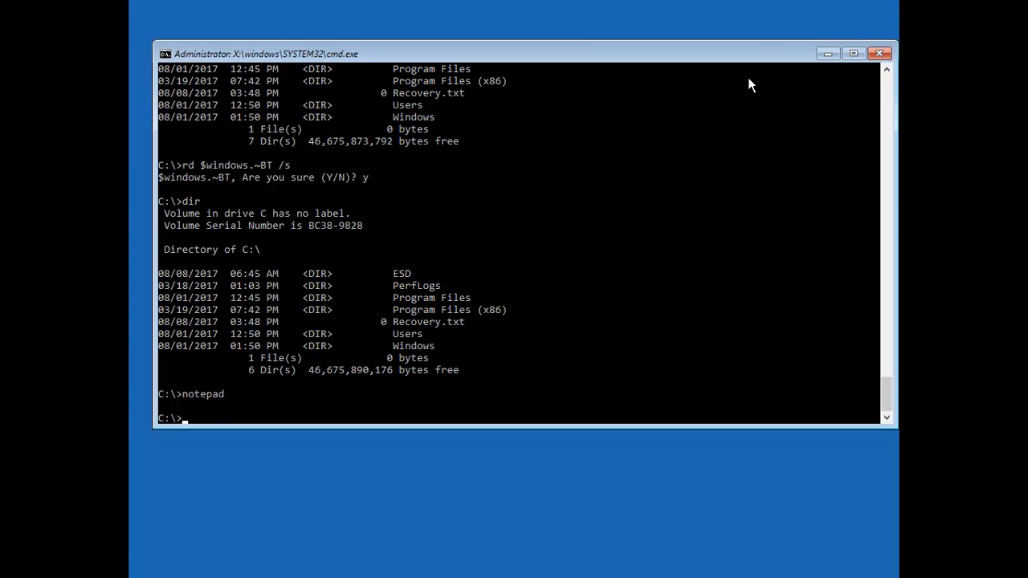
{"action": "mouse_move", "coordinate": [412, 271]}
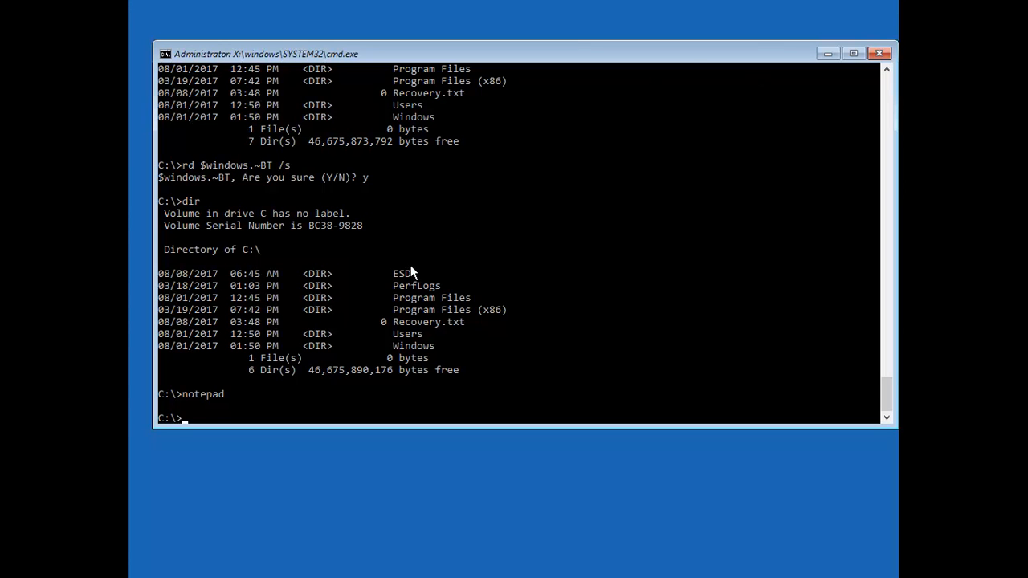
{"action": "mouse_move", "coordinate": [412, 349]}
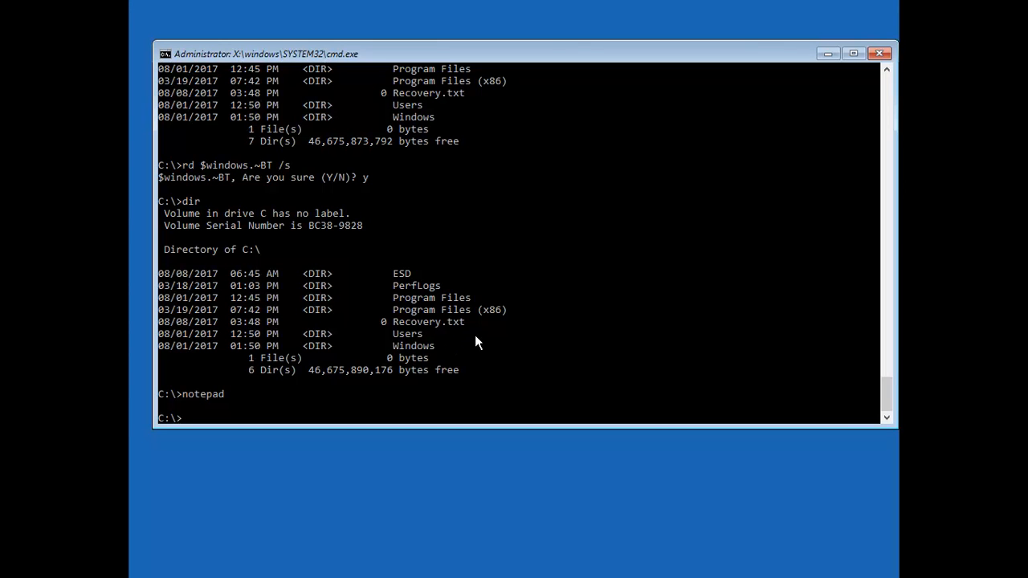
{"action": "mouse_move", "coordinate": [419, 320]}
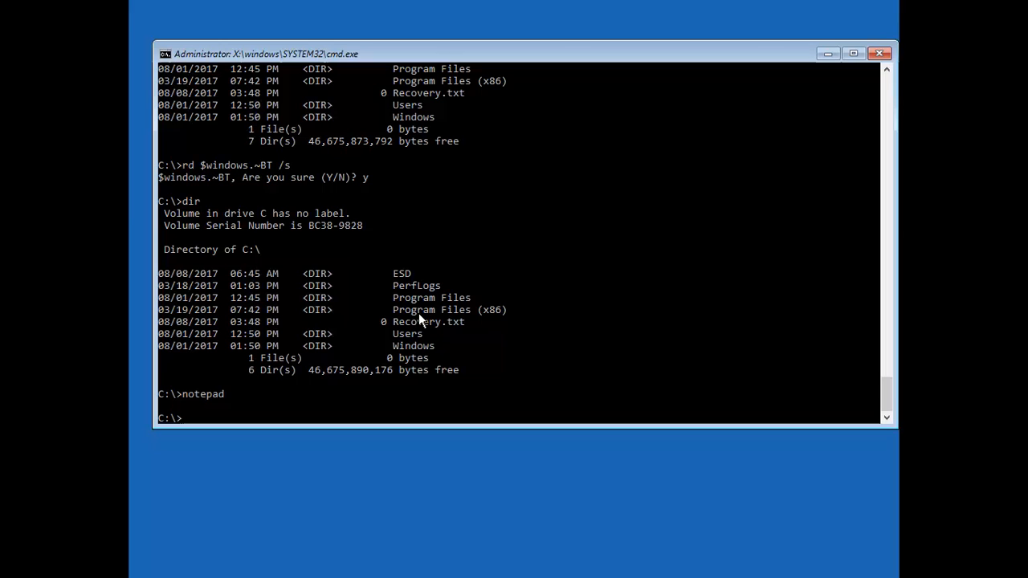
{"action": "mouse_move", "coordinate": [450, 311]}
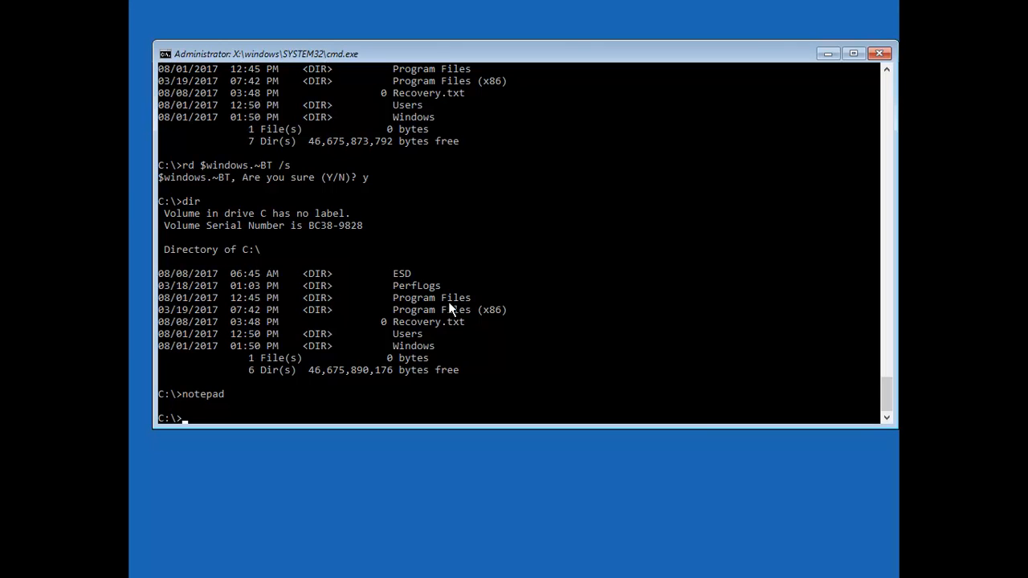
{"action": "mouse_move", "coordinate": [359, 8]}
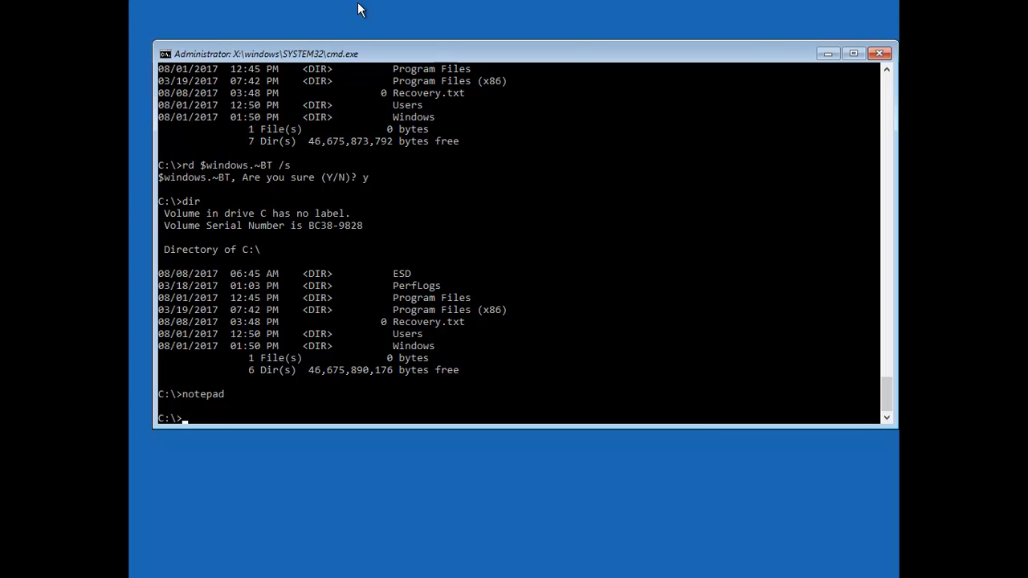
{"action": "mouse_move", "coordinate": [337, 329]}
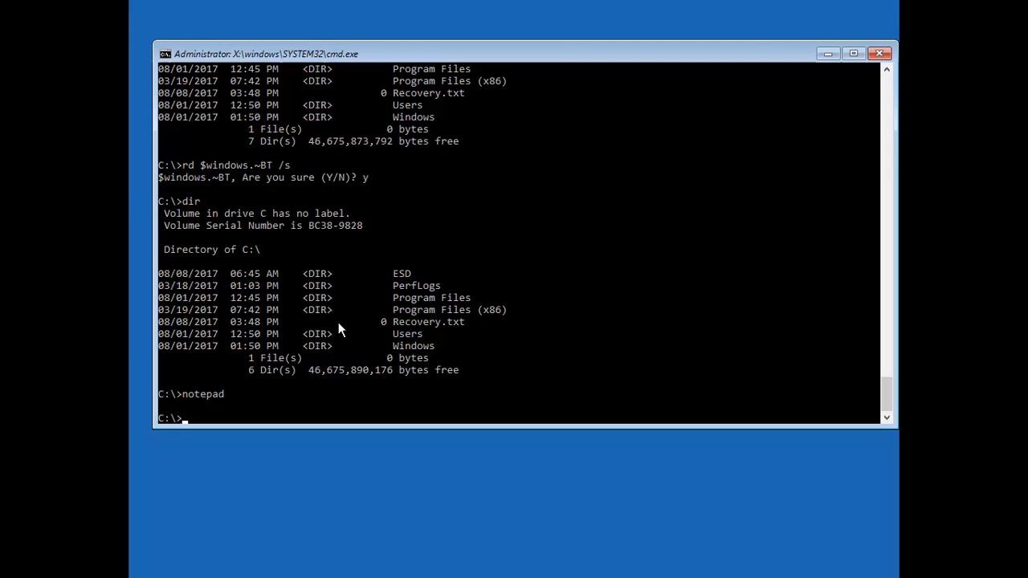